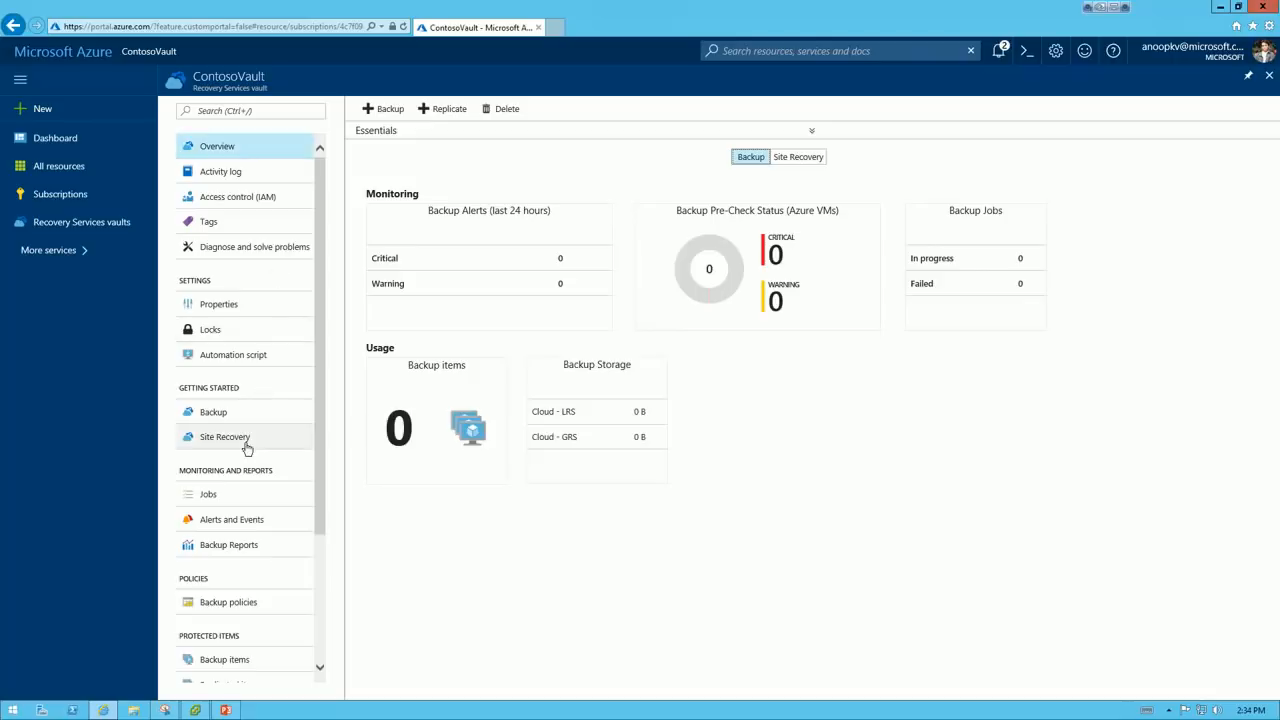
Launch the Prepare Infrastructure wizard from the vault's Site Recovery section and reach Protection goal
click(224, 436)
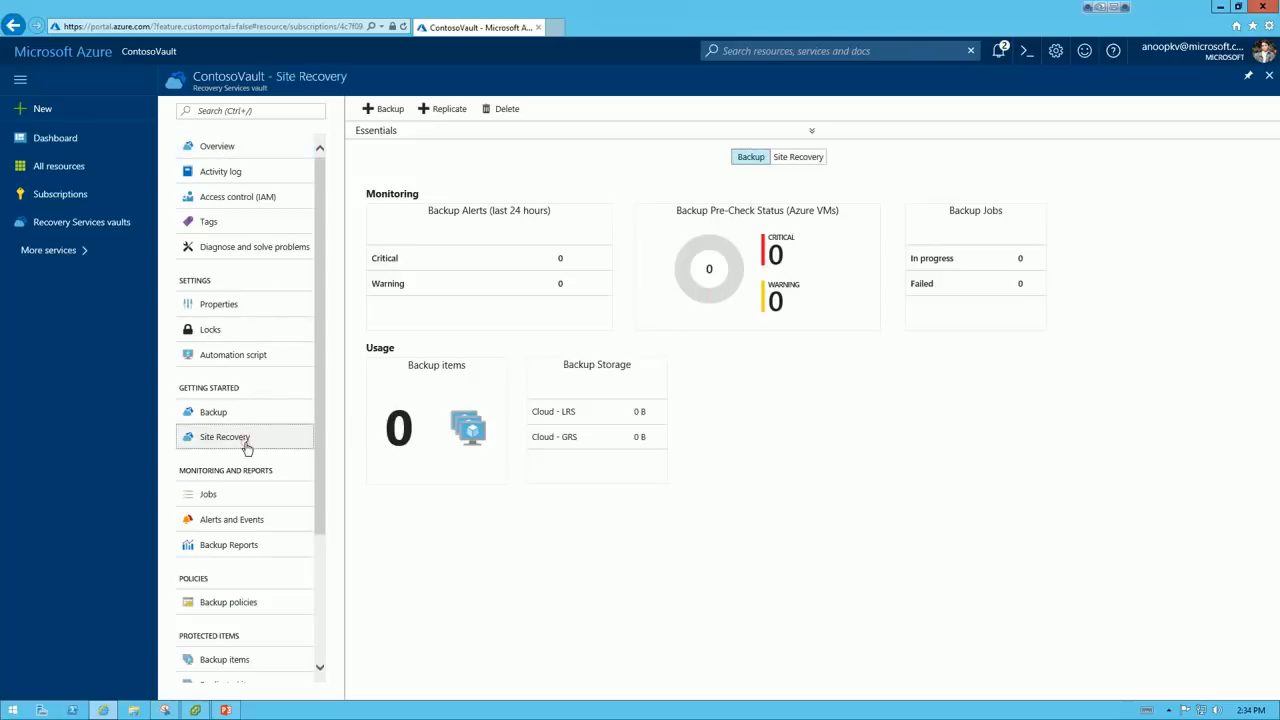
click(224, 436)
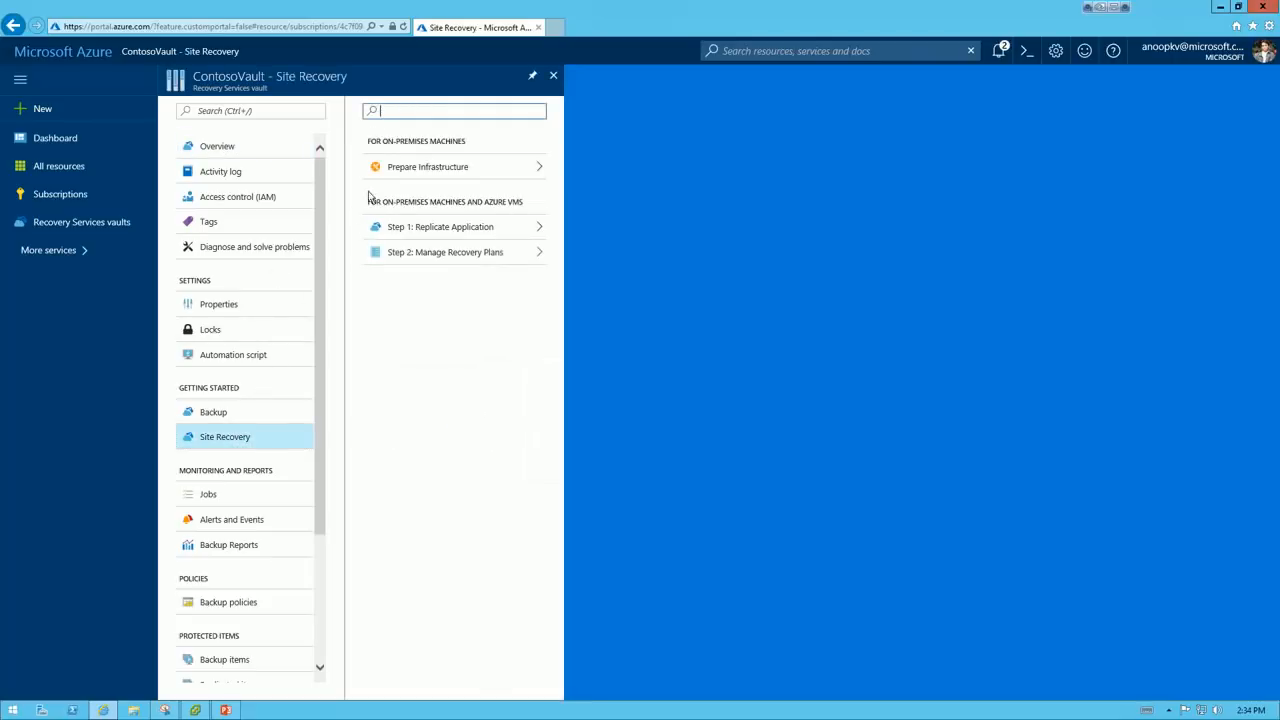
click(428, 166)
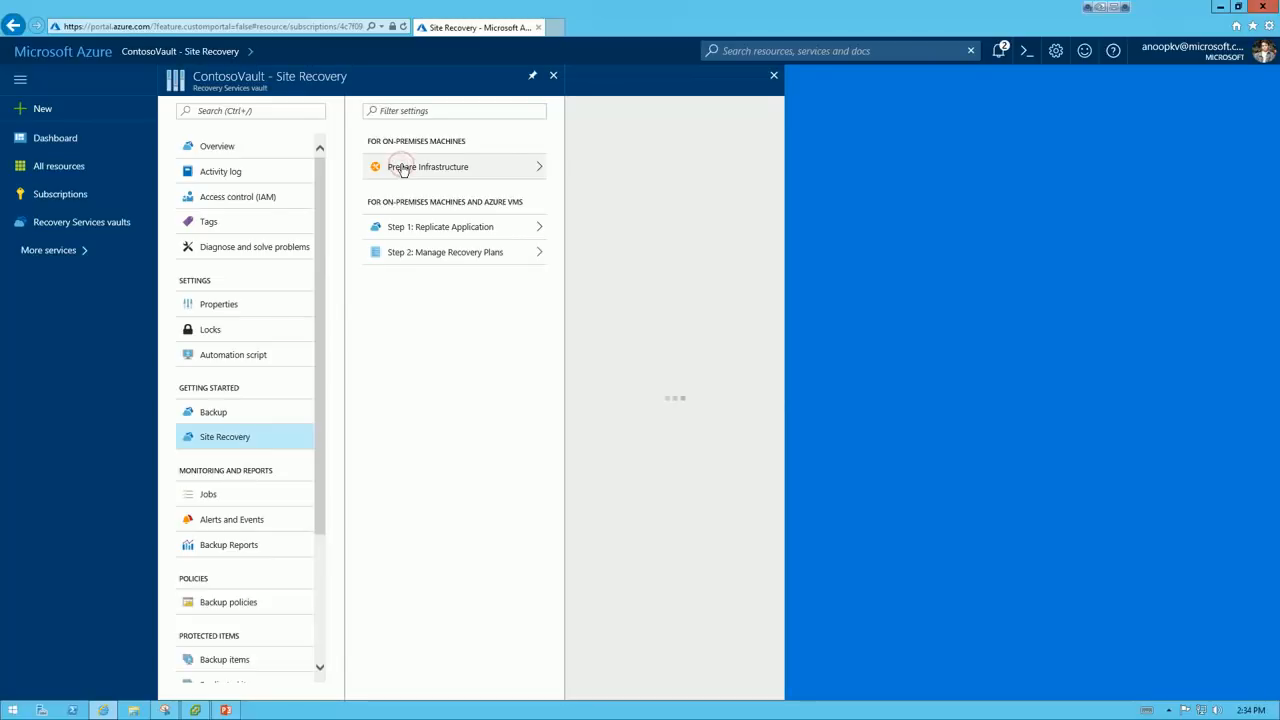
click(428, 166)
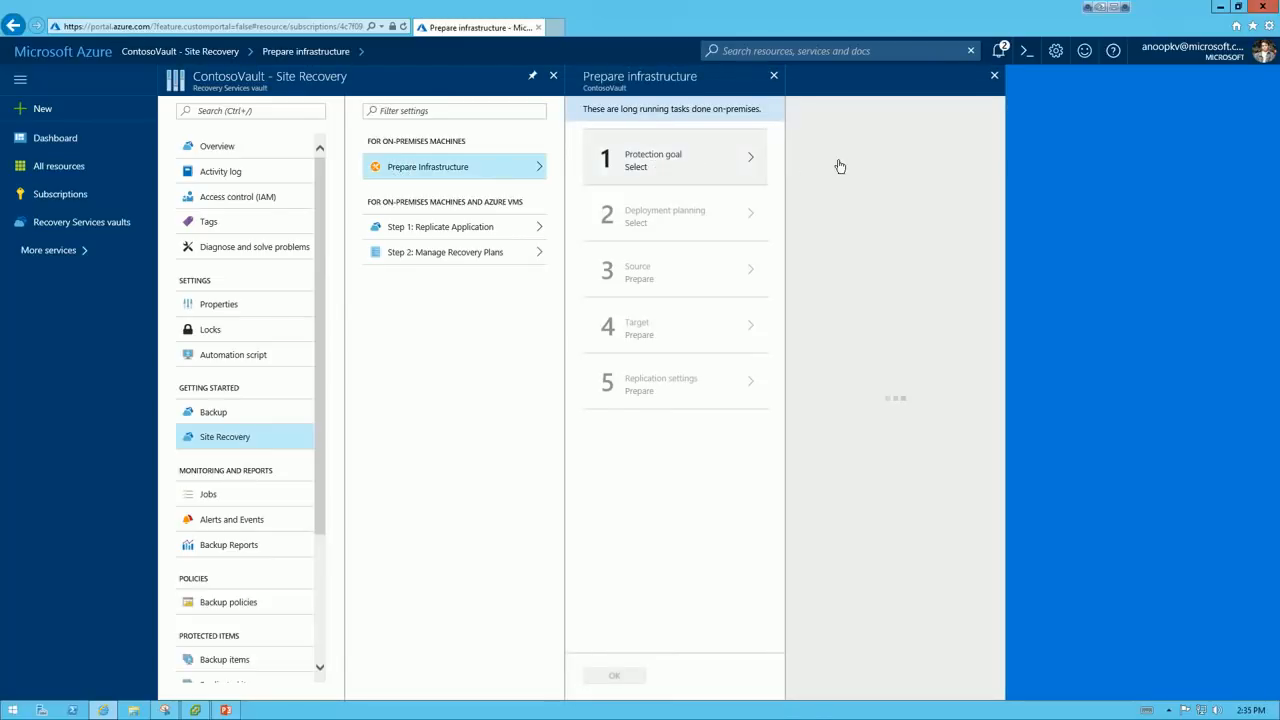
Set the protection goal to on-premises VMware machines replicating to Azure
click(676, 156)
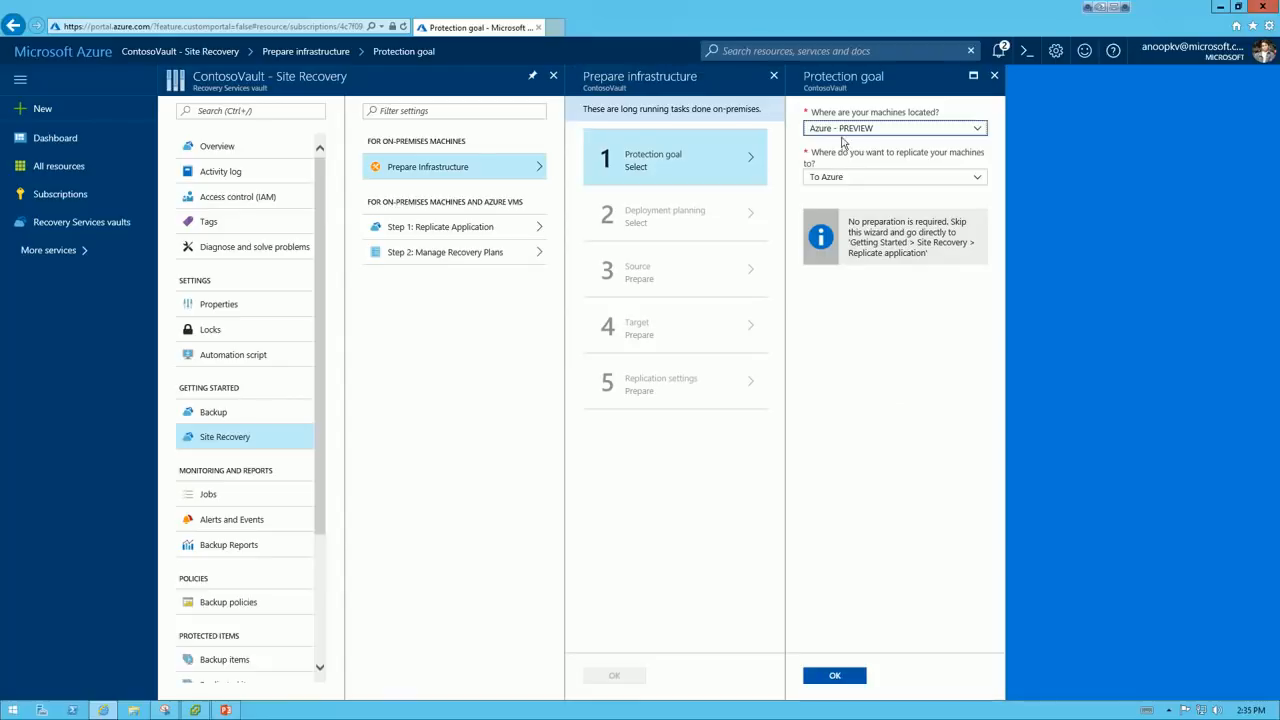
click(892, 128)
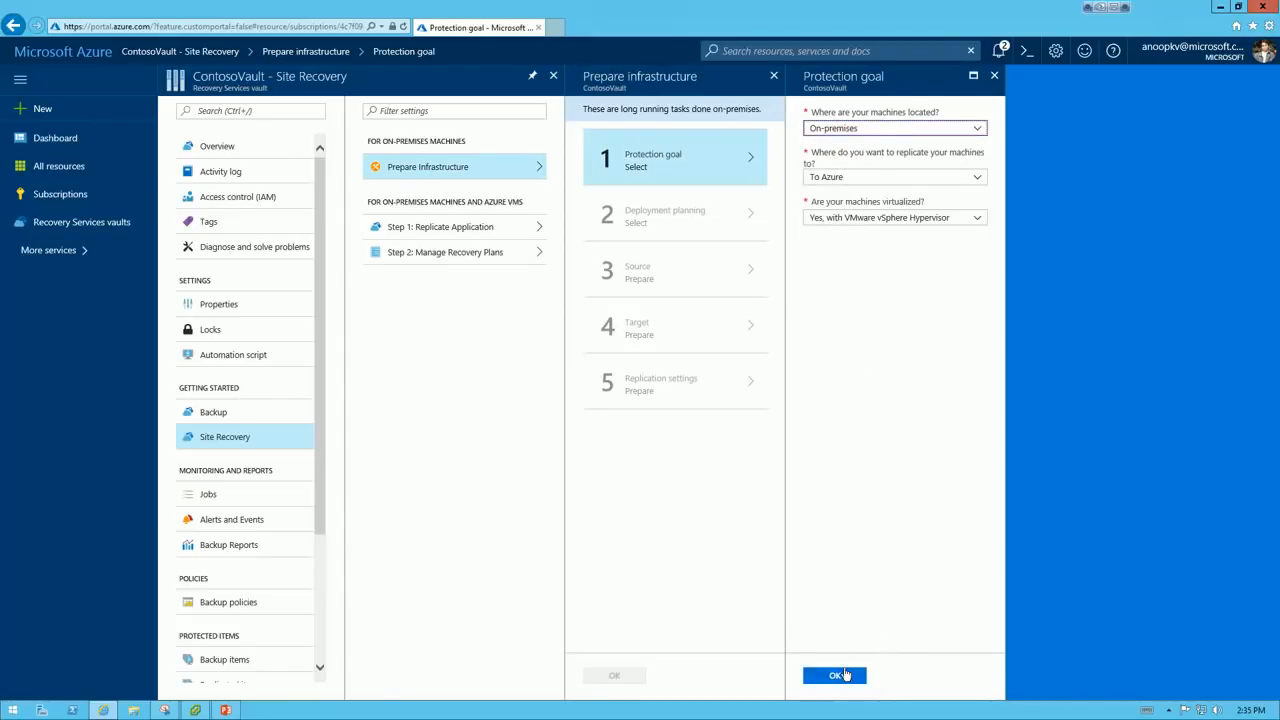
click(834, 676)
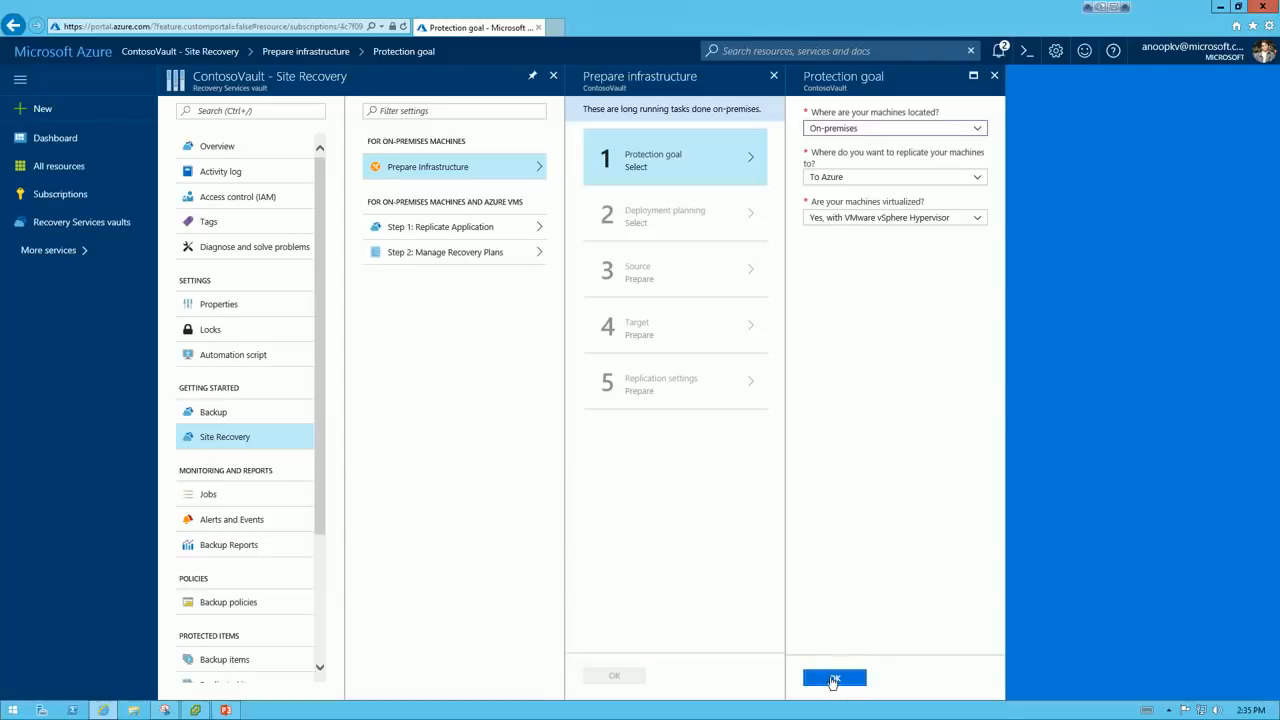
click(834, 678)
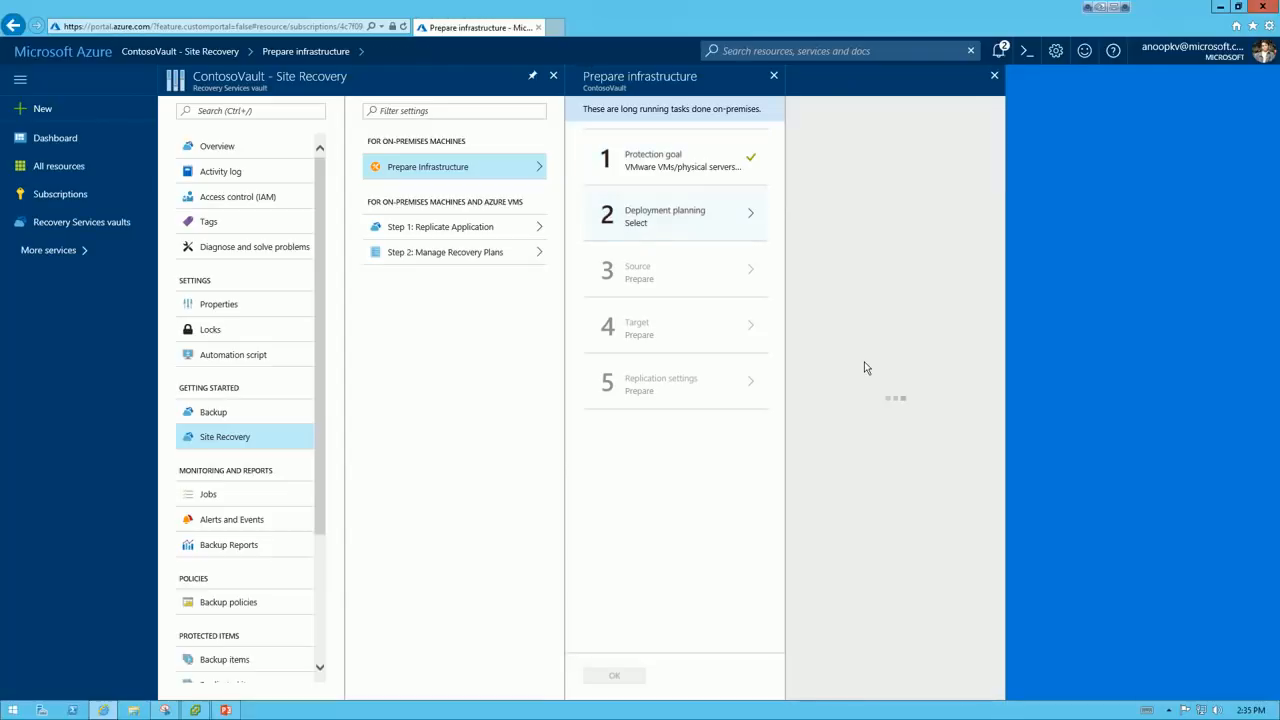
Answer deployment planning with 'I will do it later' and confirm the step
click(664, 214)
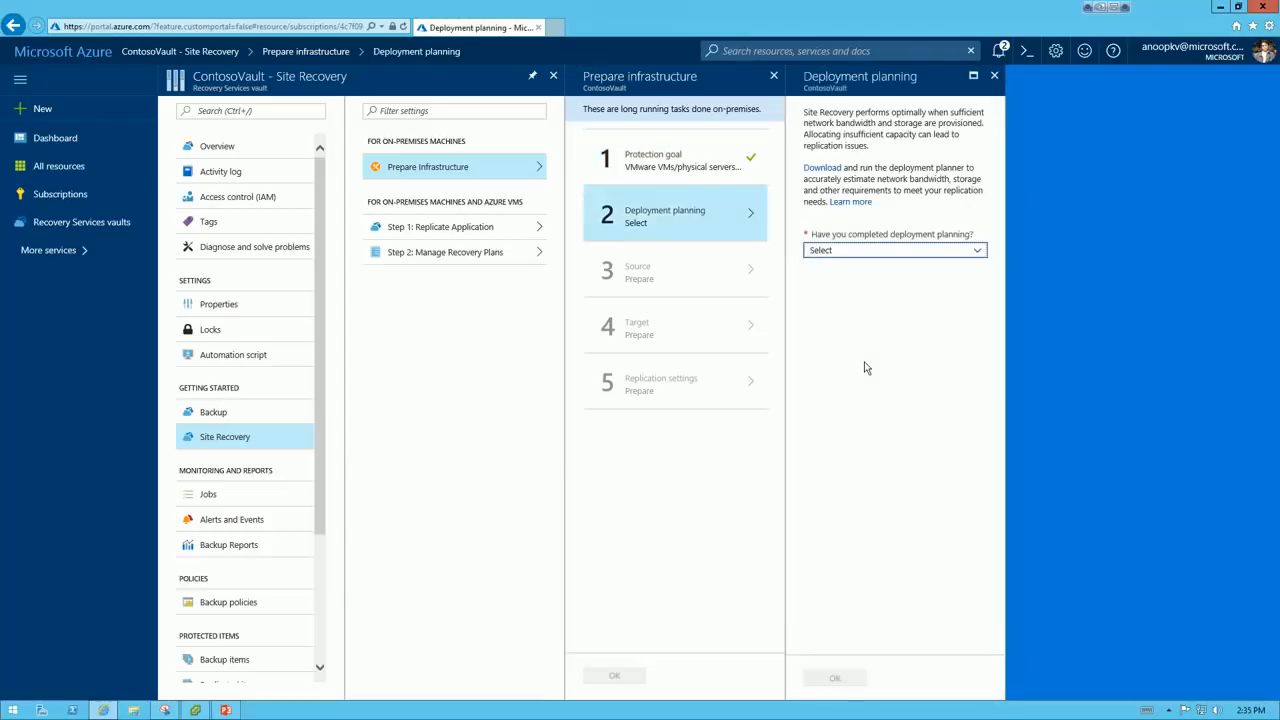
click(892, 250)
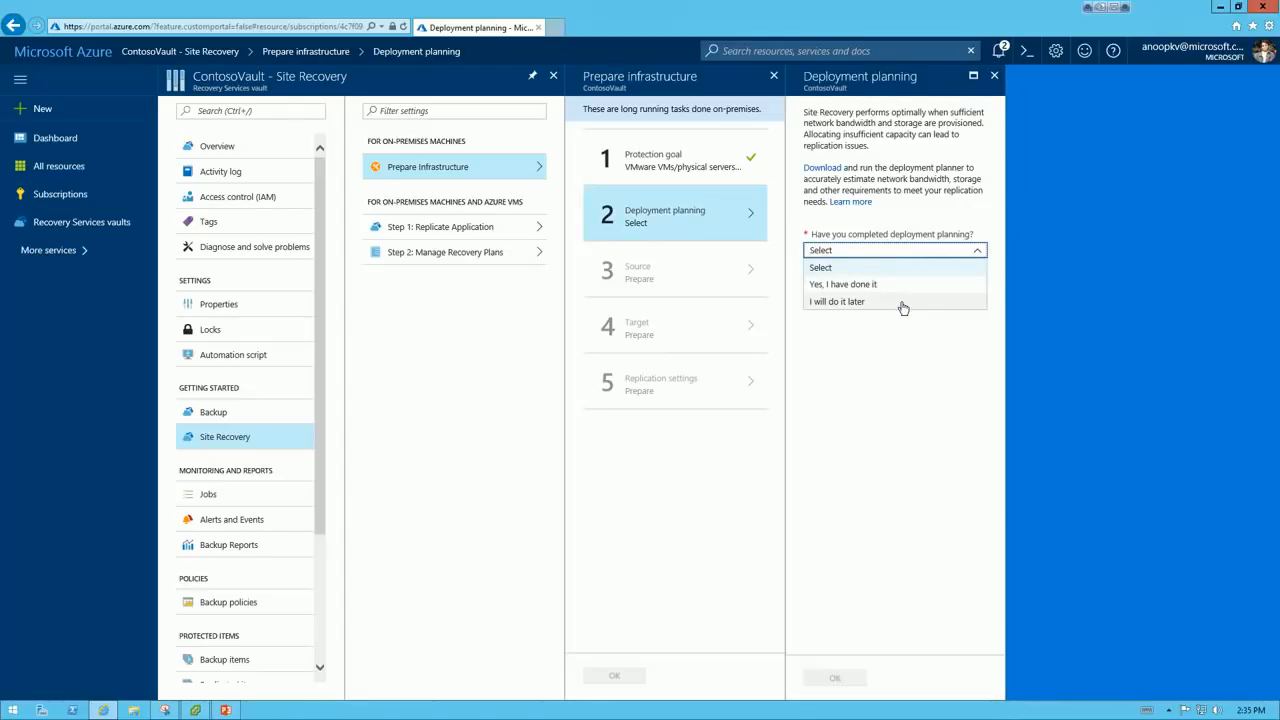
click(836, 300)
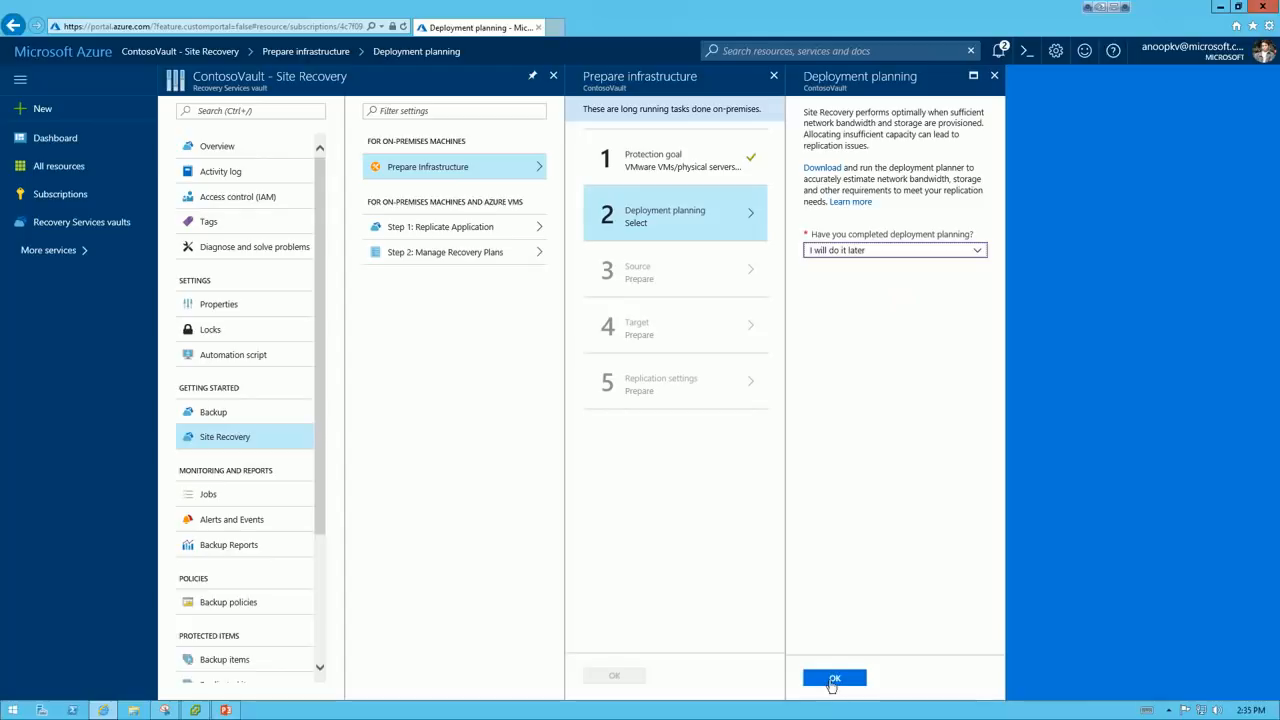
click(834, 676)
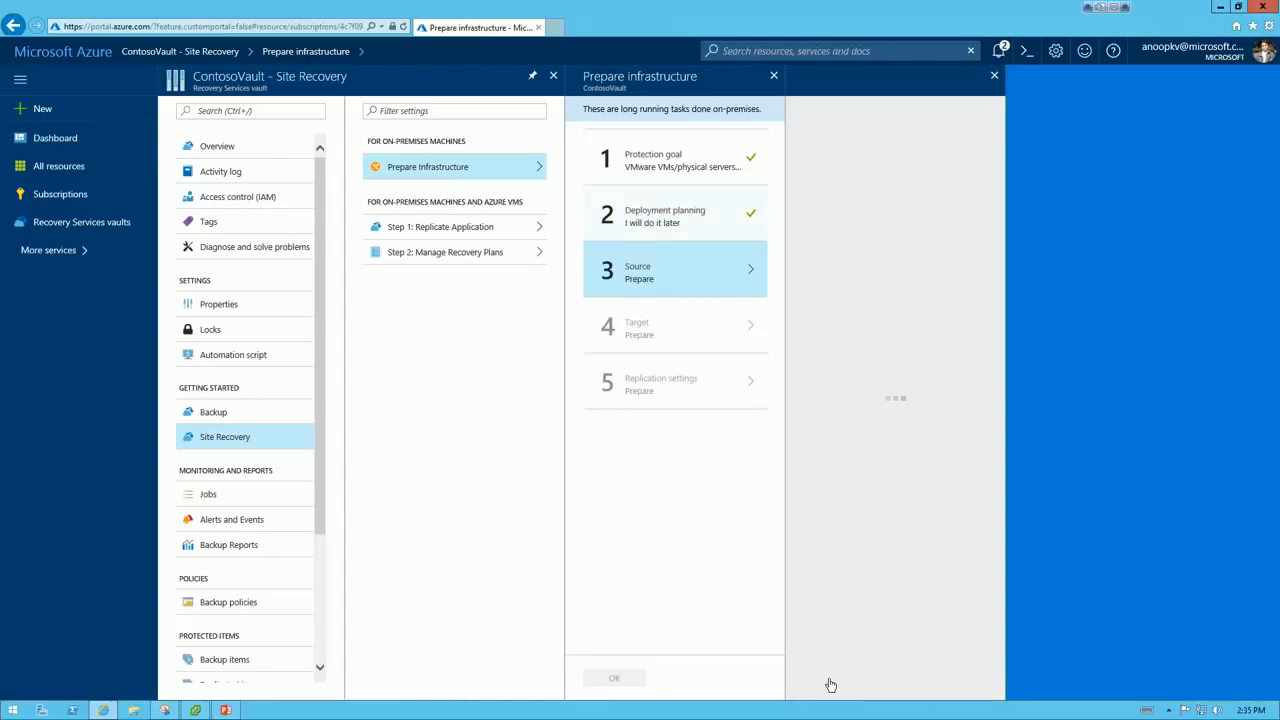
Show the Add Server instructions for a new configuration server in the Source step
click(676, 270)
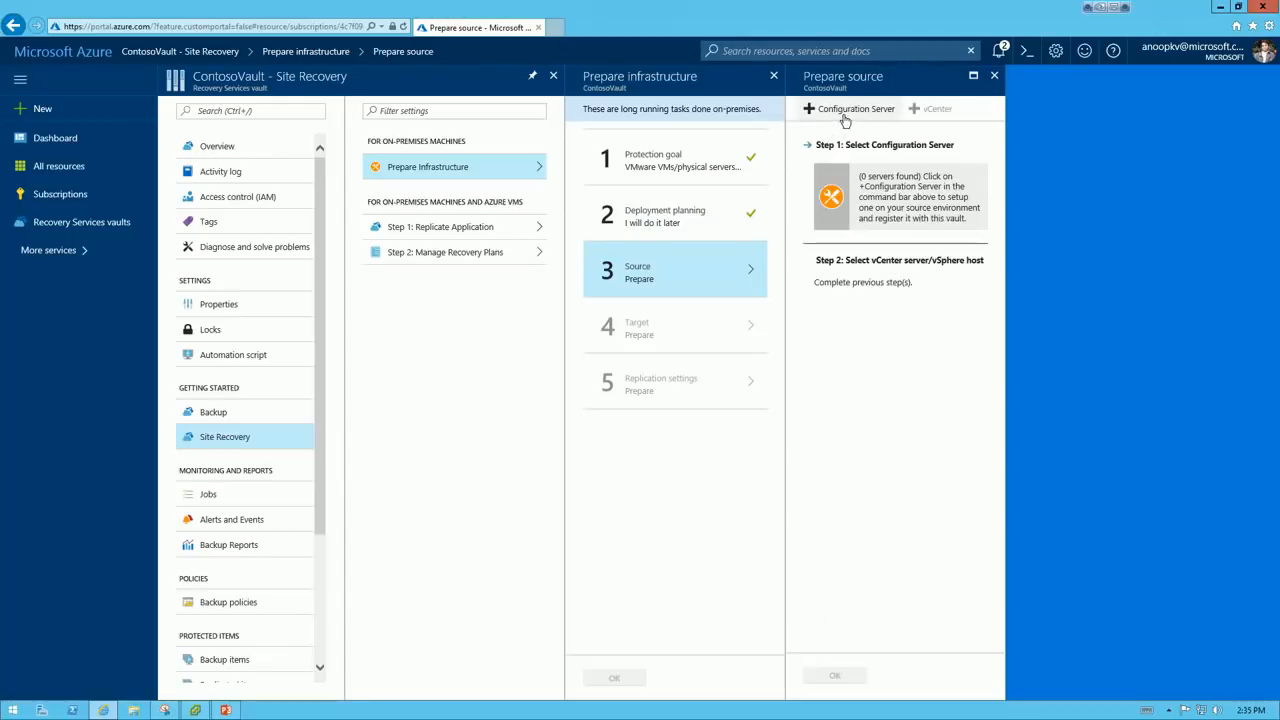
click(848, 108)
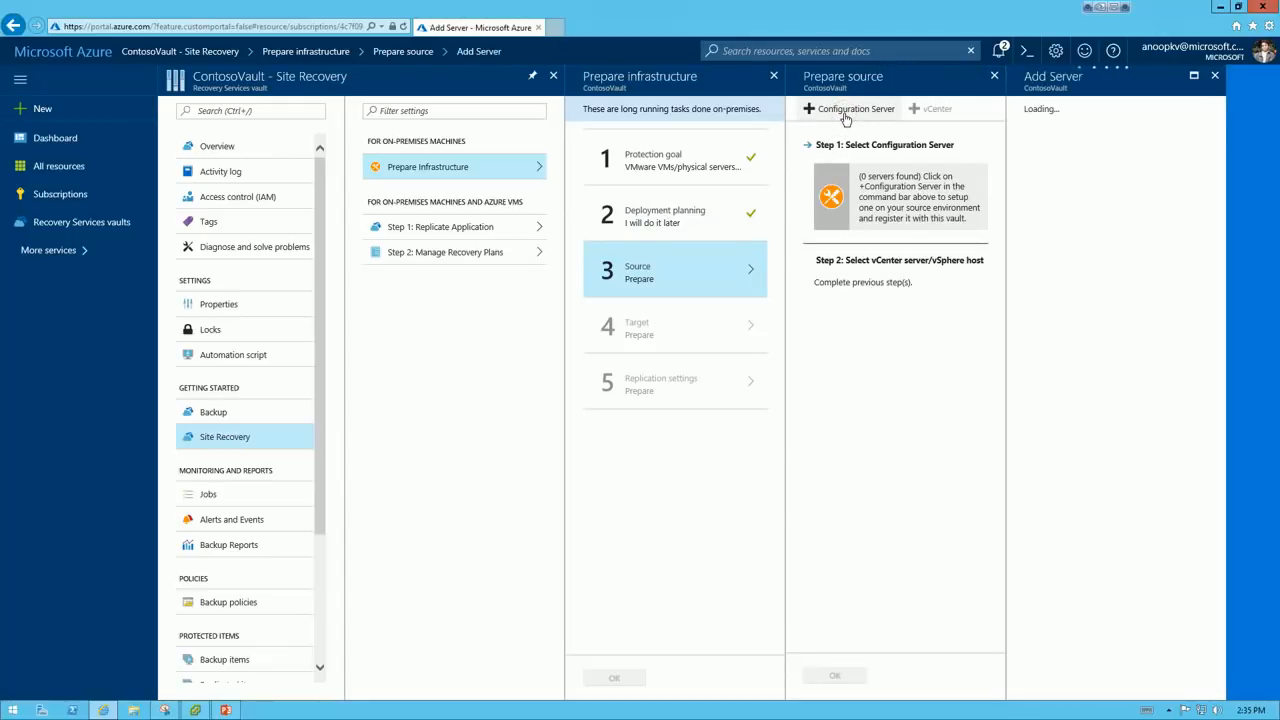
click(848, 108)
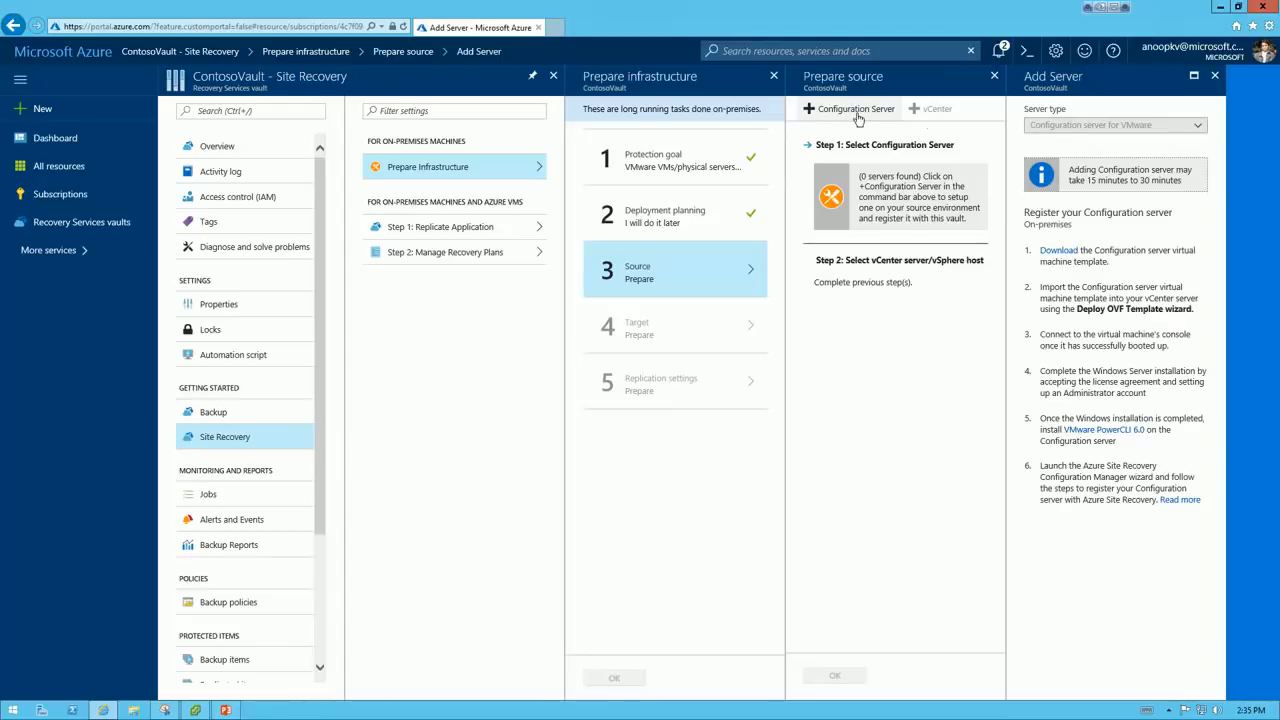
mouse_move(1076, 124)
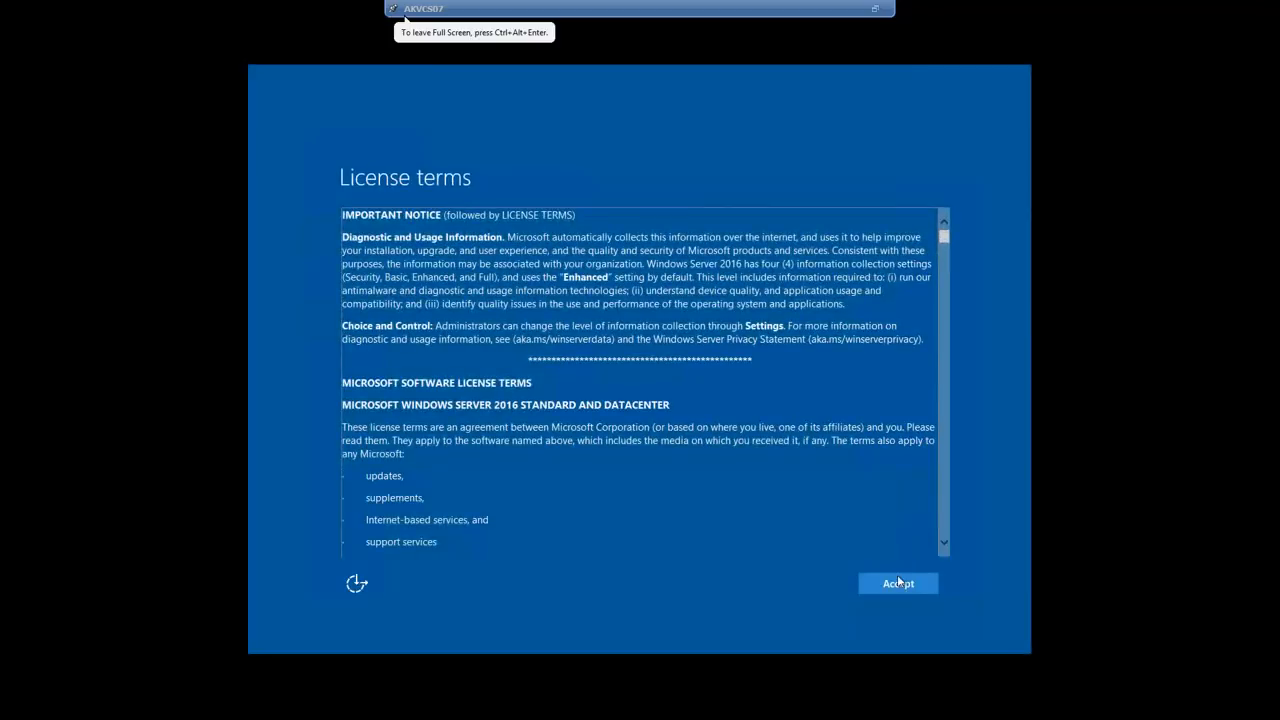
Accept the license terms, set the administrator password and unlock the sign-in screen
click(896, 584)
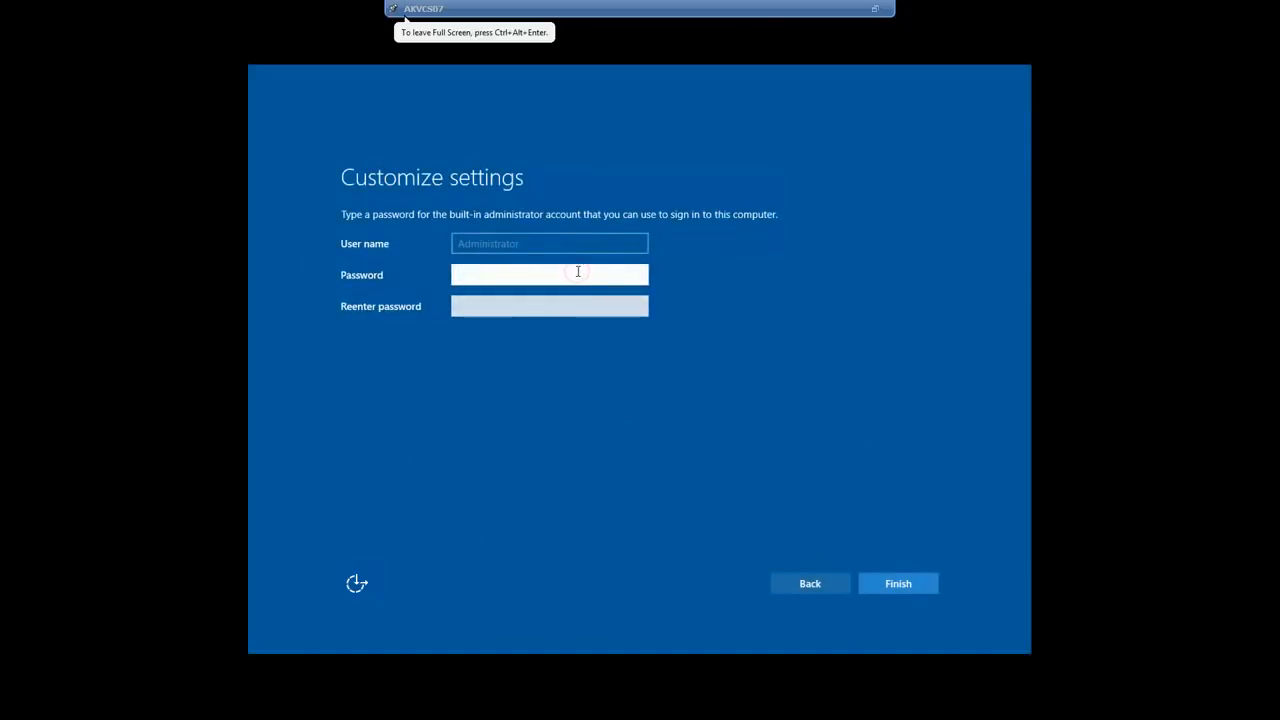
text(password)
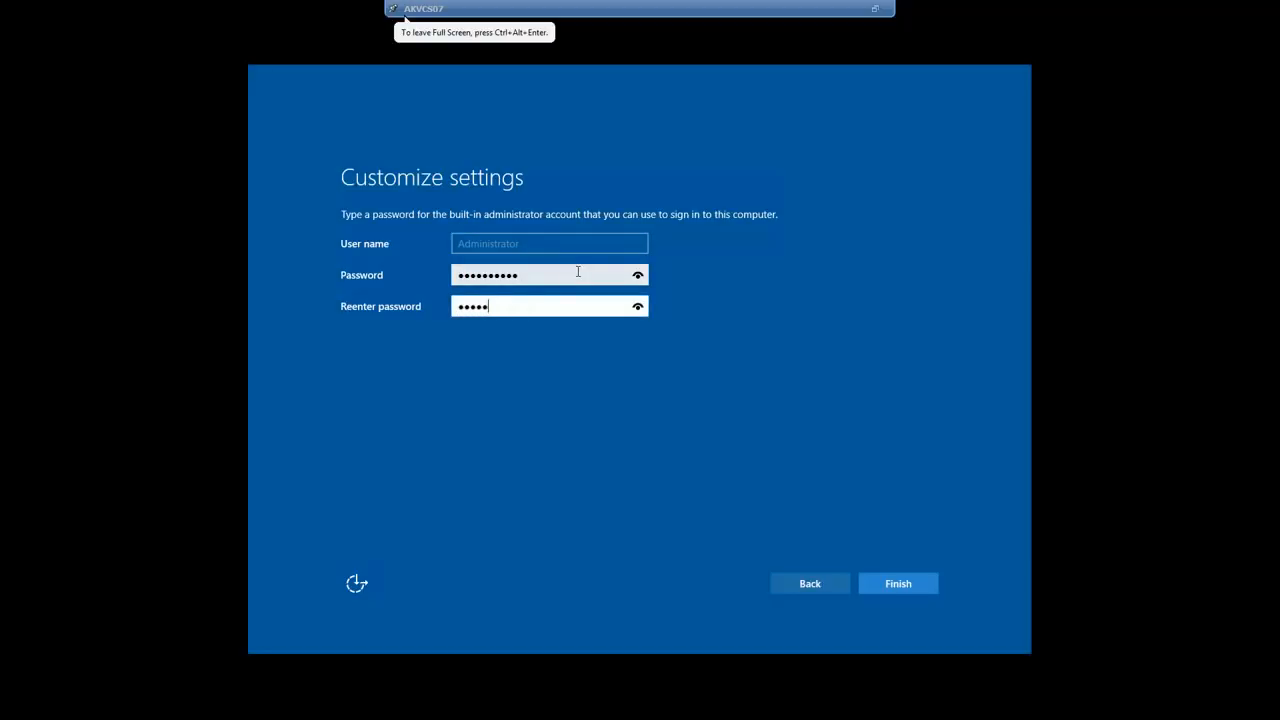
click(896, 584)
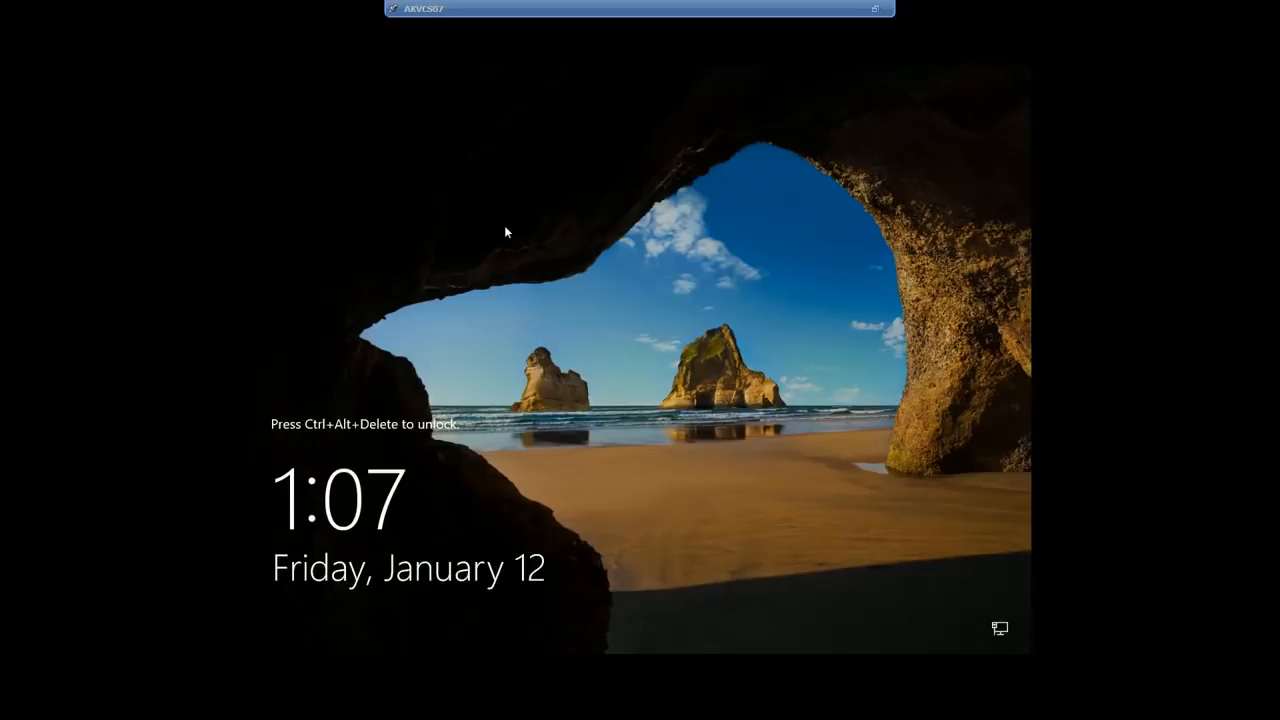
key(ctrl+alt+delete)
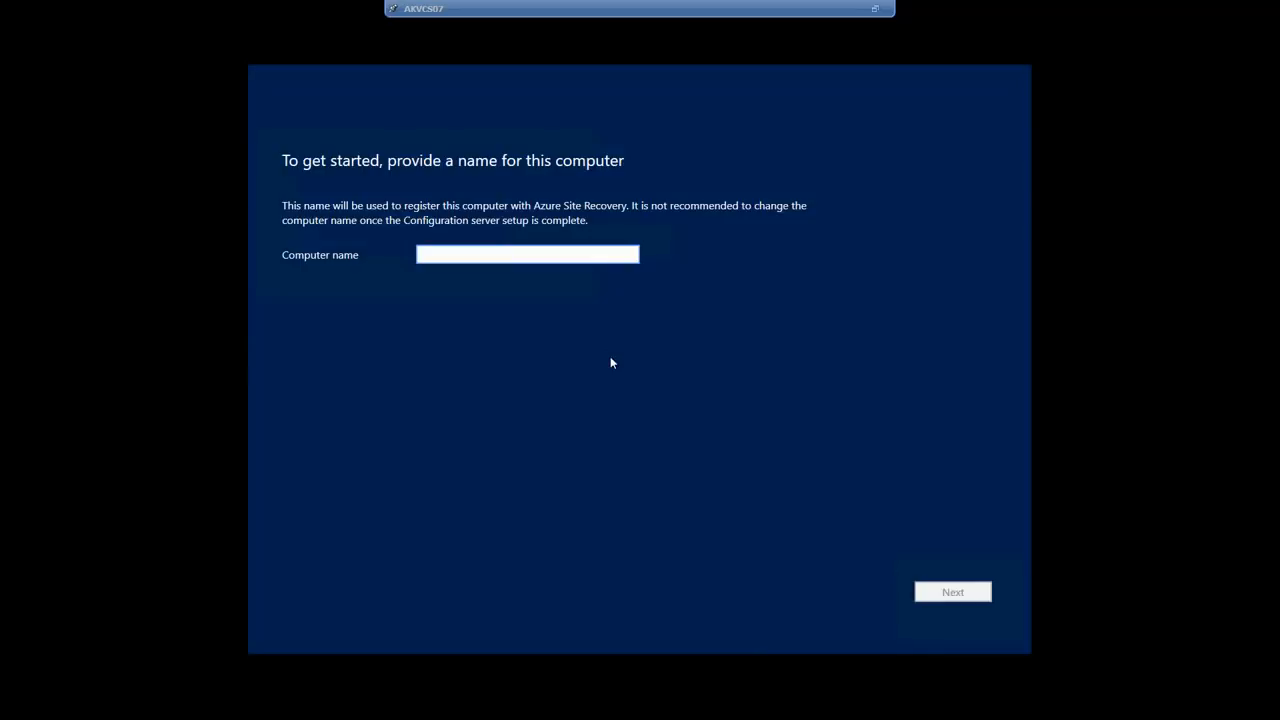
mouse_move(940, 444)
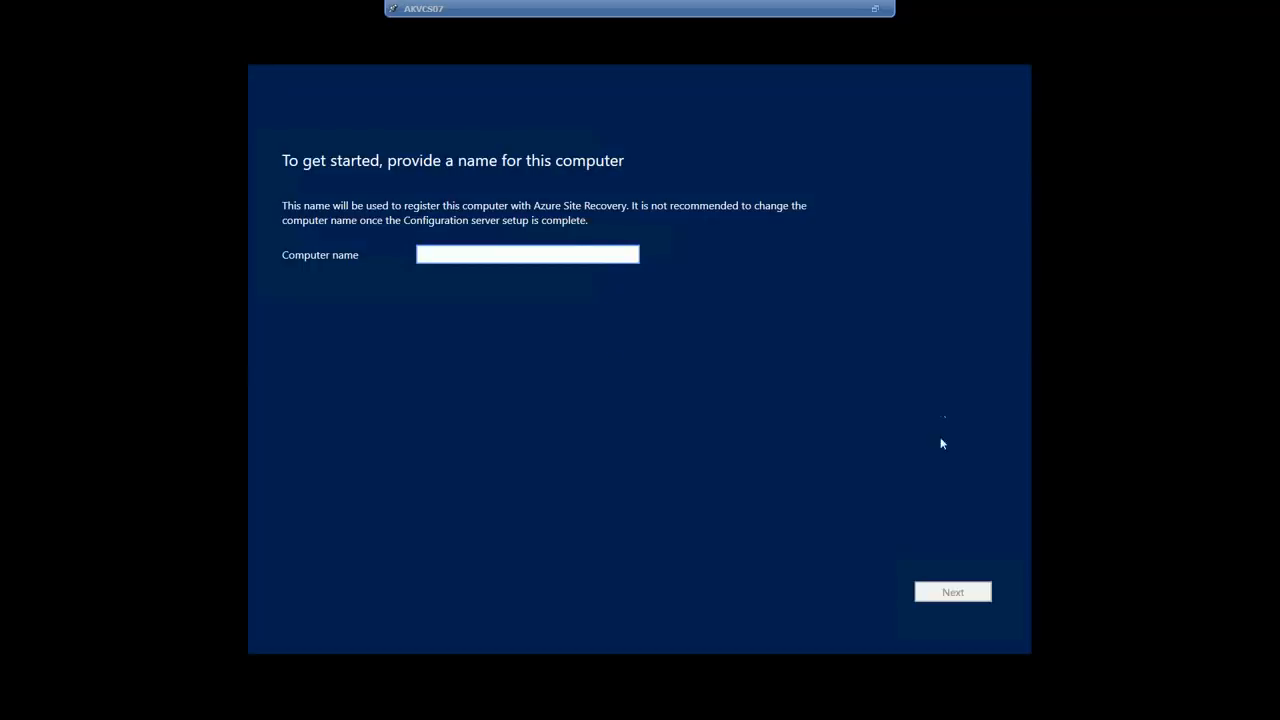
Name the server ContosoCS01 and continue
click(528, 254)
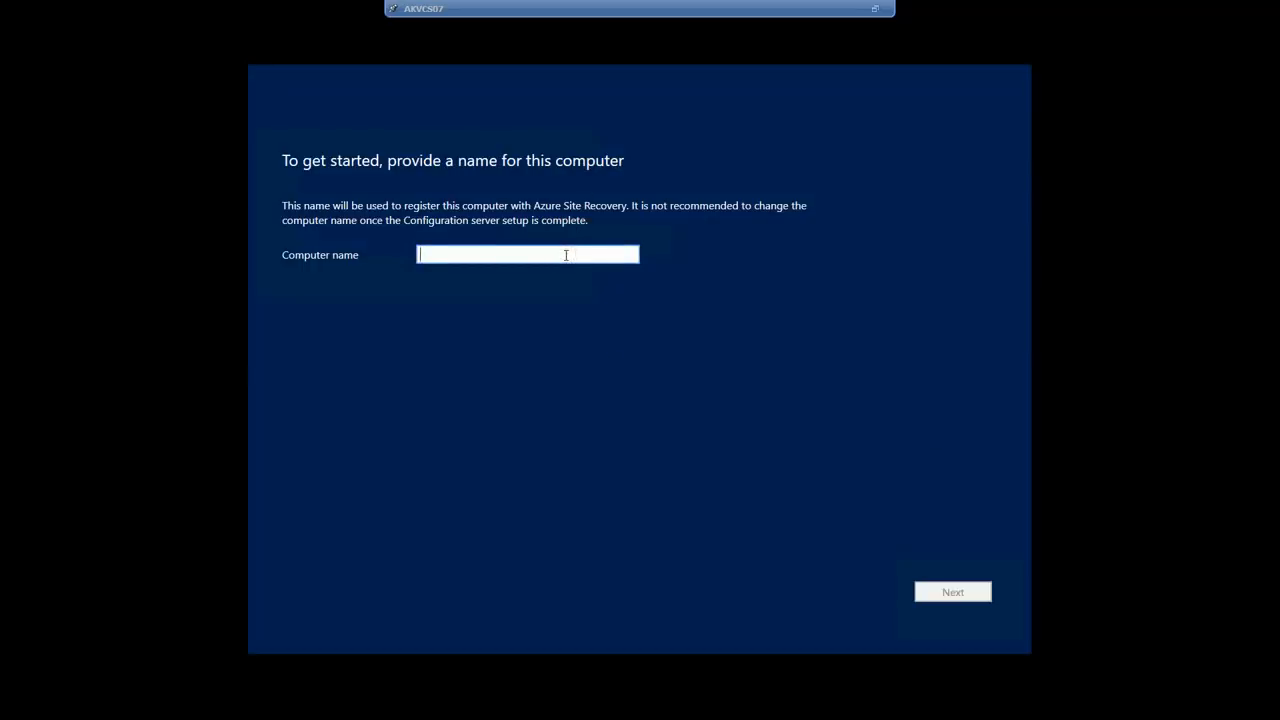
text(ContosoCS01)
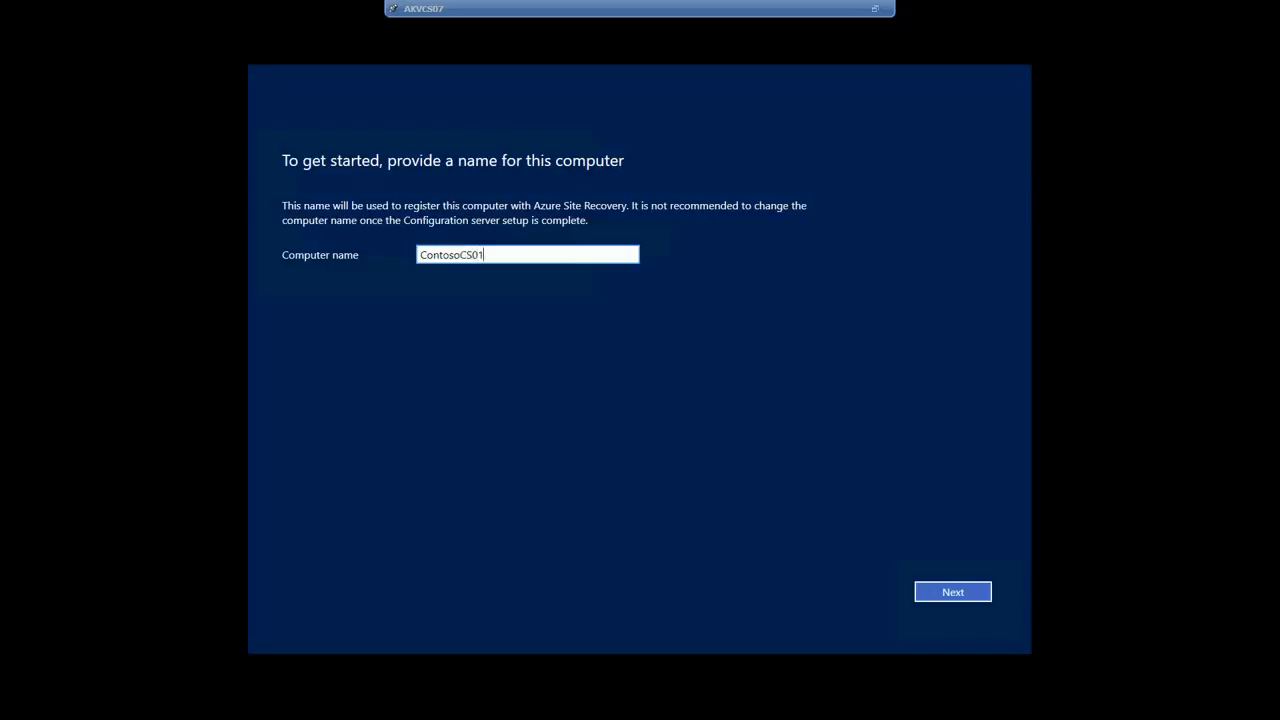
click(952, 592)
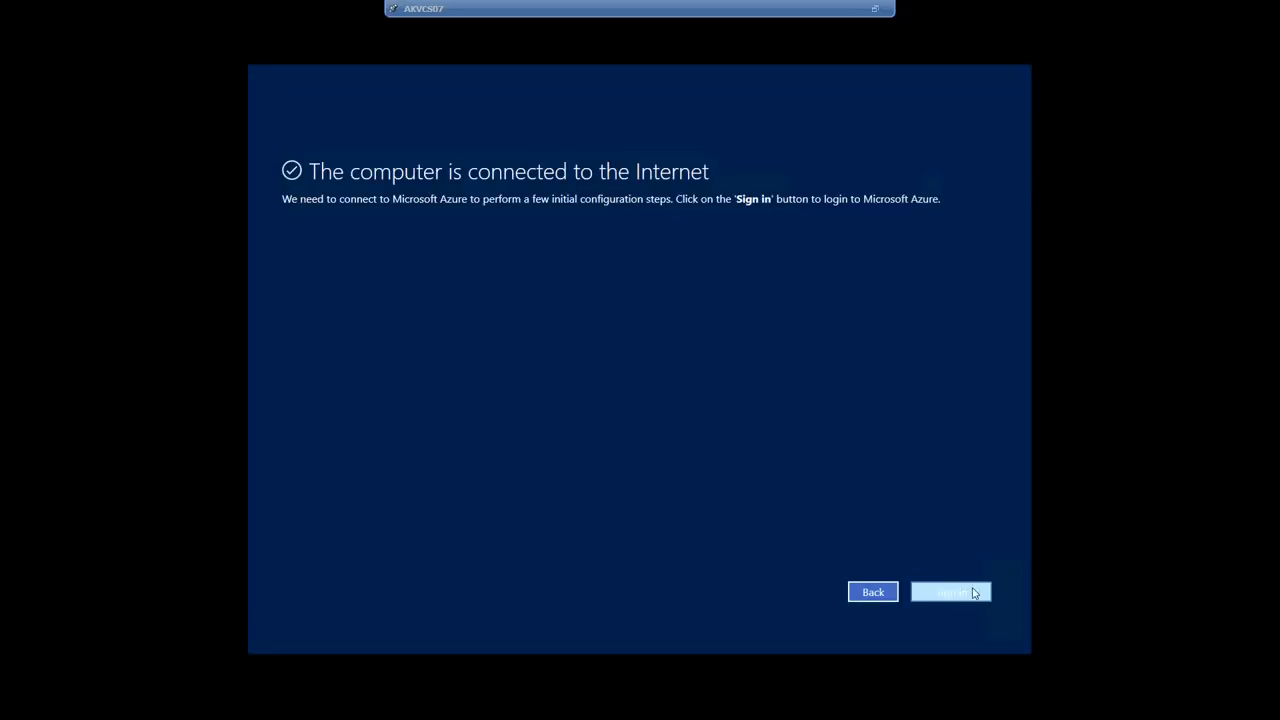
click(950, 592)
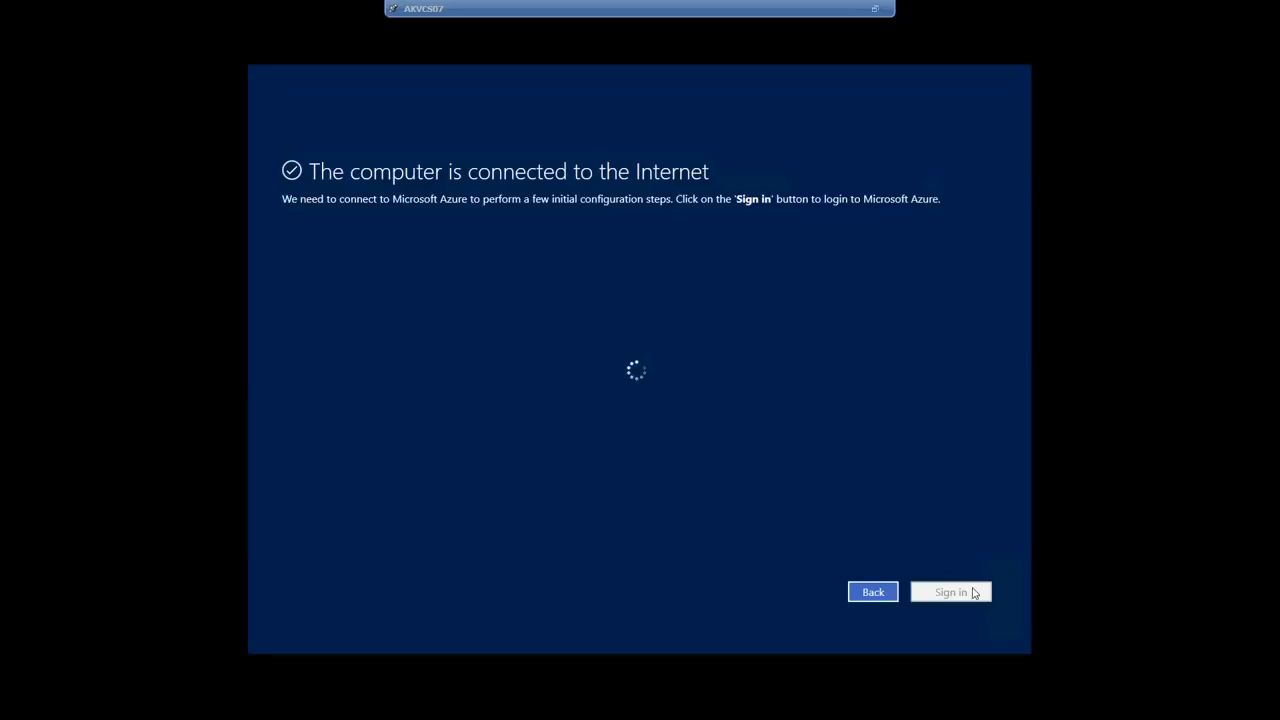
click(948, 592)
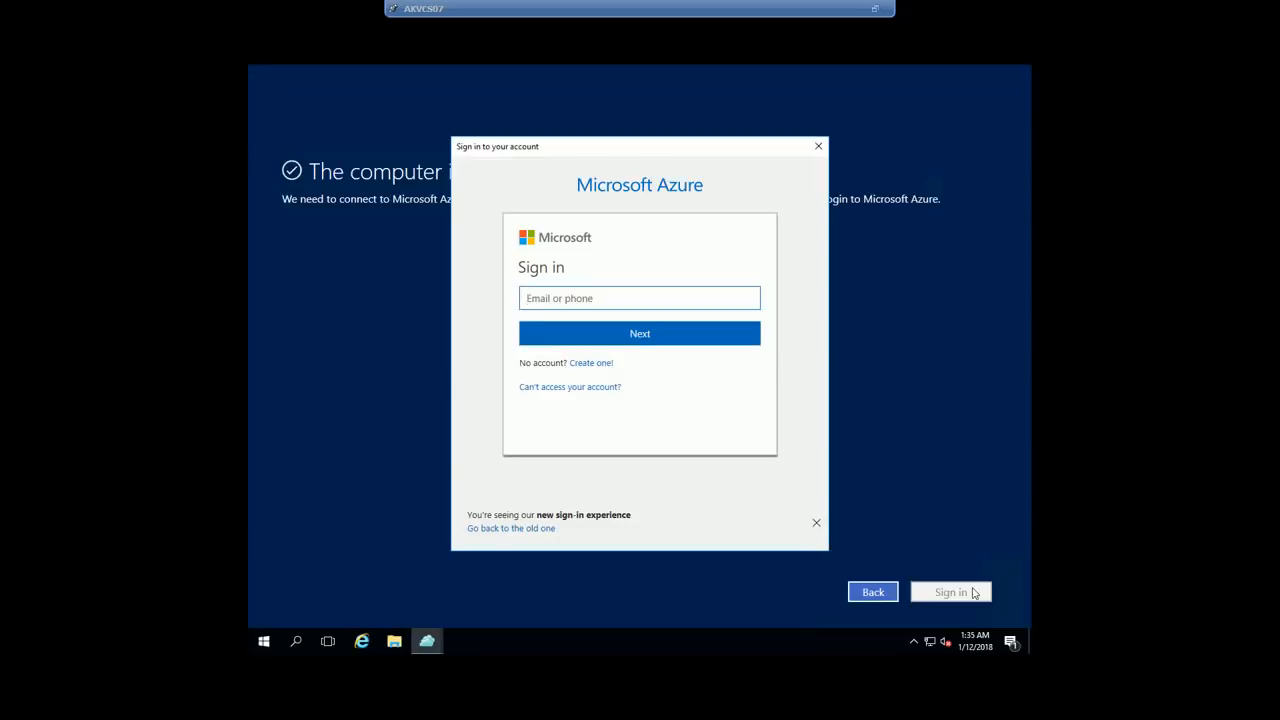
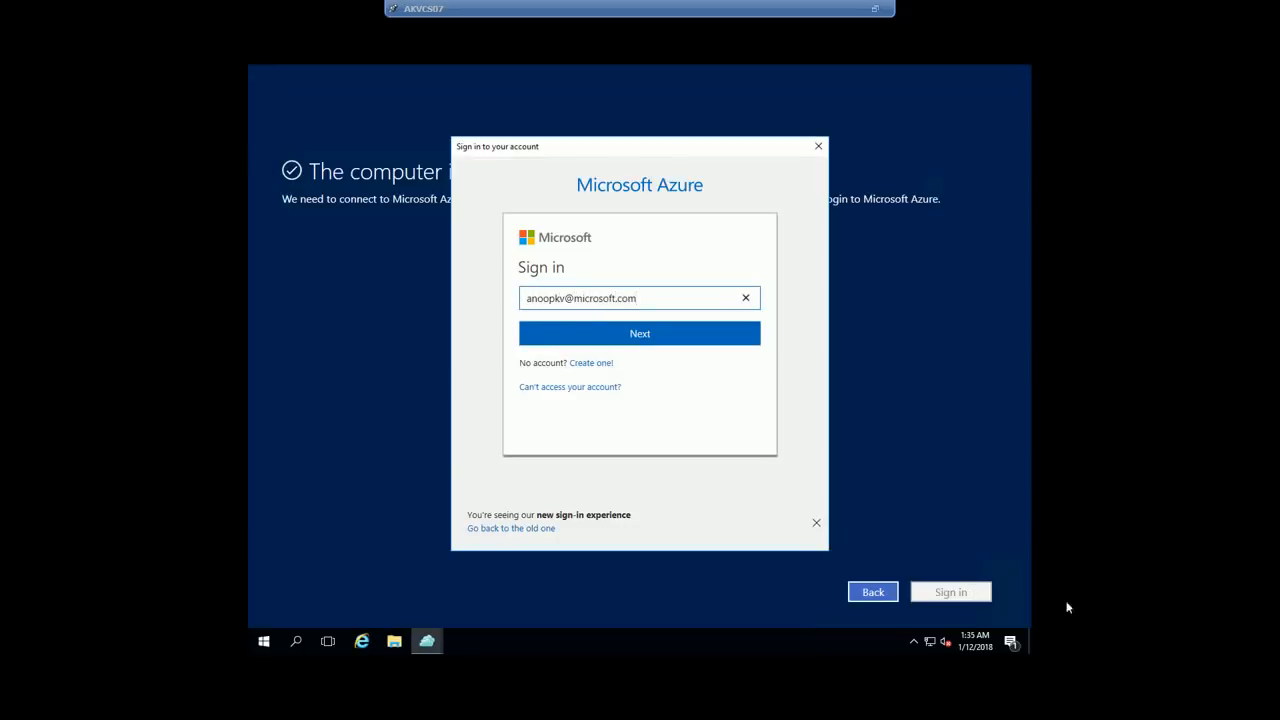
click(640, 332)
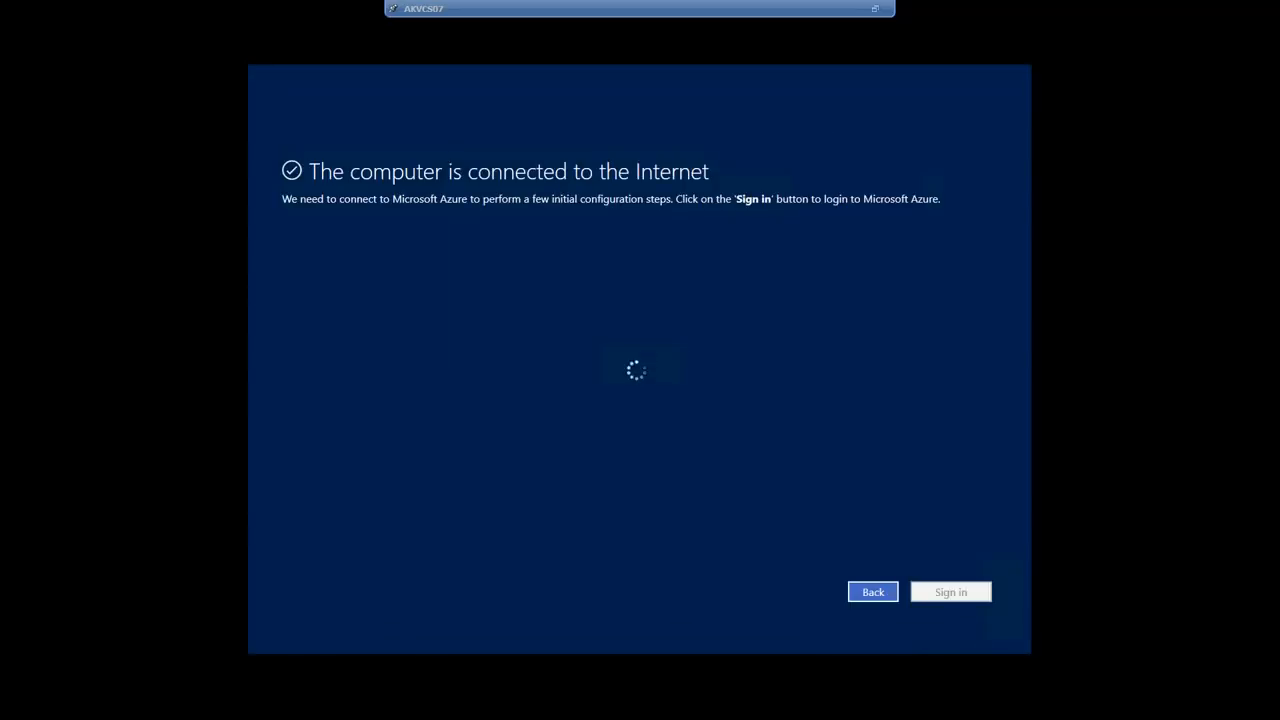
click(948, 592)
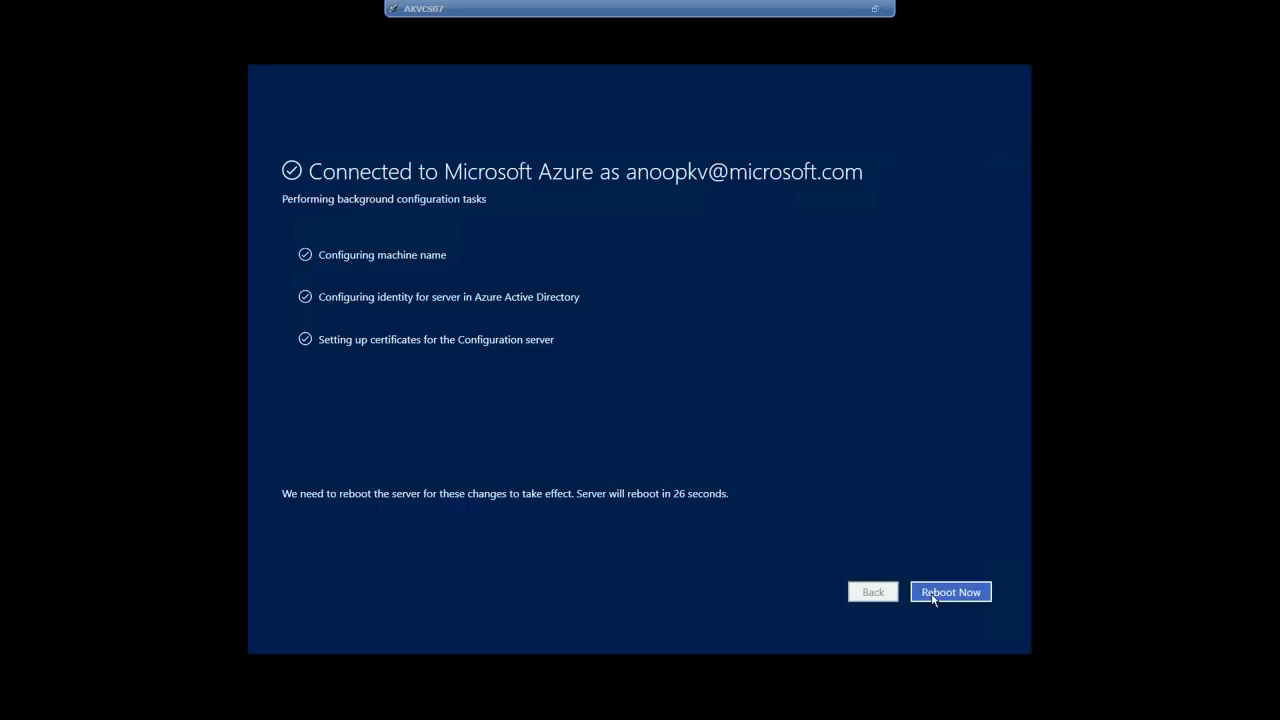
Reboot the server and log back in as Administrator
click(948, 592)
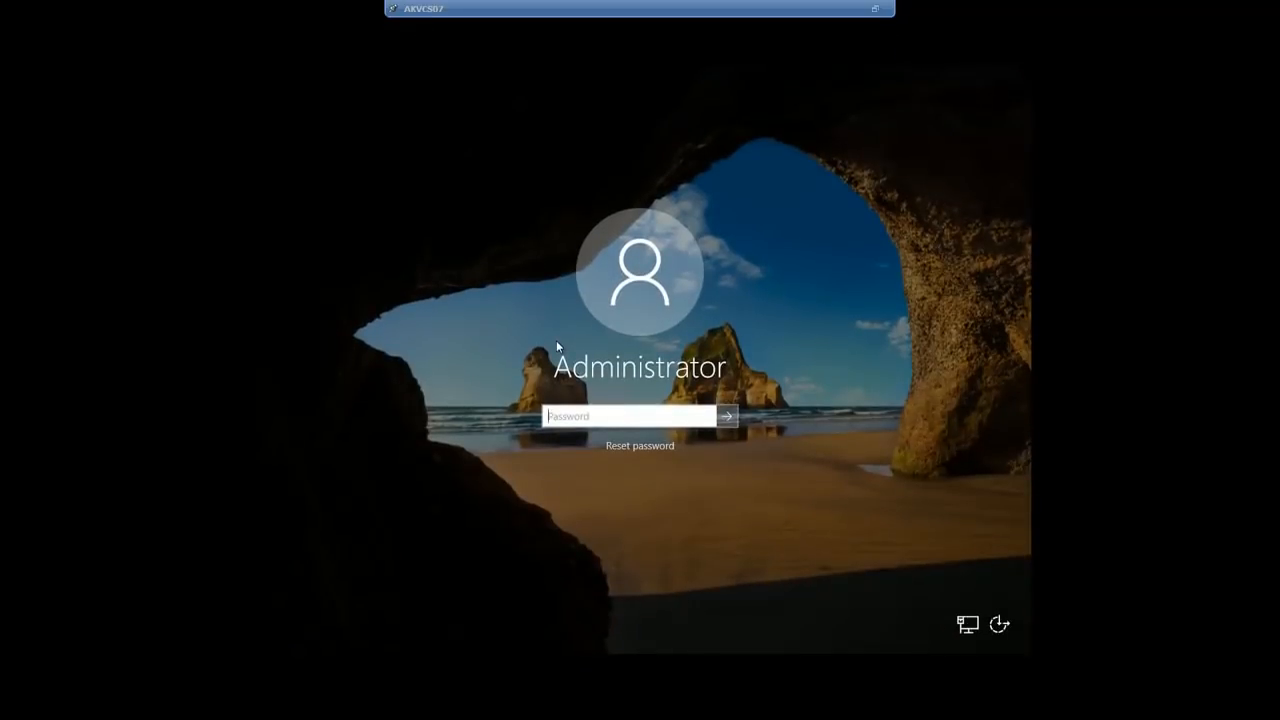
text(••••)
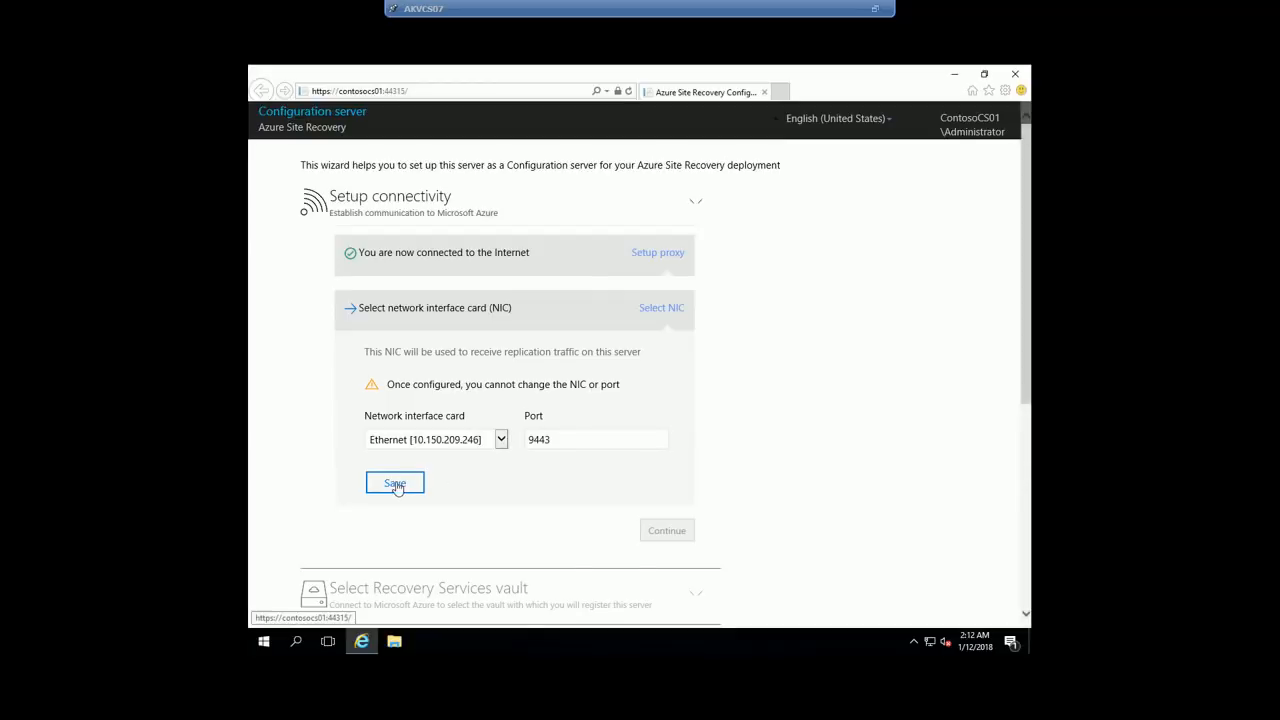
Save the network card on port 9443 and continue to the Recovery Services vault step
click(394, 482)
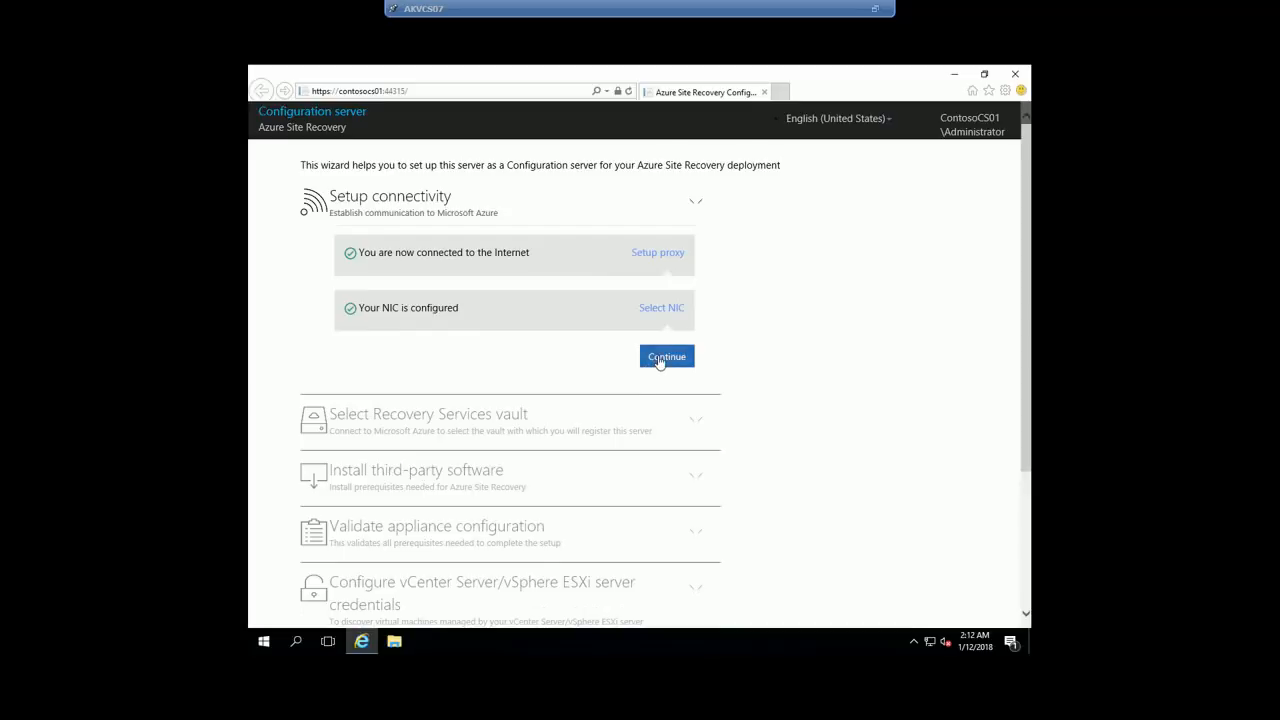
click(666, 356)
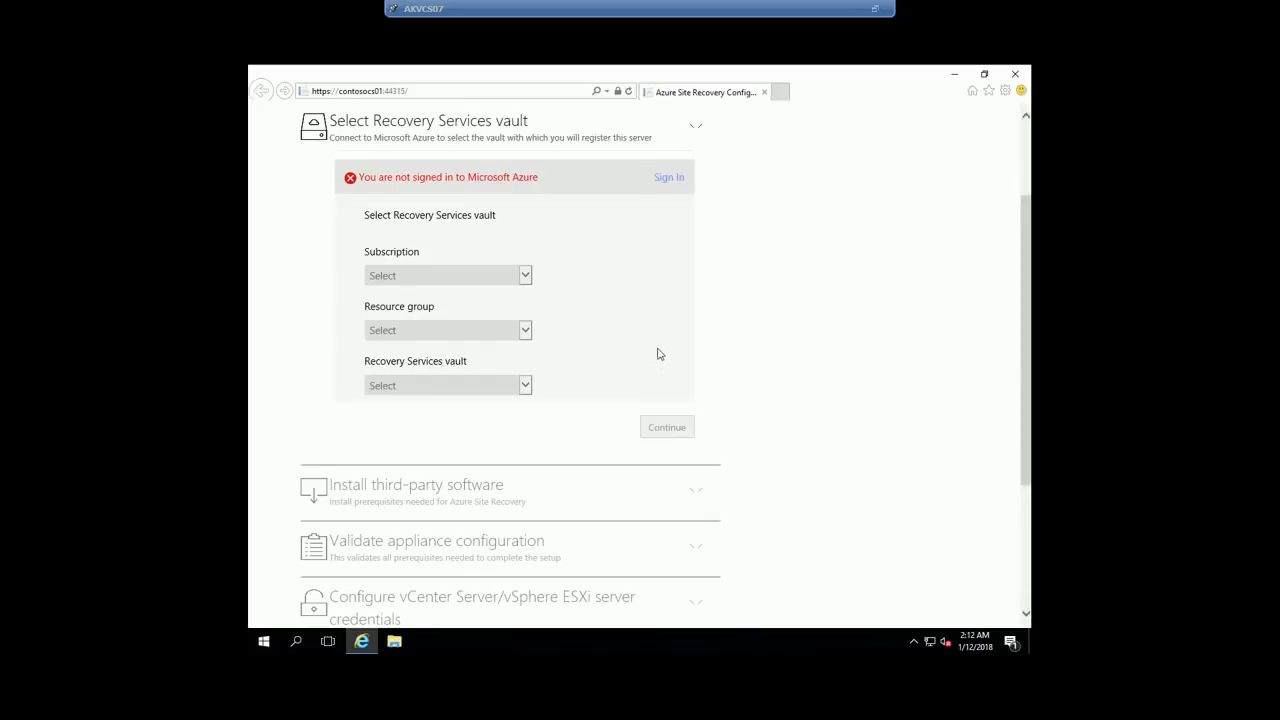
Sign in to Azure from the wizard and grant the configuration server access
click(668, 176)
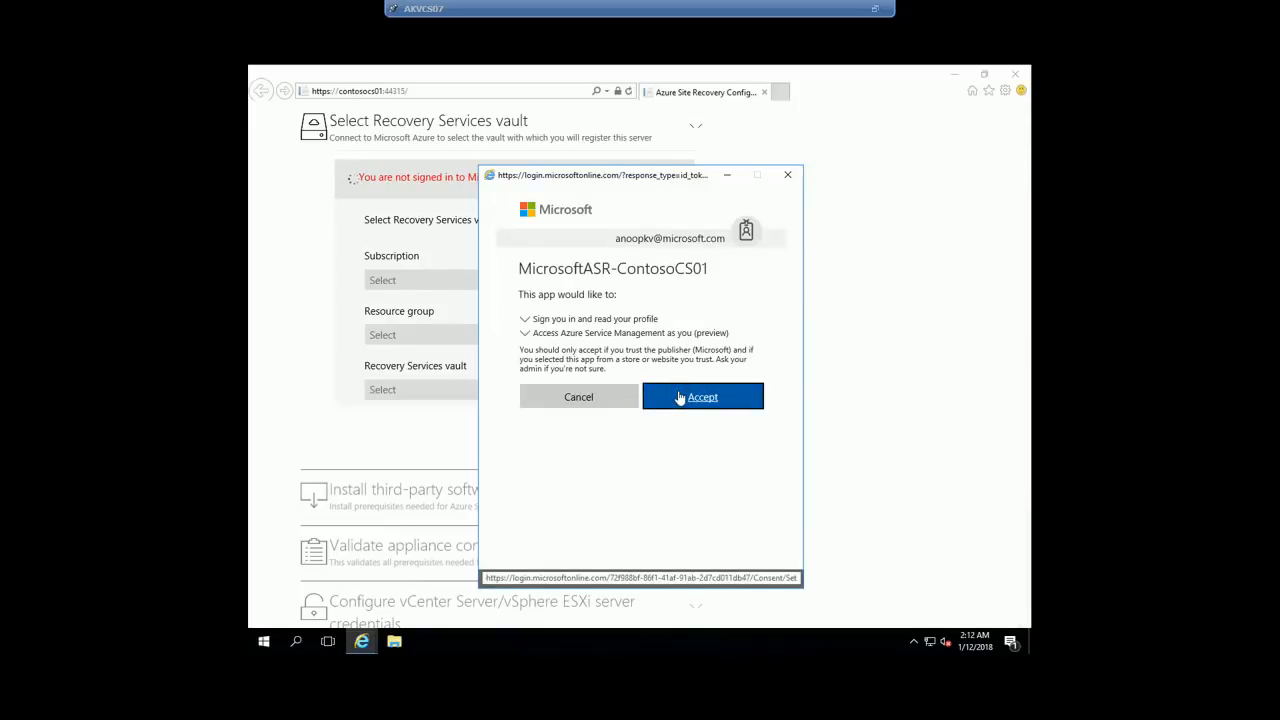
click(702, 396)
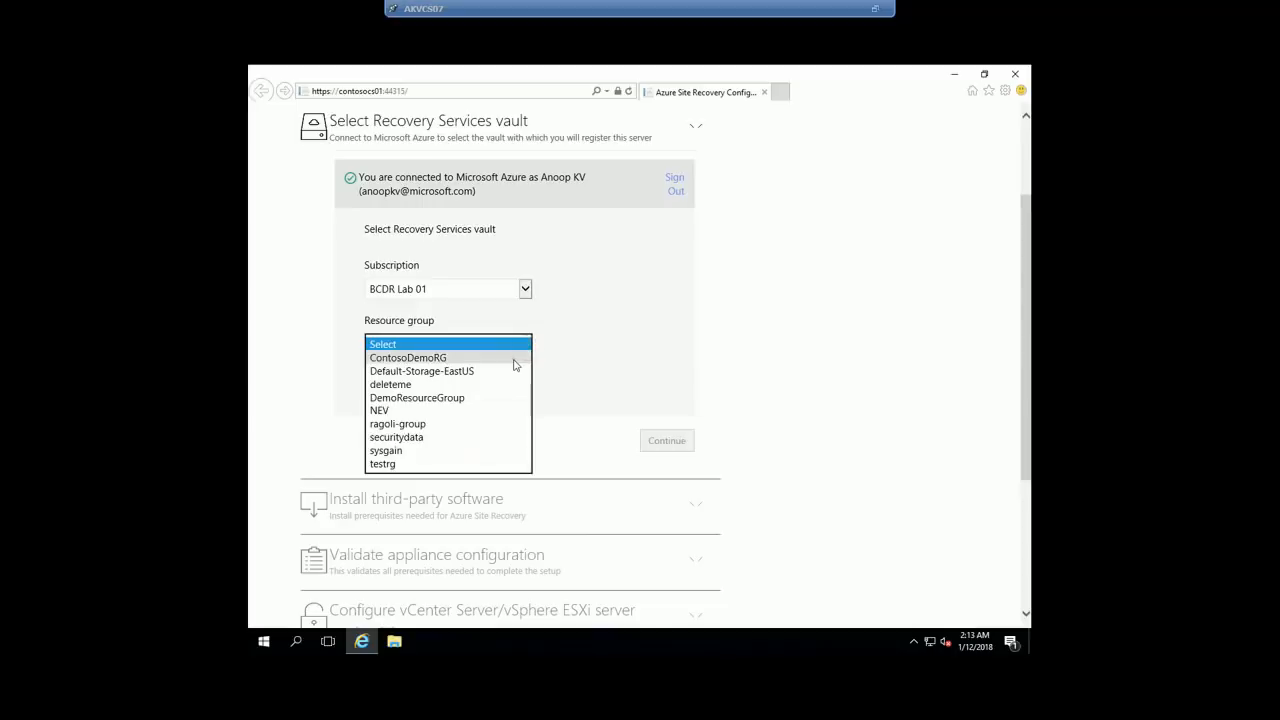
Register the server with ContosoVault in resource group ContosoDemoRG and continue
click(408, 356)
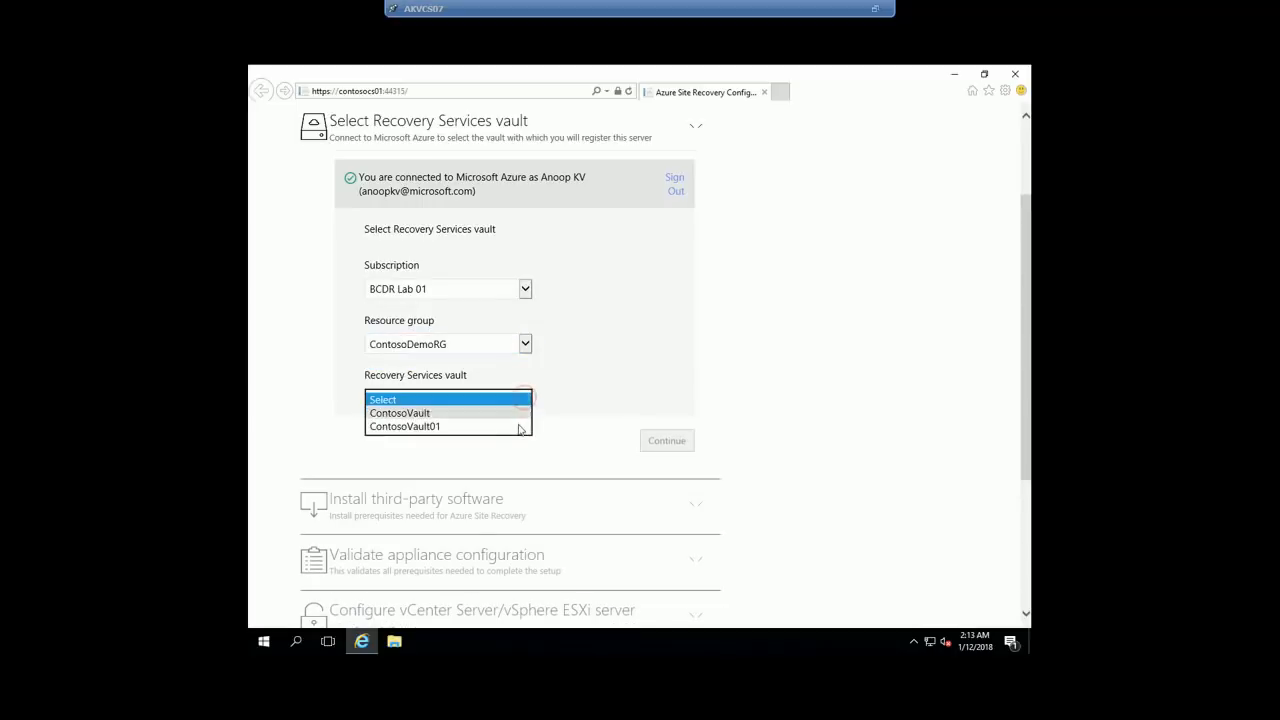
click(400, 412)
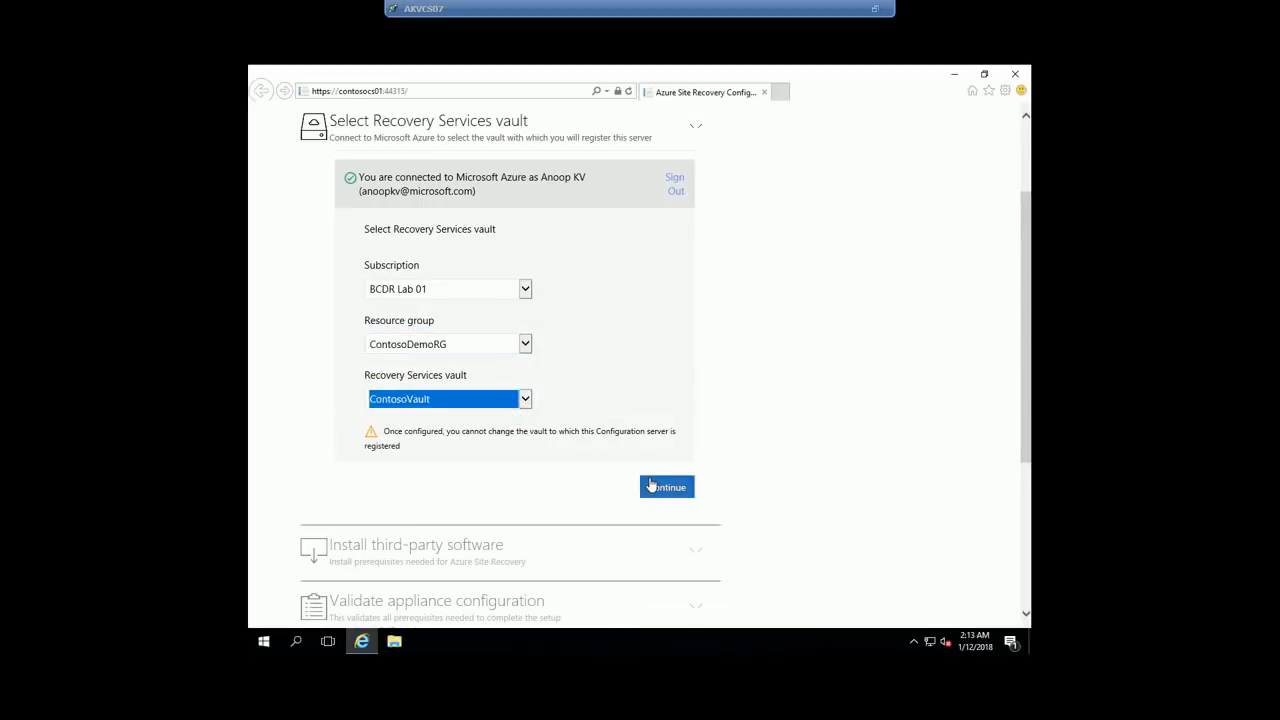
click(666, 488)
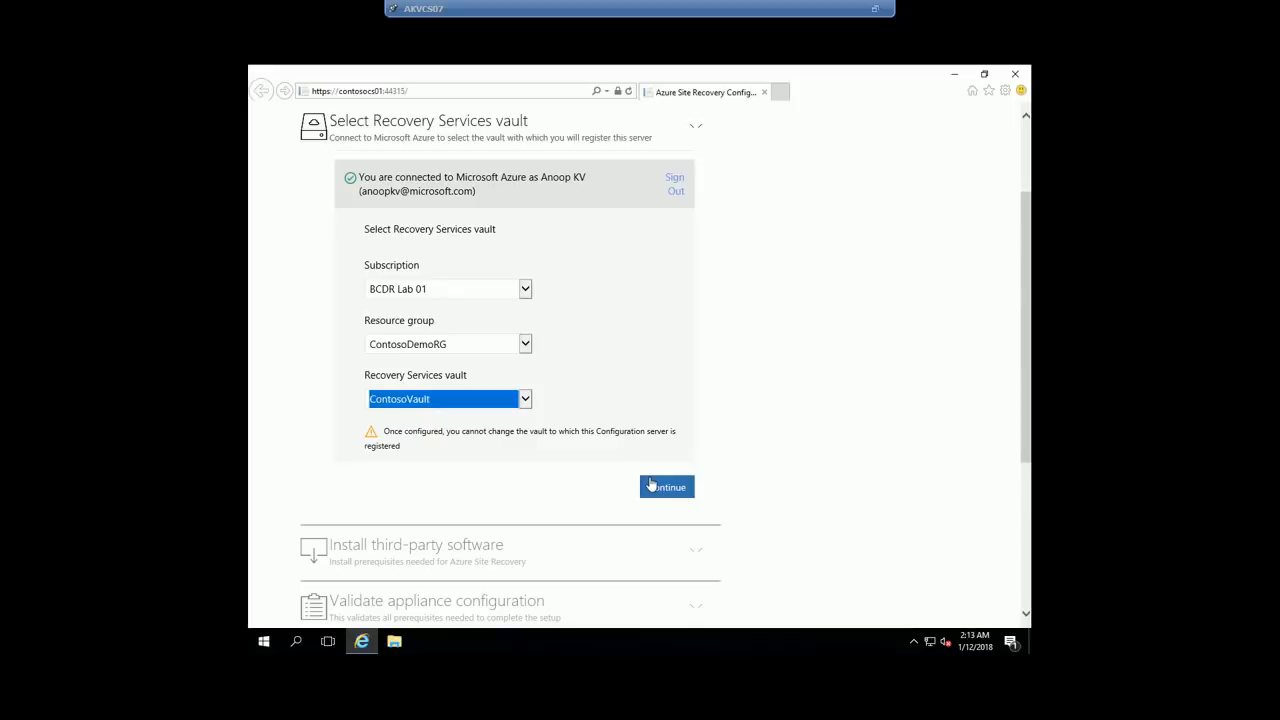
click(666, 488)
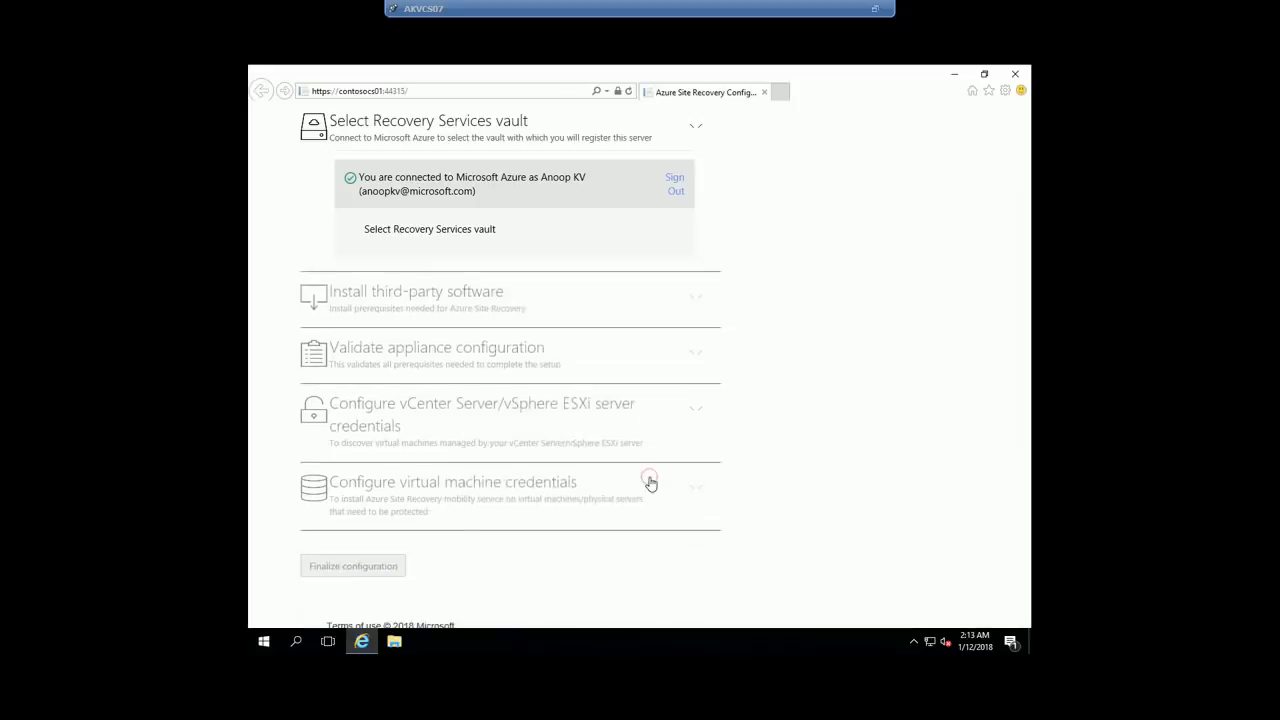
click(416, 292)
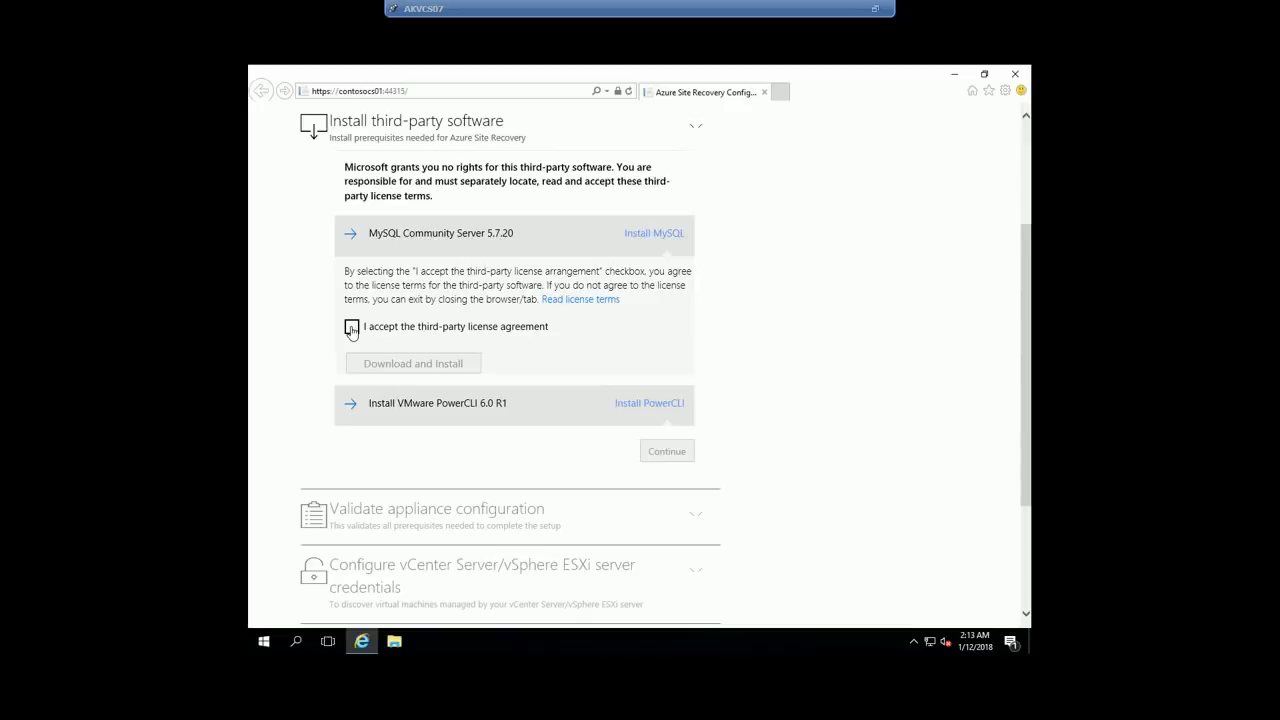
Accept the third-party license and install MySQL Community Server and PowerCLI
click(352, 326)
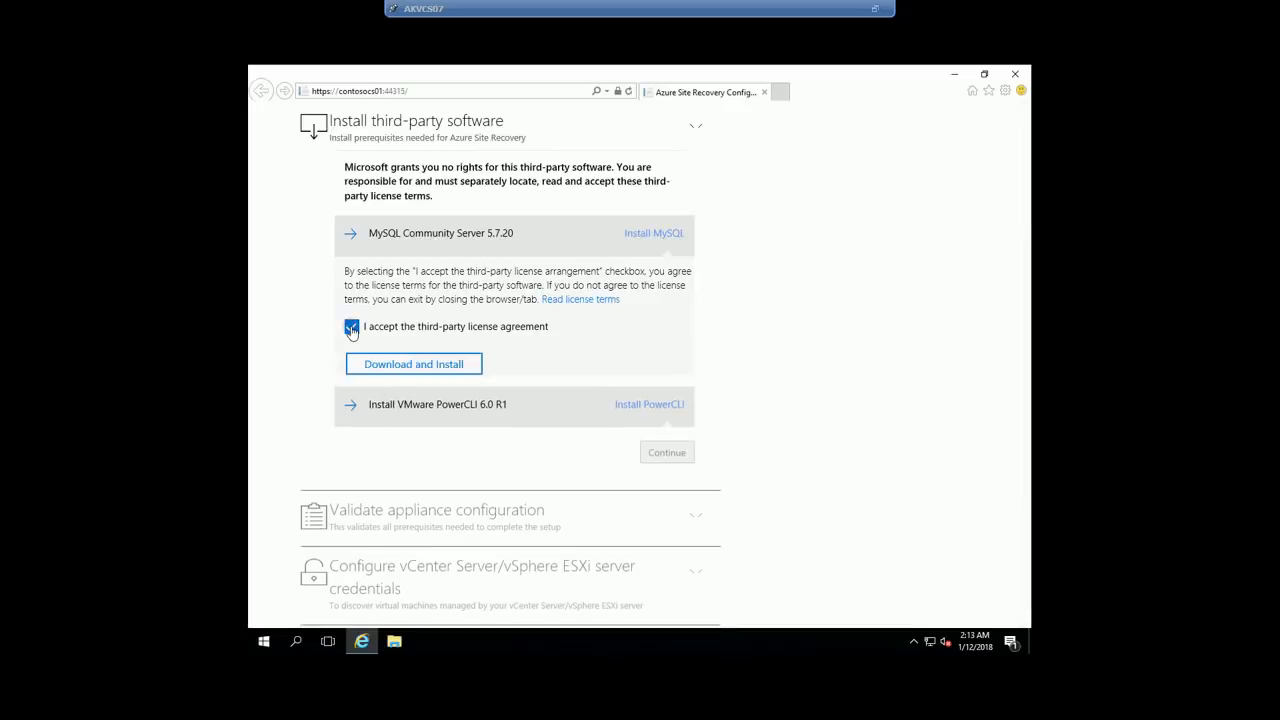
click(352, 326)
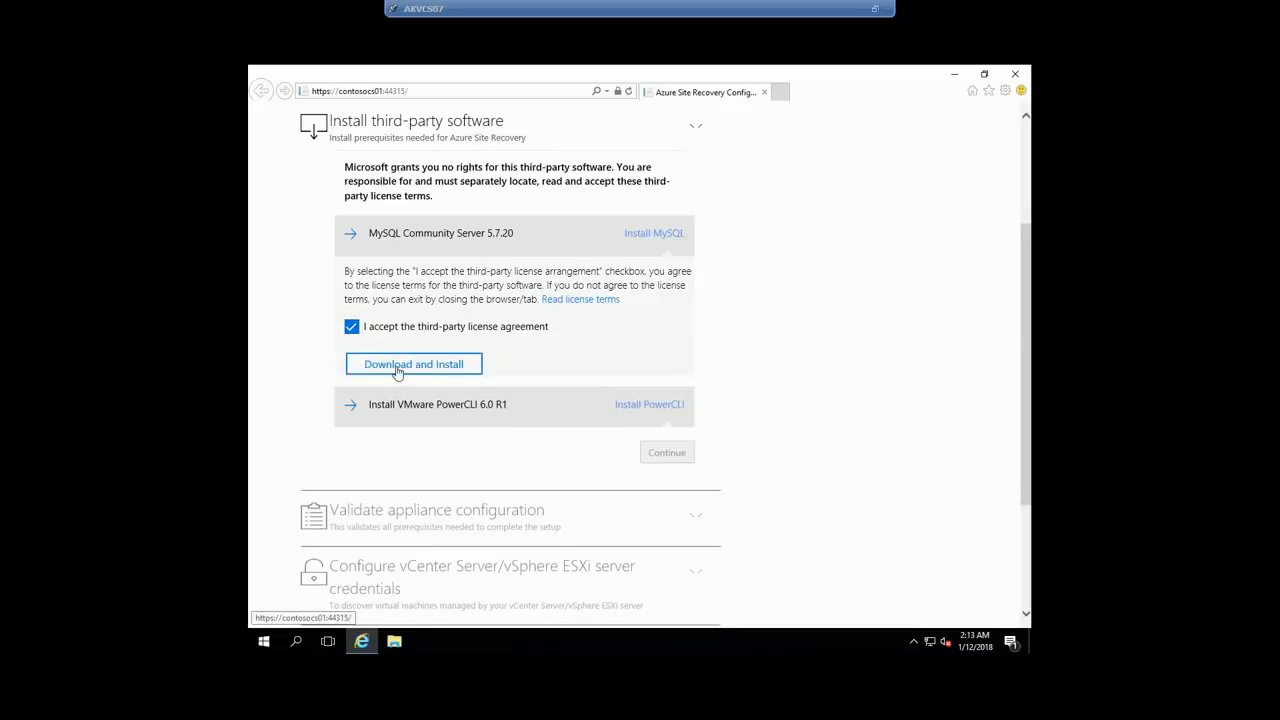
click(412, 364)
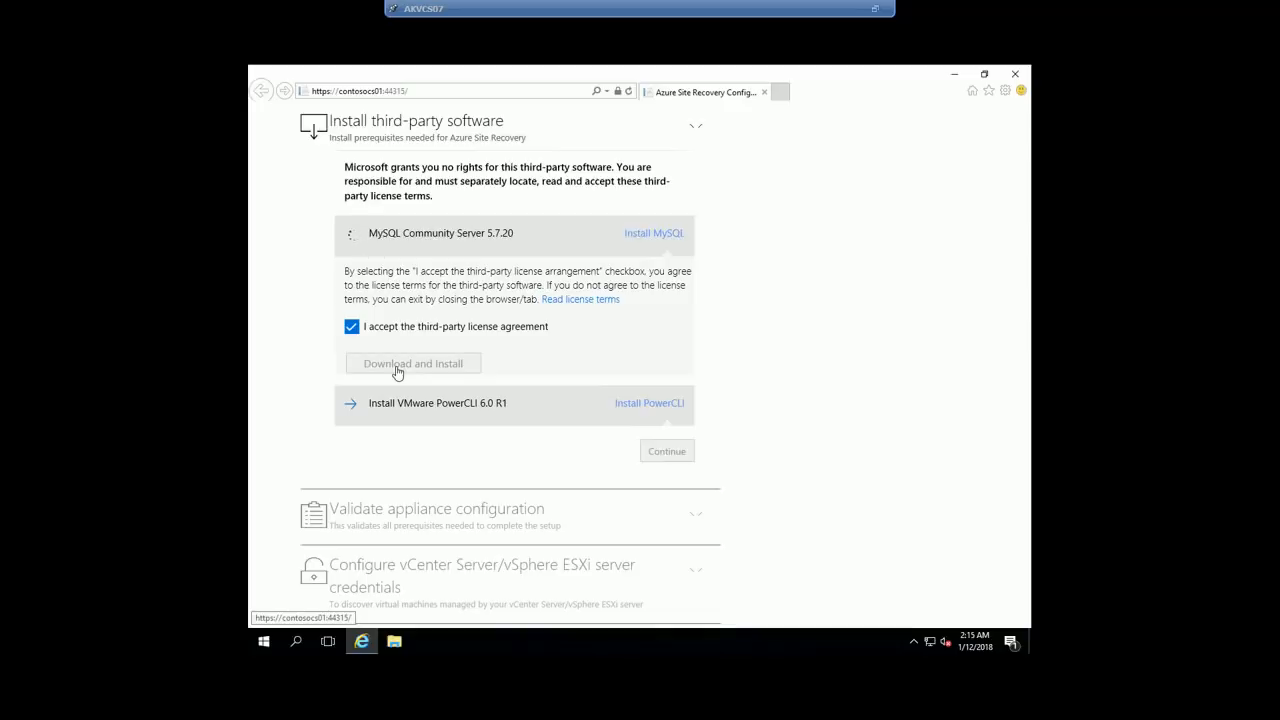
click(412, 364)
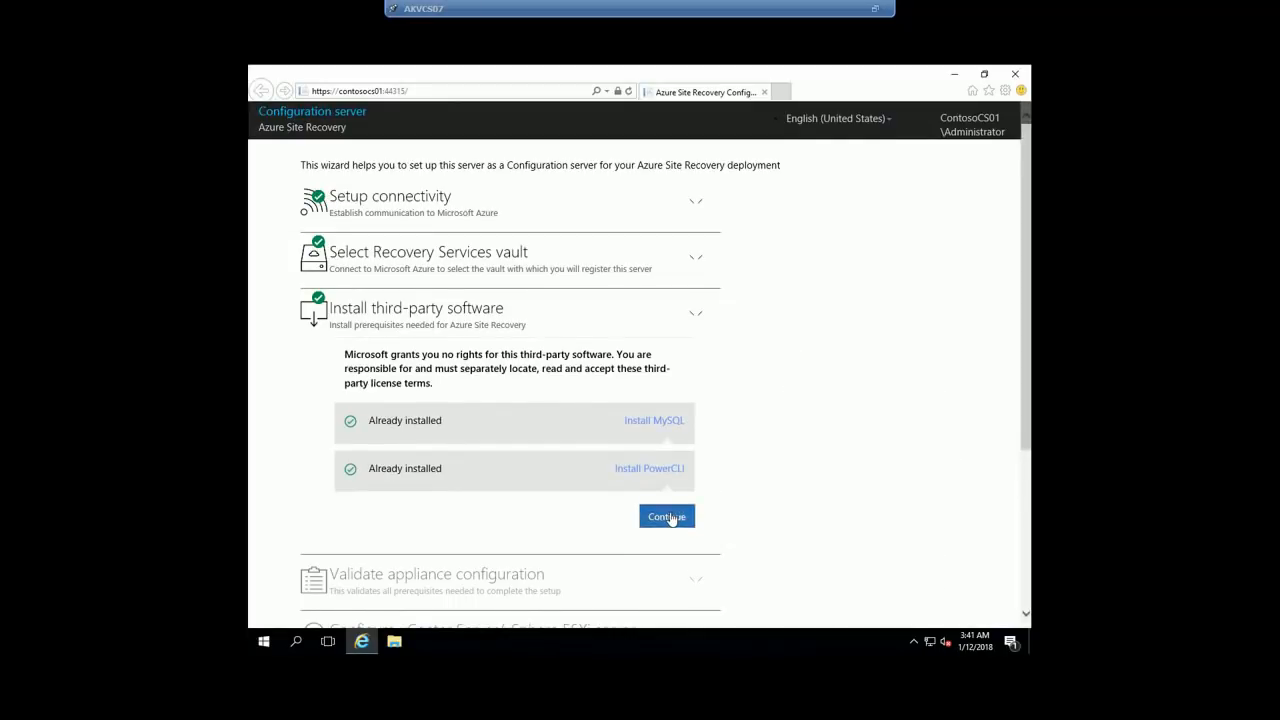
Run appliance validation and accept the passed results to reach vCenter credentials
click(666, 516)
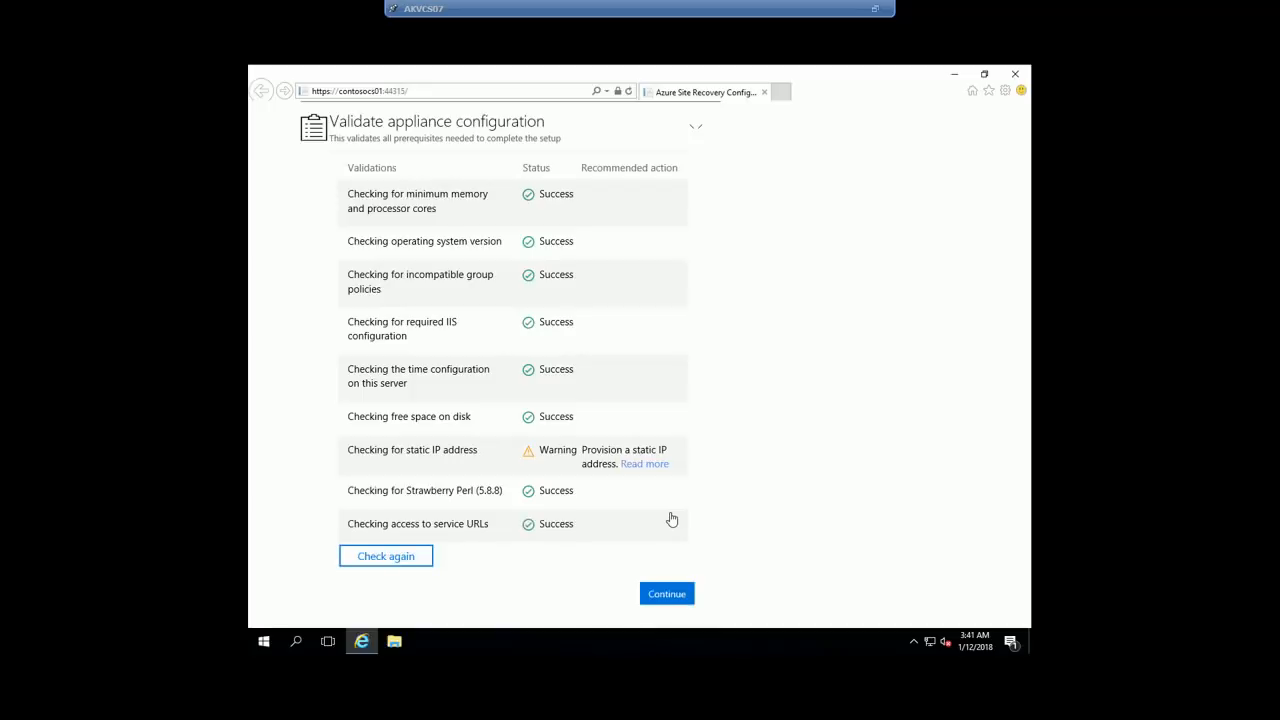
mouse_move(672, 540)
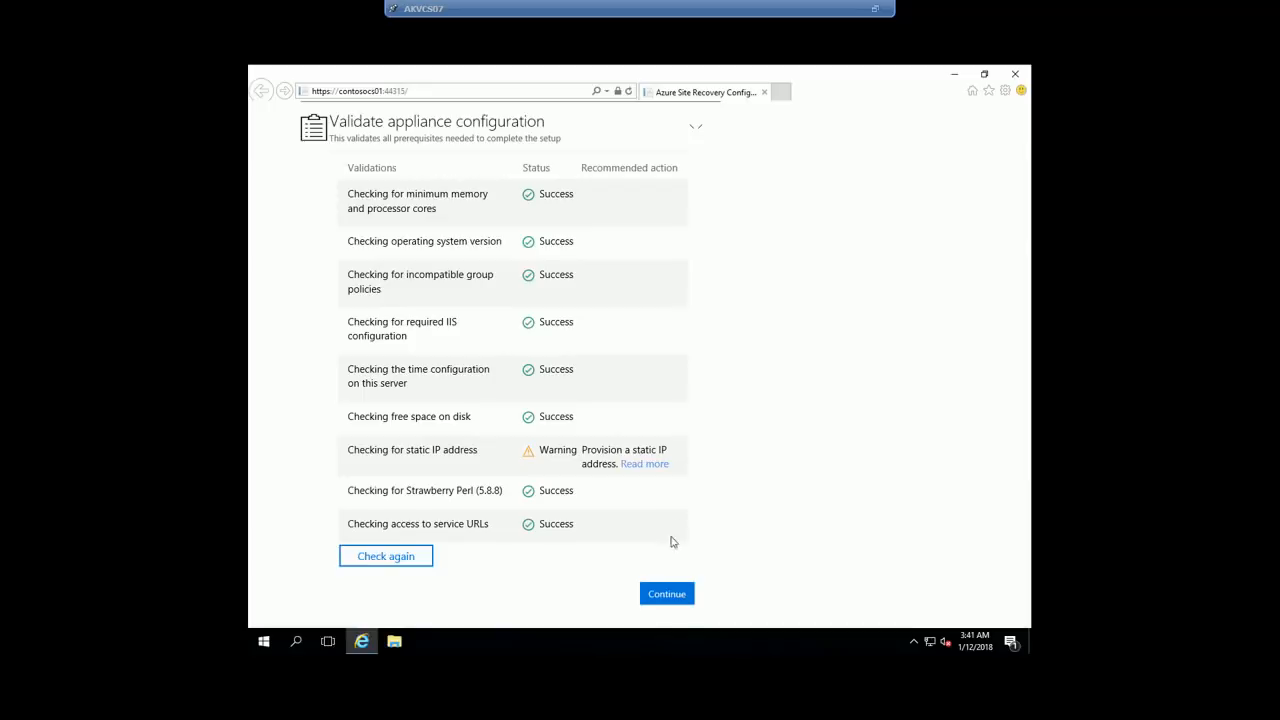
click(666, 592)
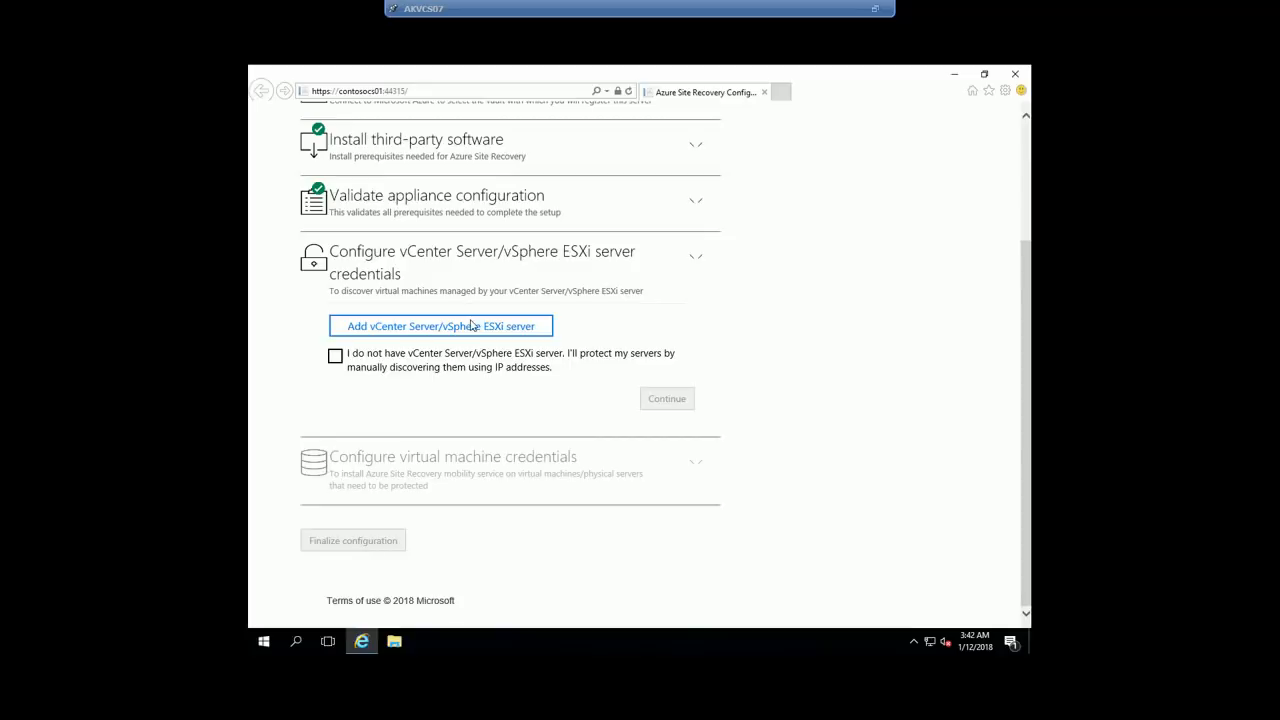
Add vCenter server bcdr-vcenter as MyVCenter on port 443 with MyVCenterCreds and continue
click(440, 324)
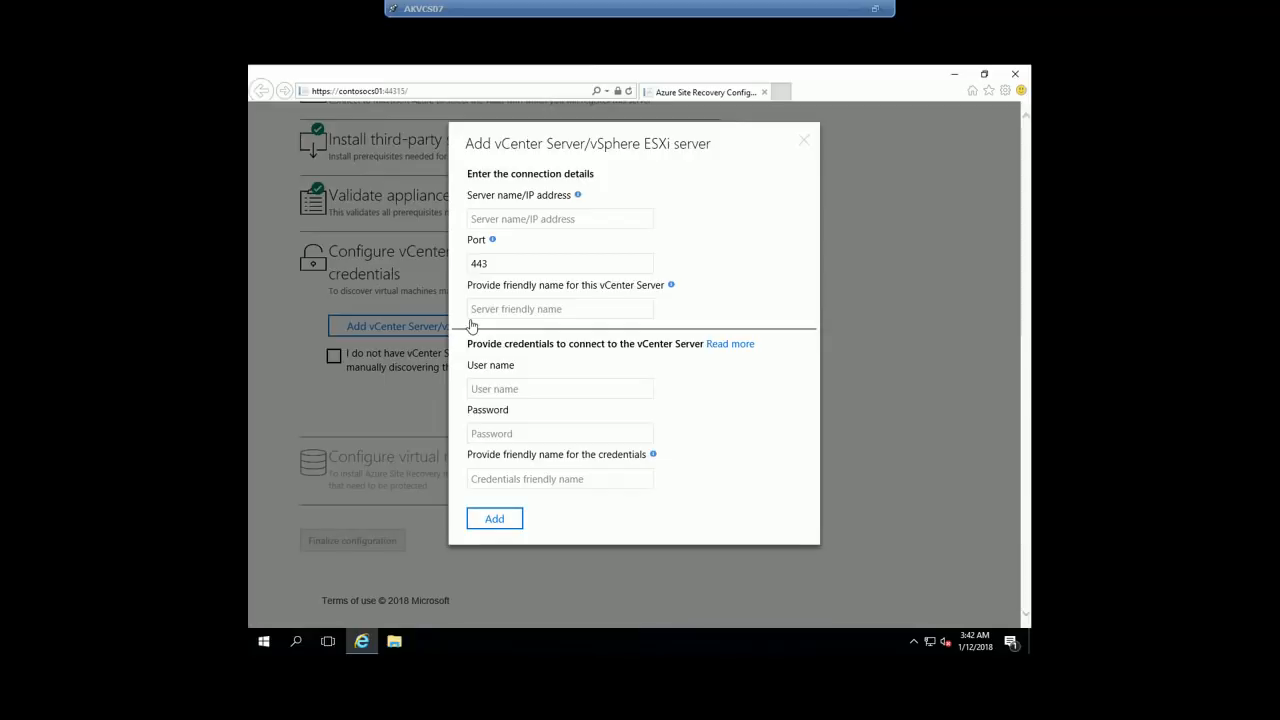
click(560, 218)
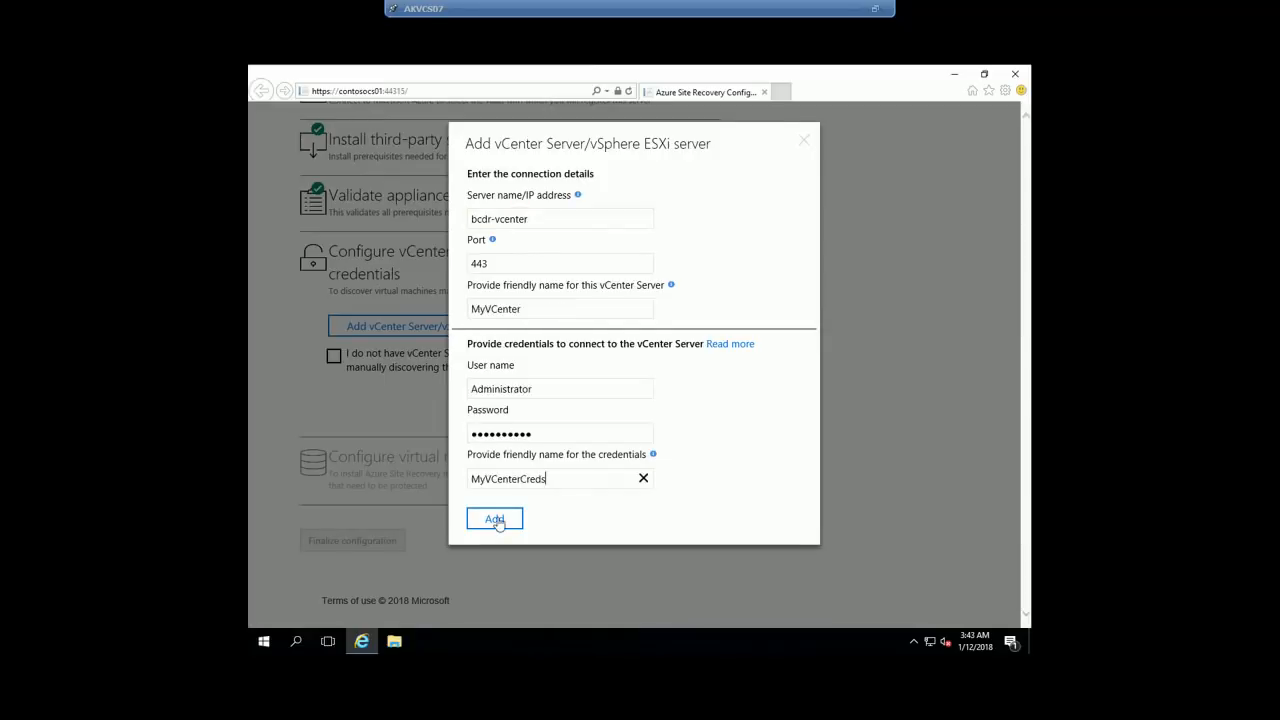
click(494, 520)
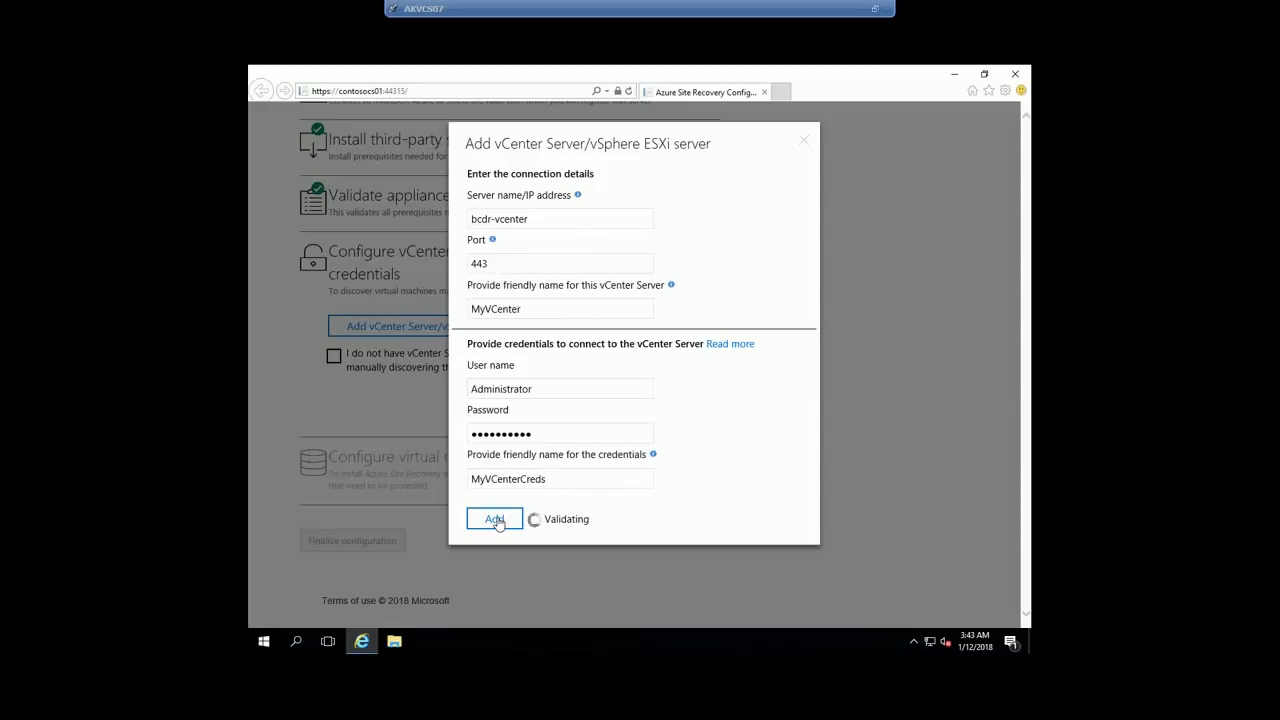
click(494, 520)
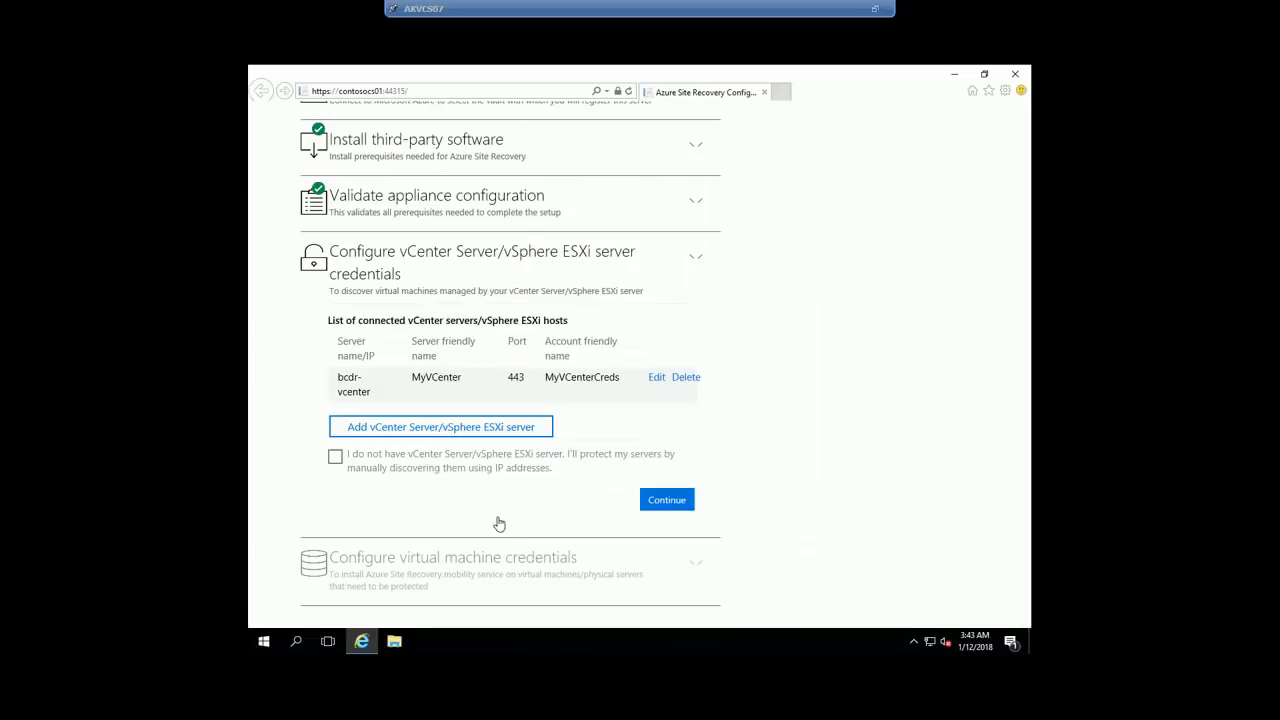
mouse_move(616, 504)
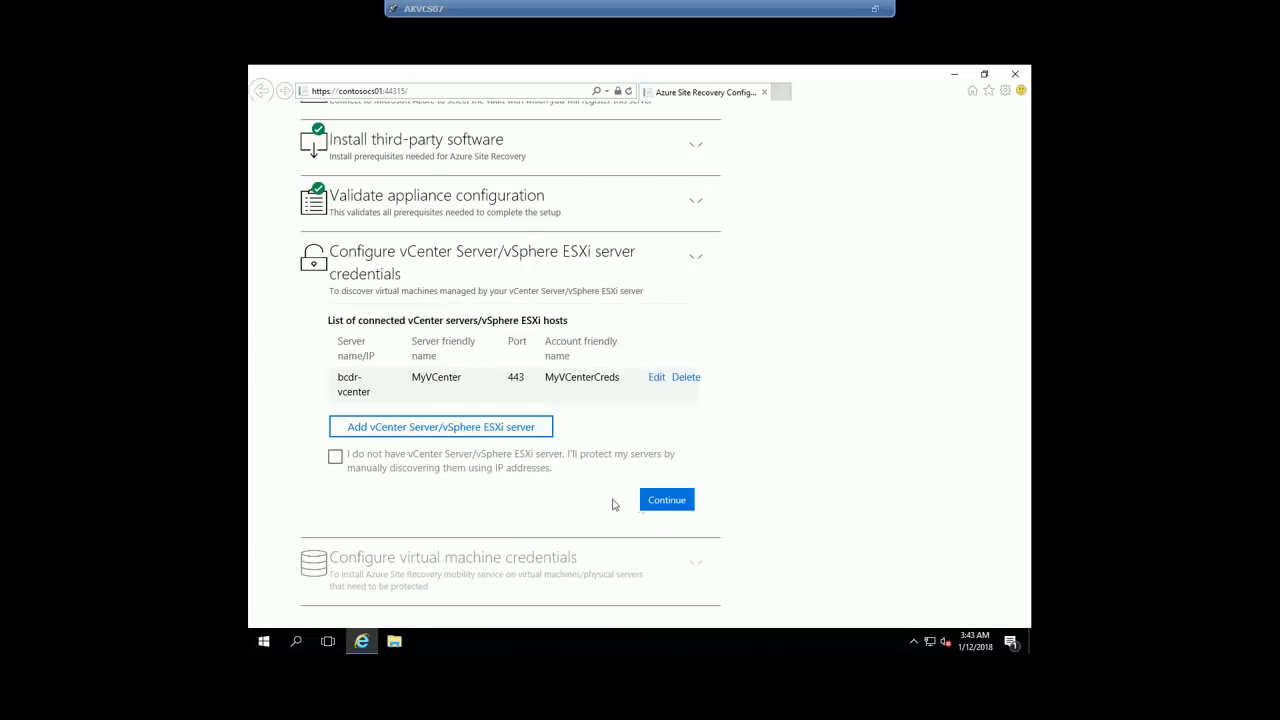
click(666, 500)
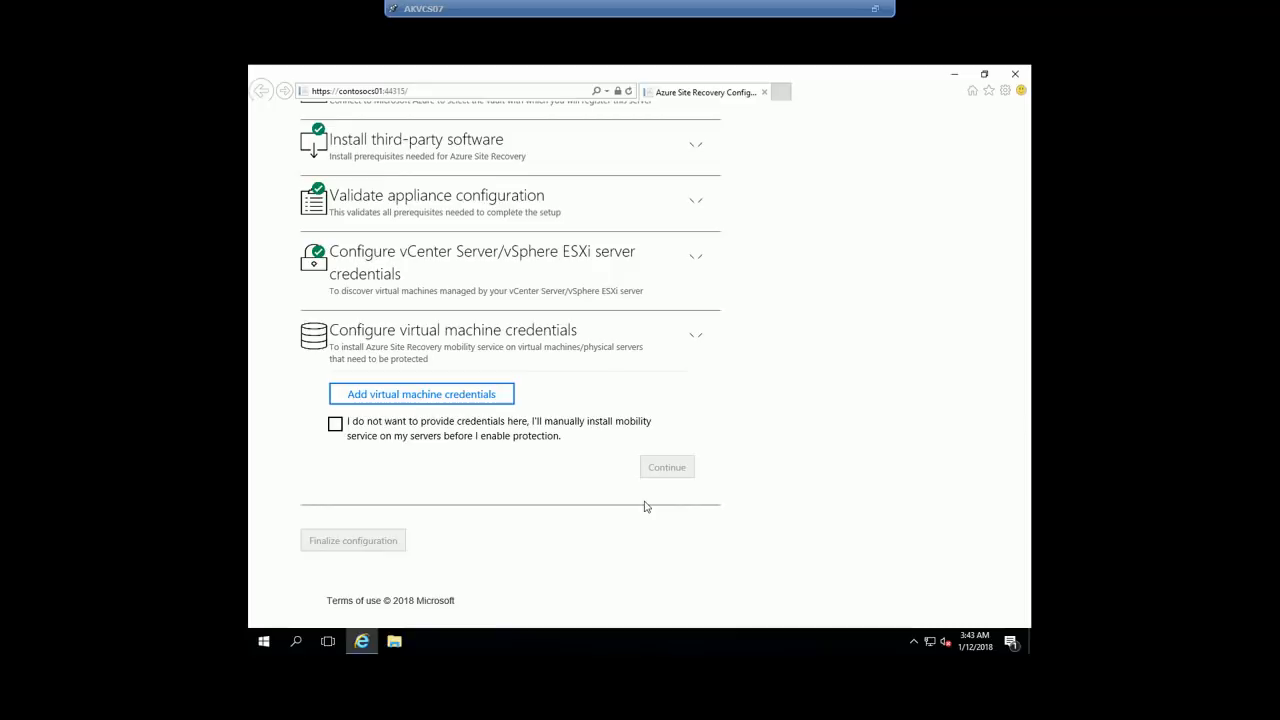
Add Linux credential LinuxRootAccount for user root with its password and continue past credentials
click(420, 392)
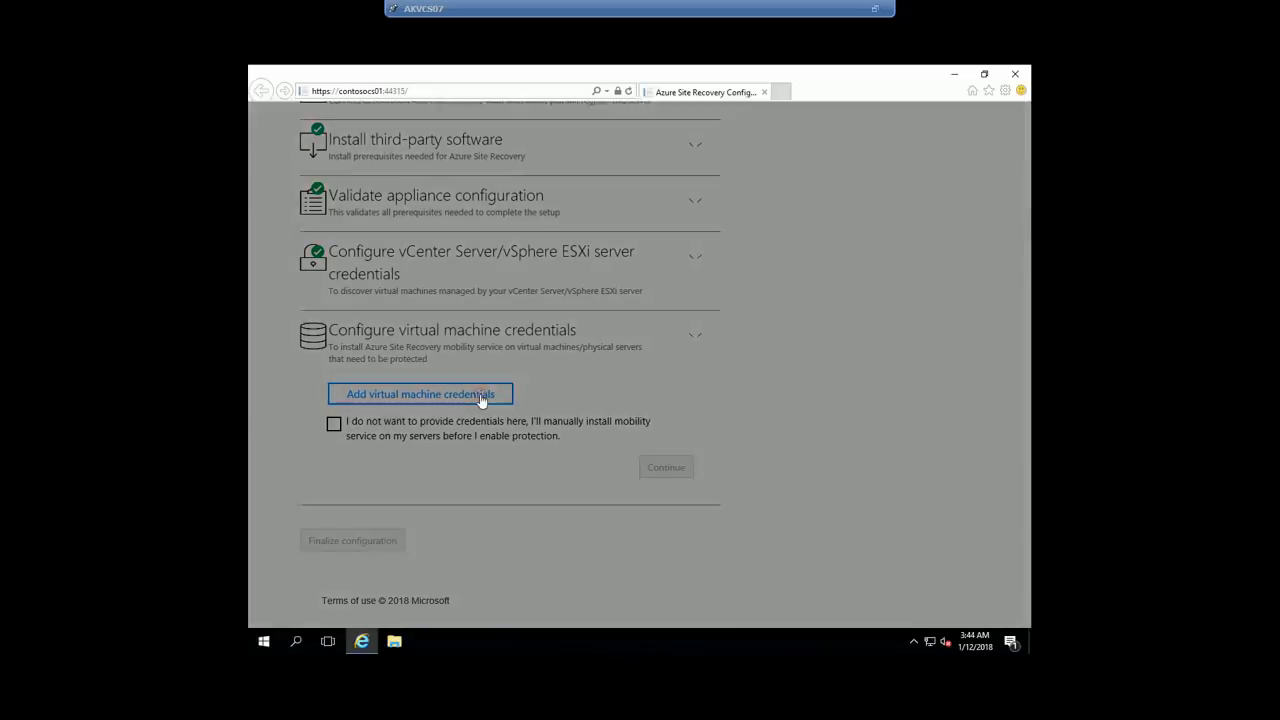
click(420, 392)
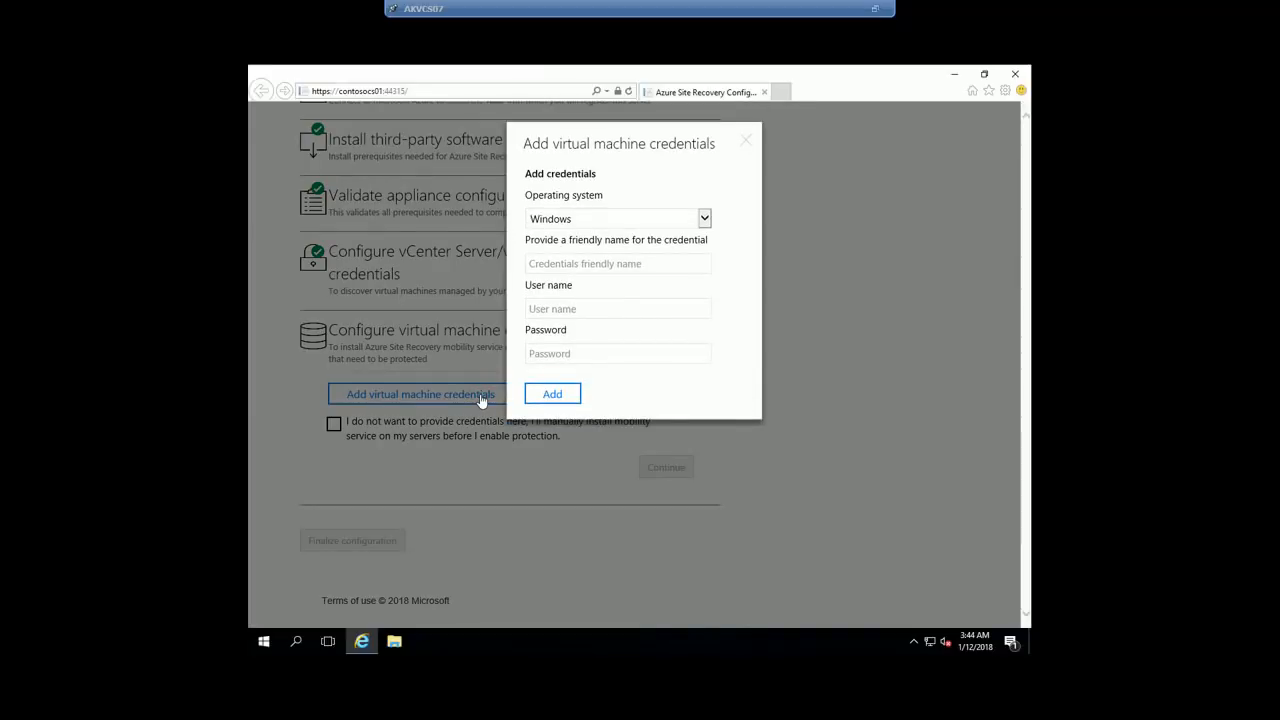
mouse_move(634, 298)
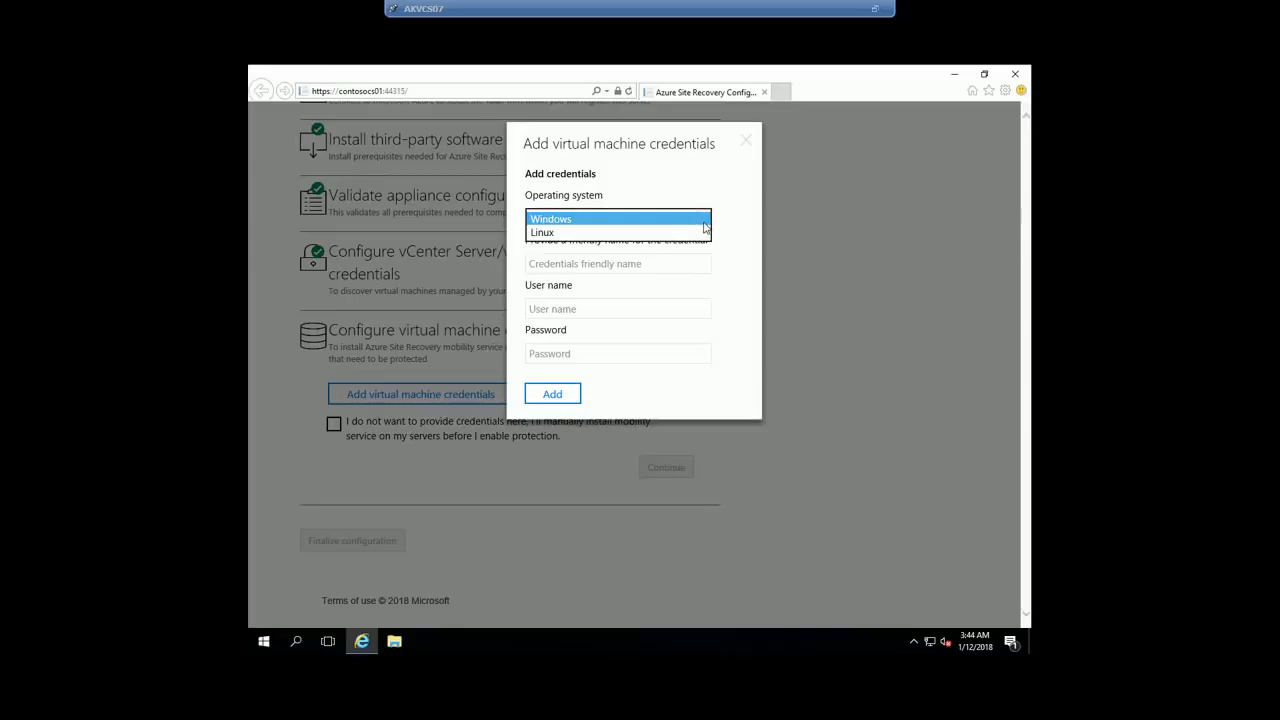
click(540, 232)
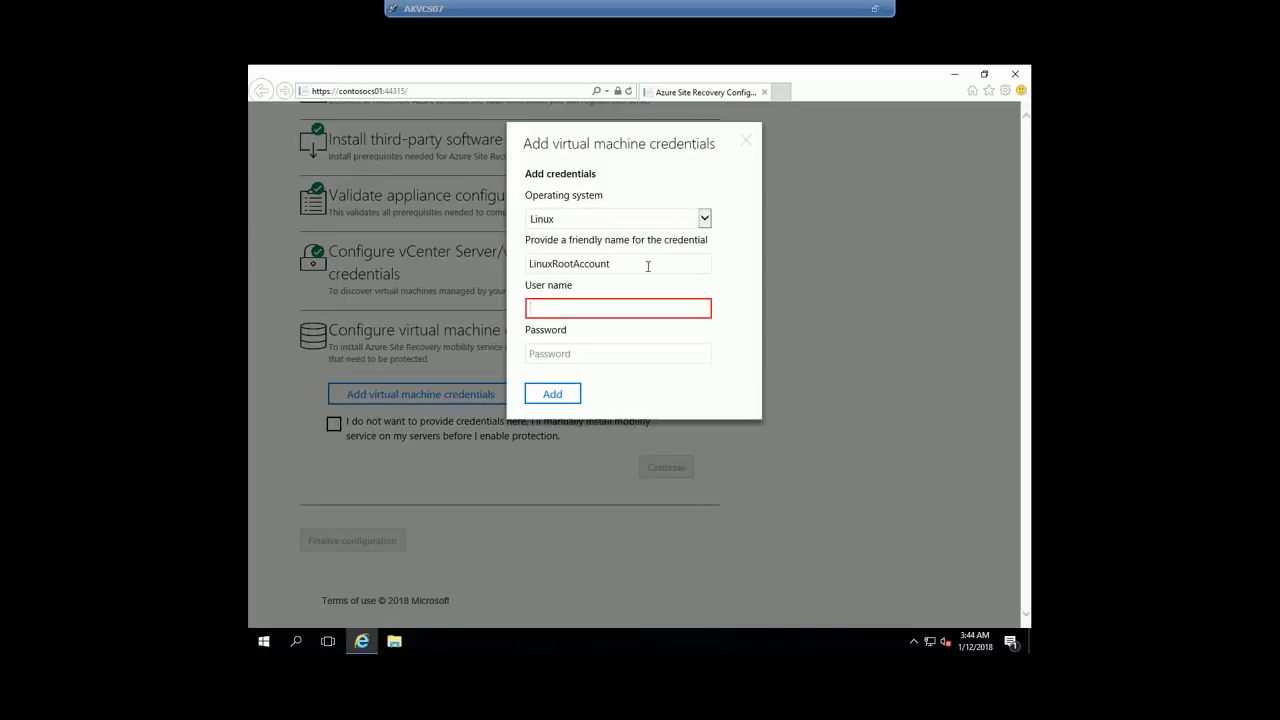
text(root)
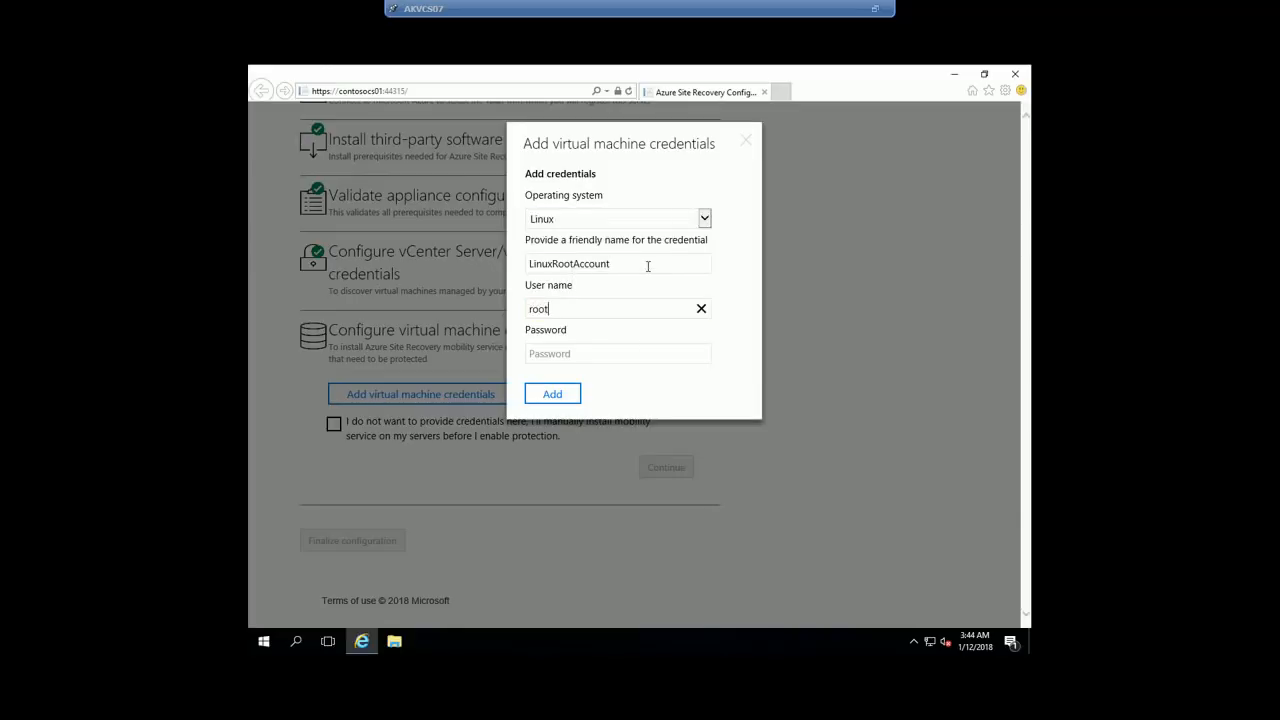
click(616, 352)
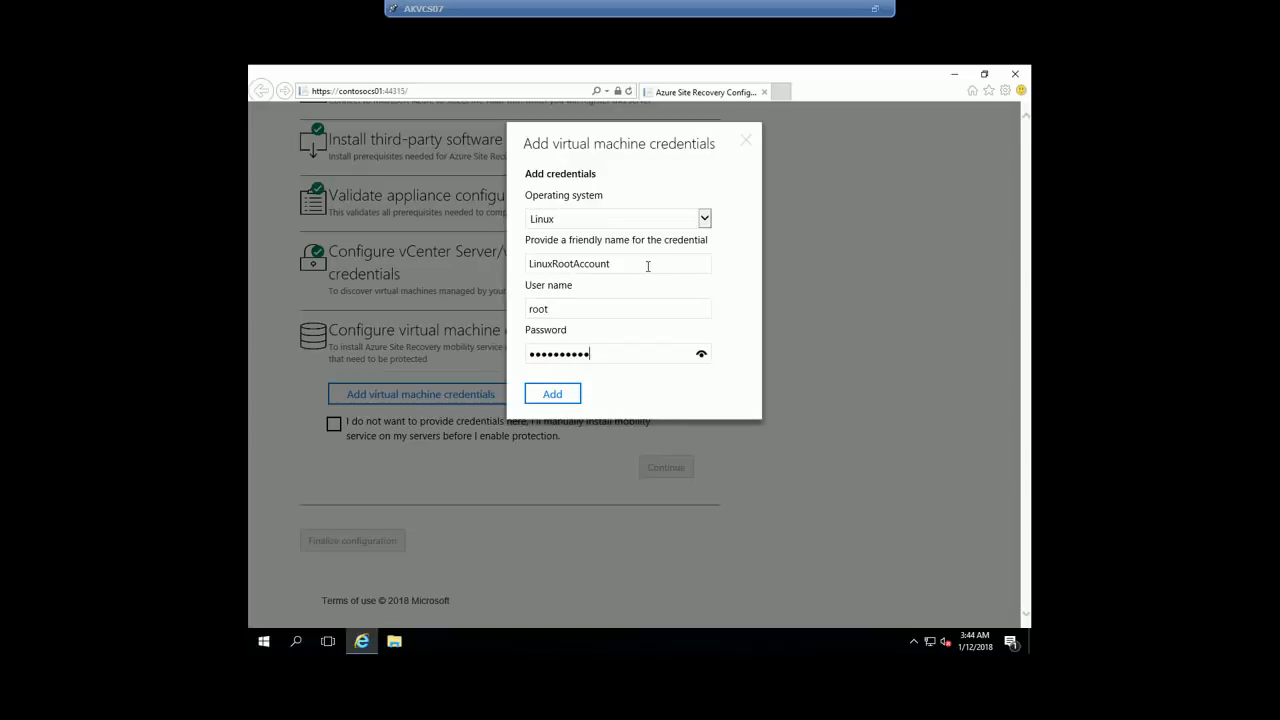
click(552, 392)
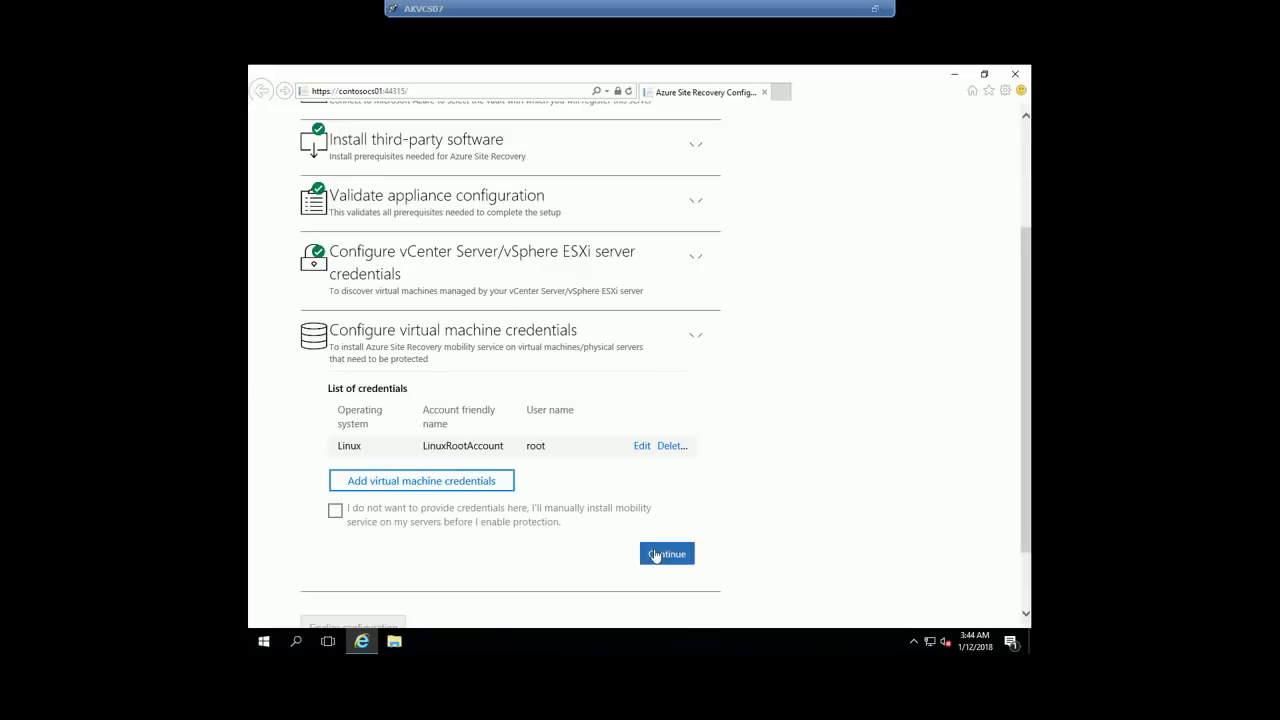
click(666, 554)
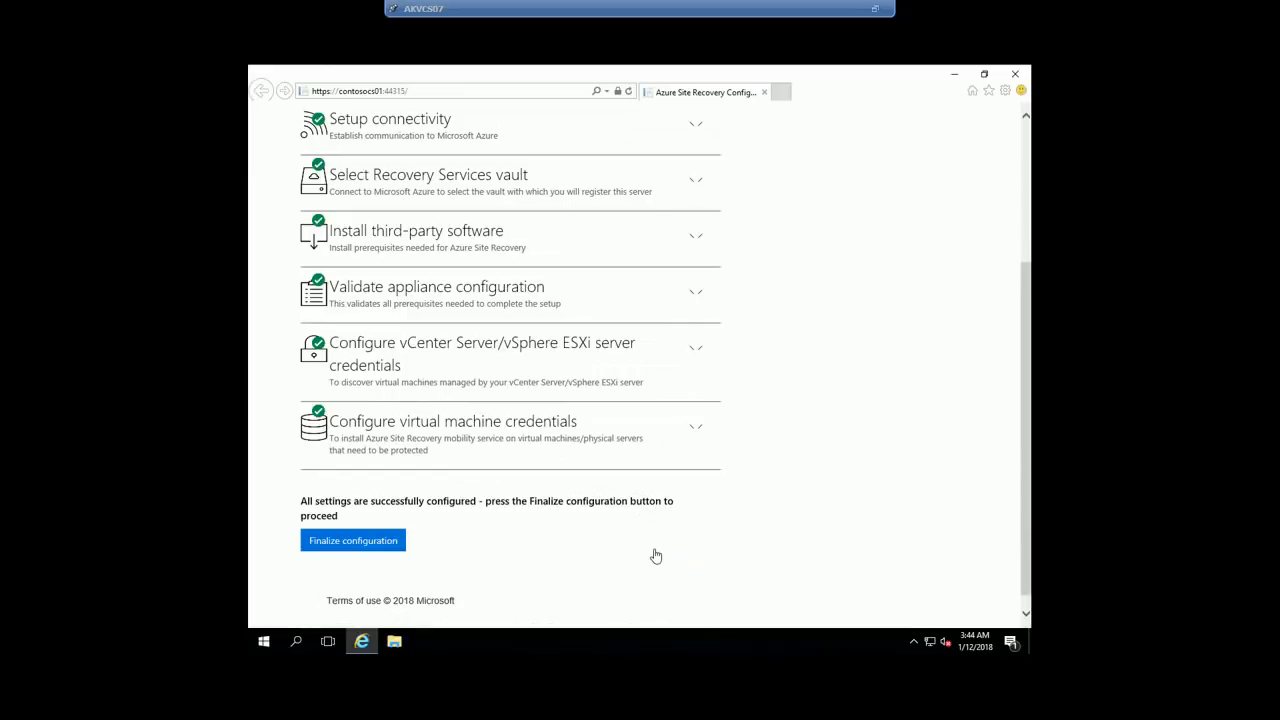
mouse_move(648, 552)
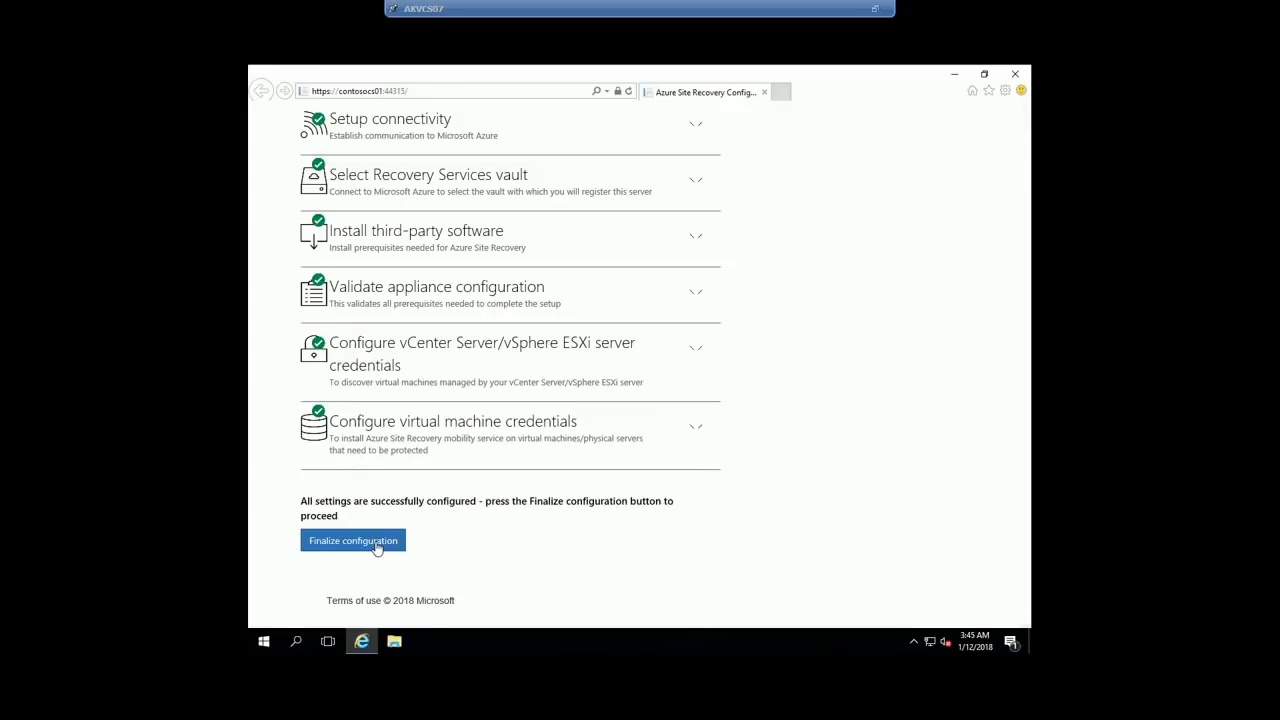
Finalize configuration so server setup, registration and vCenter addition all show Success
click(352, 540)
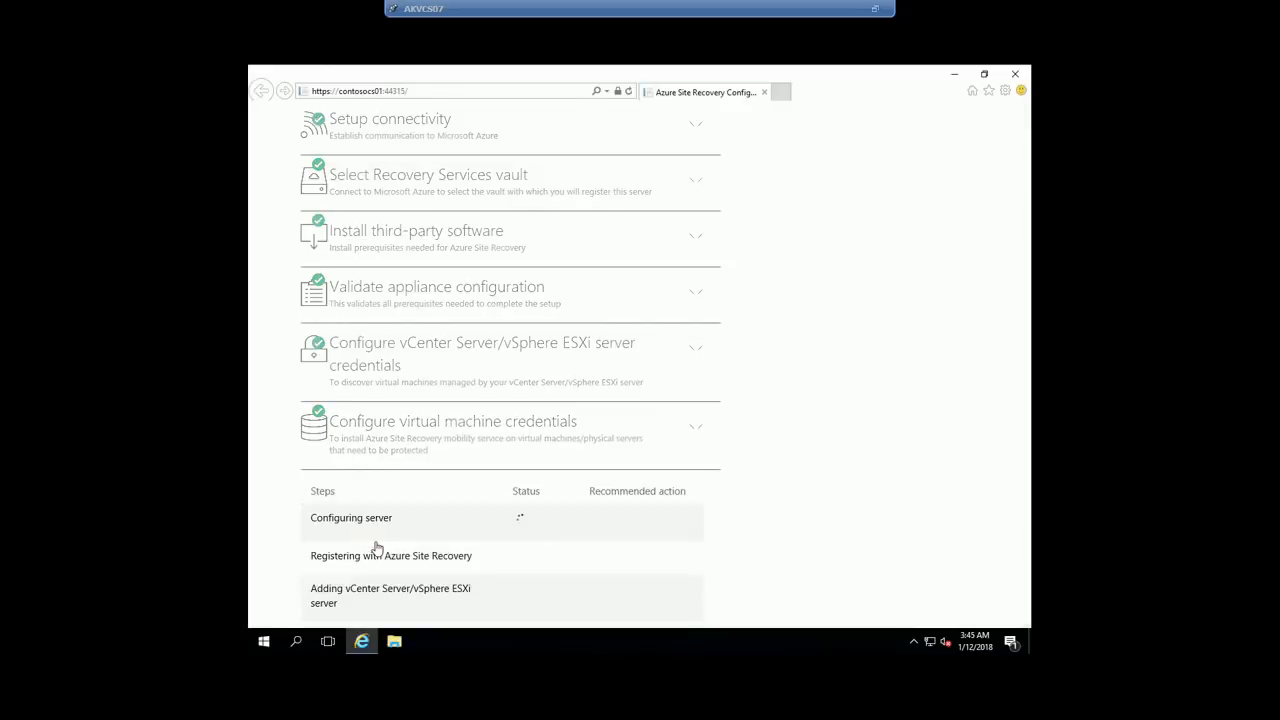
scroll(down, 3)
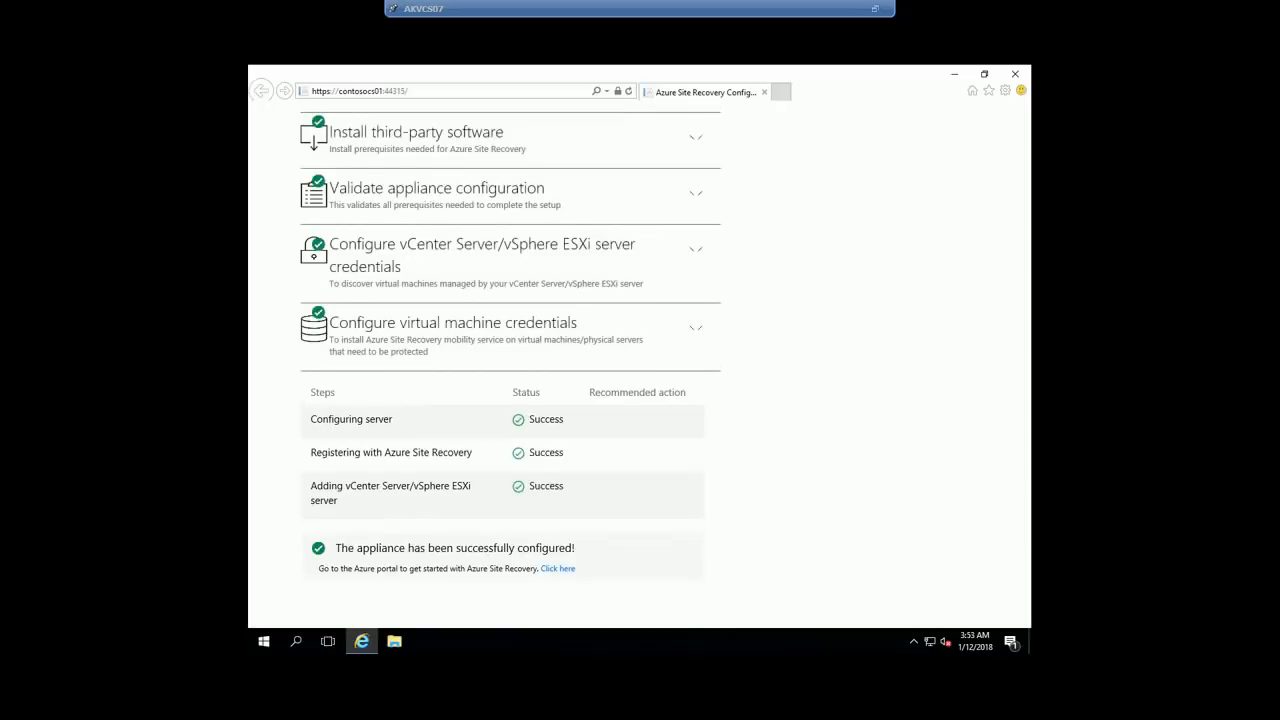
mouse_move(598, 468)
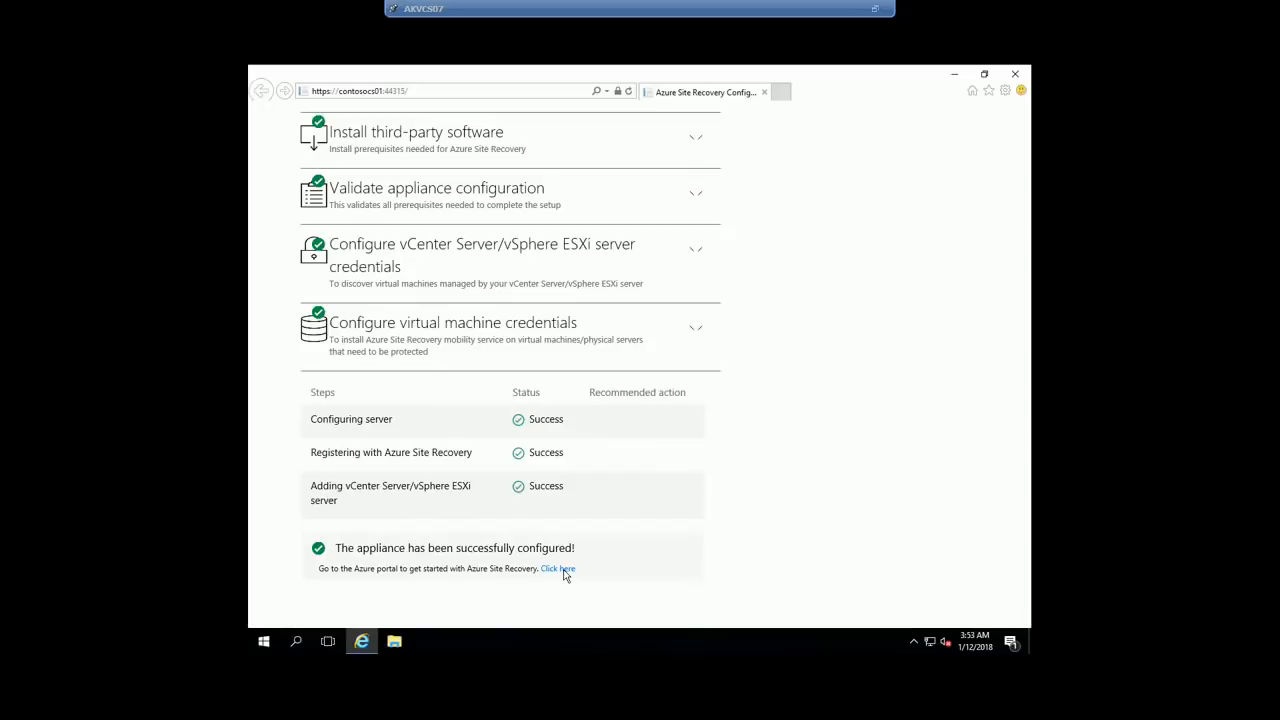
Return to the portal, confirm ContosoCS01 with MyVCenter as source and Azure as target
click(556, 568)
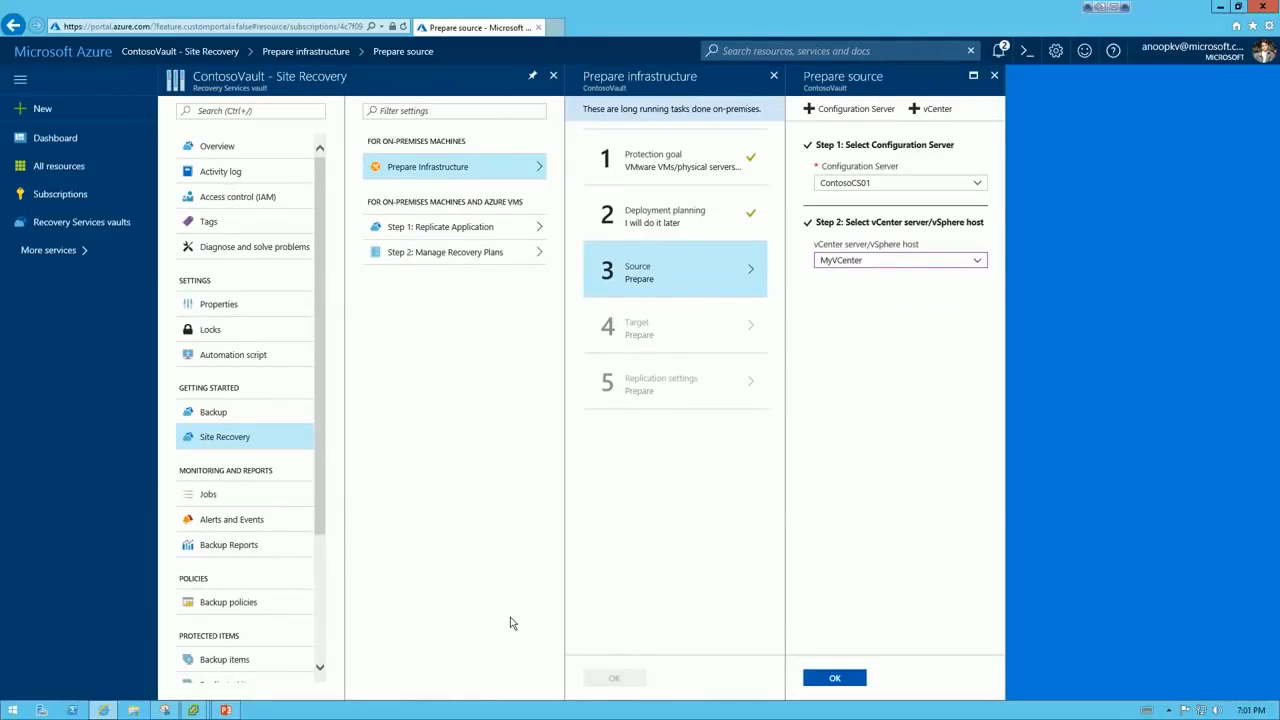
mouse_move(764, 572)
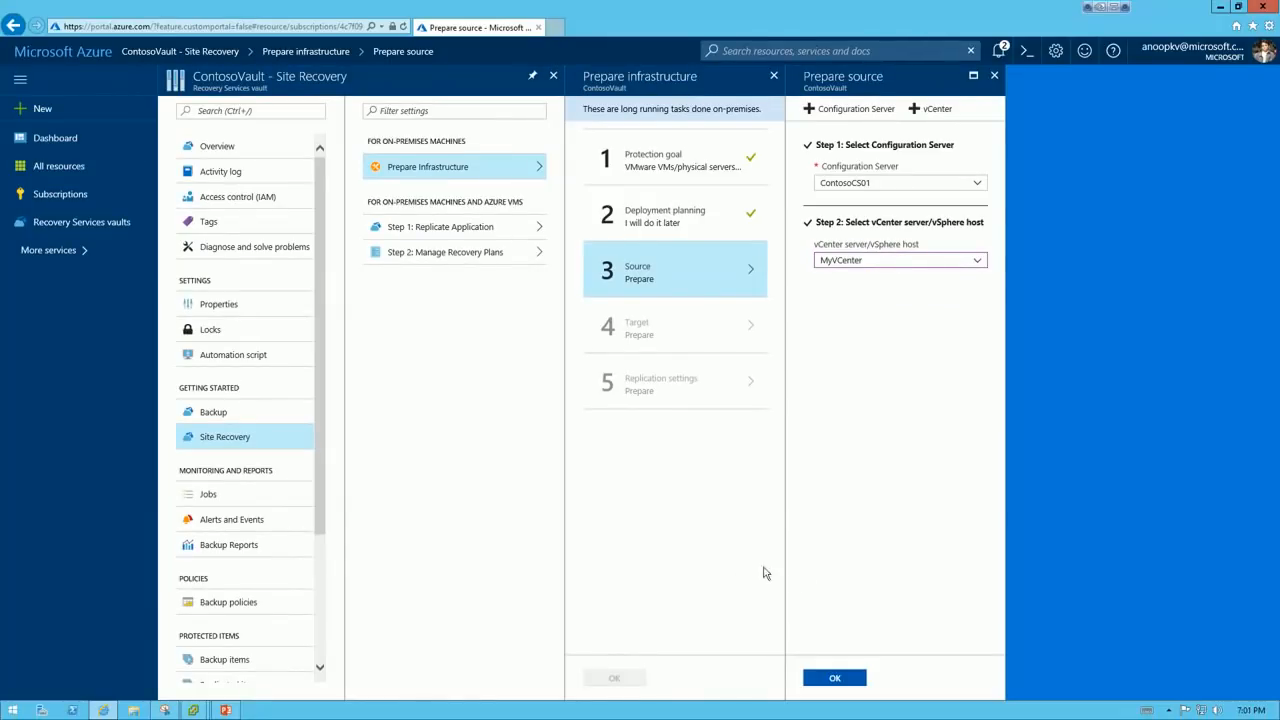
click(834, 676)
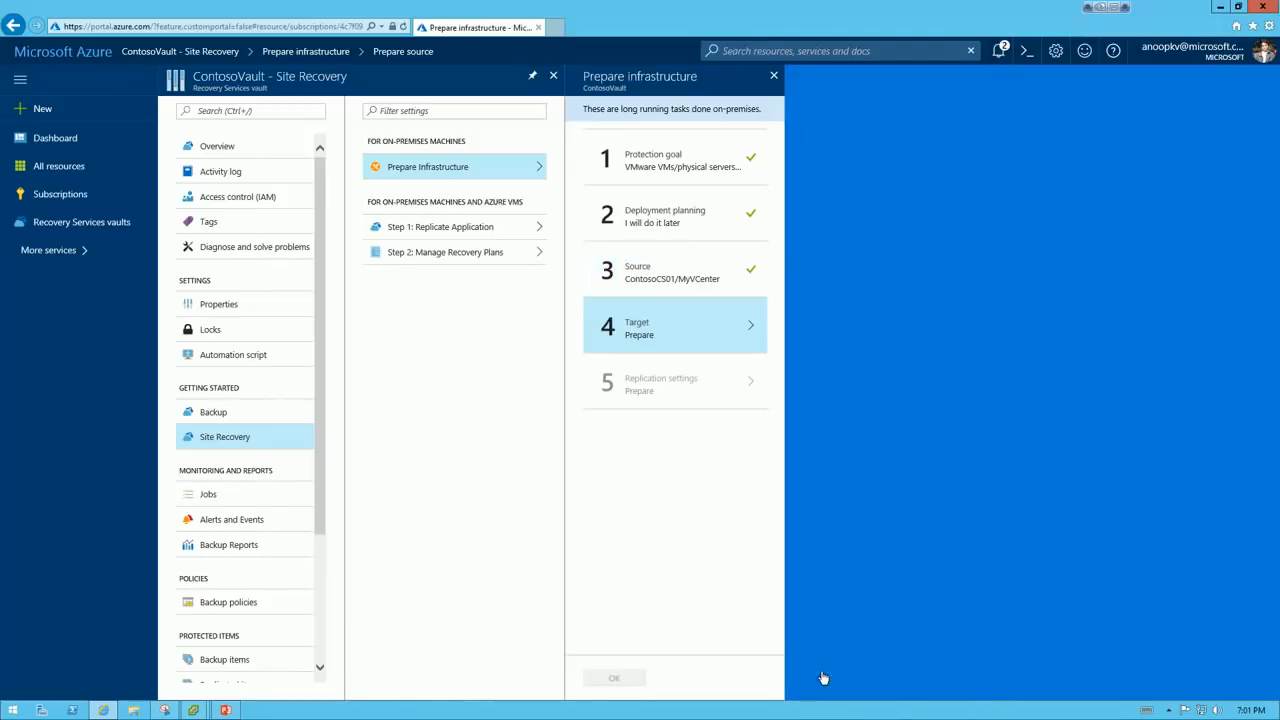
click(676, 328)
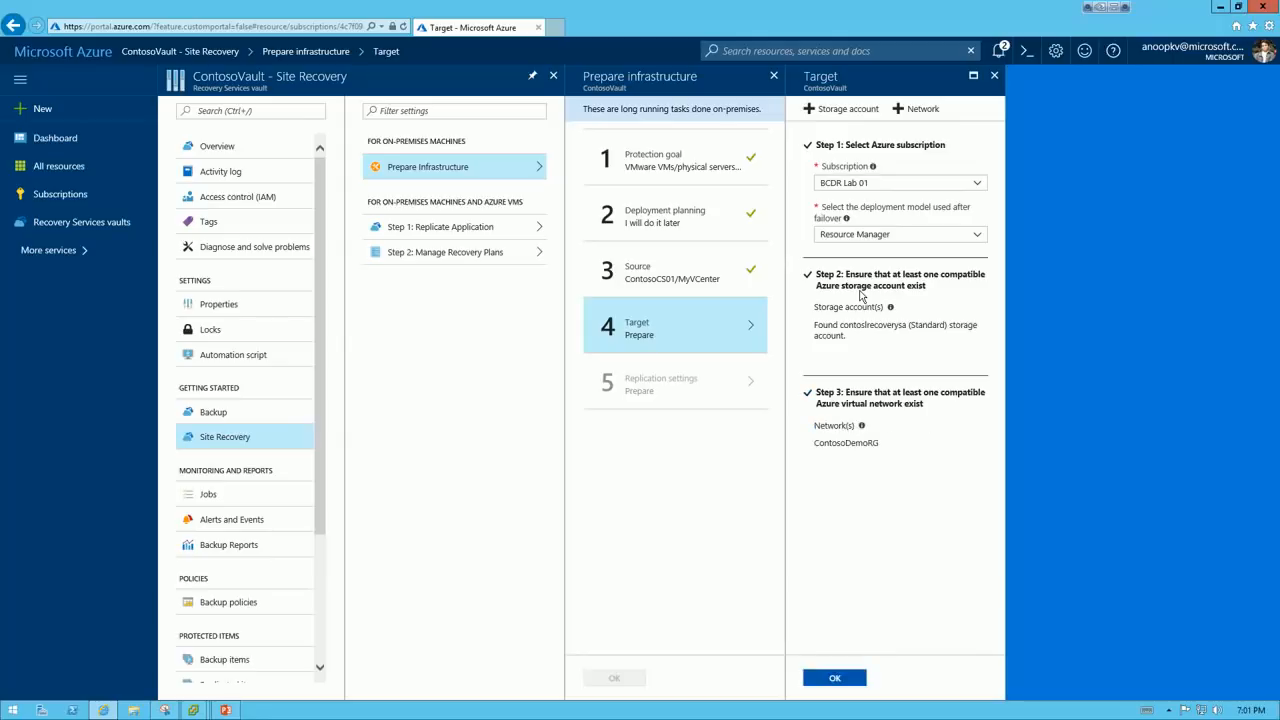
mouse_move(852, 456)
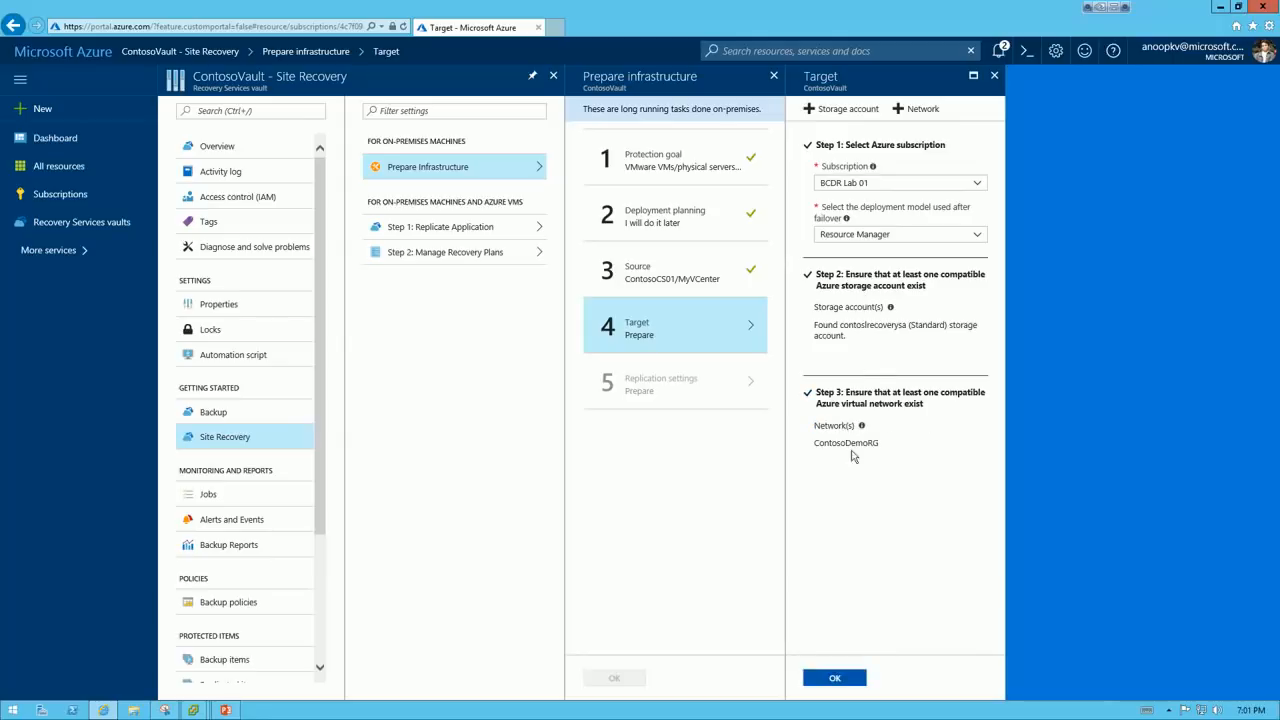
click(834, 676)
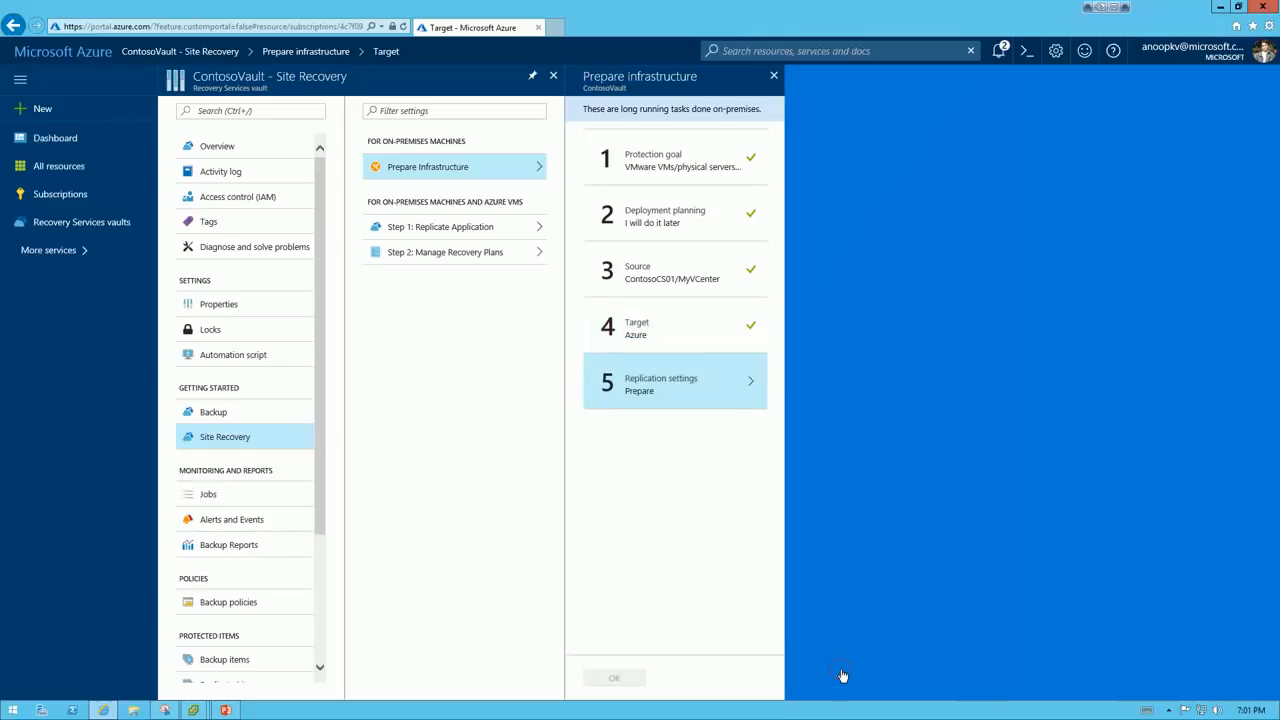
Create and associate a new replication policy named MyReplicationPolicy
click(674, 384)
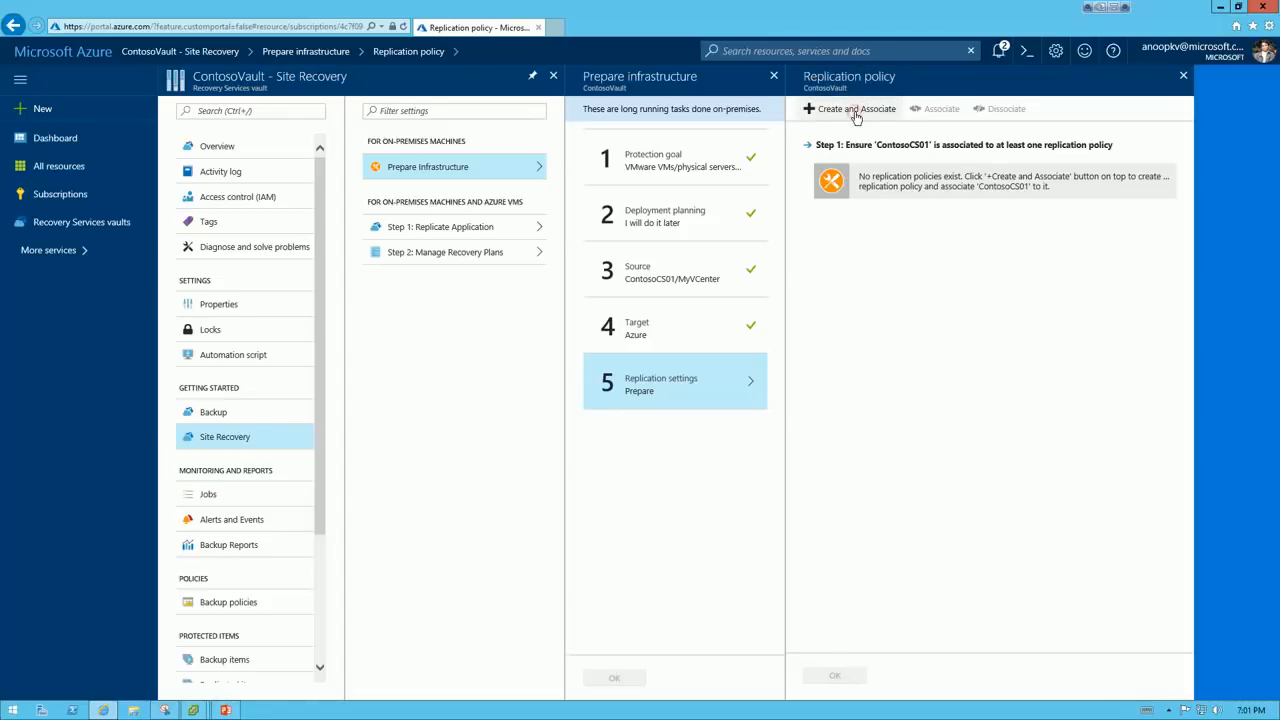
click(856, 108)
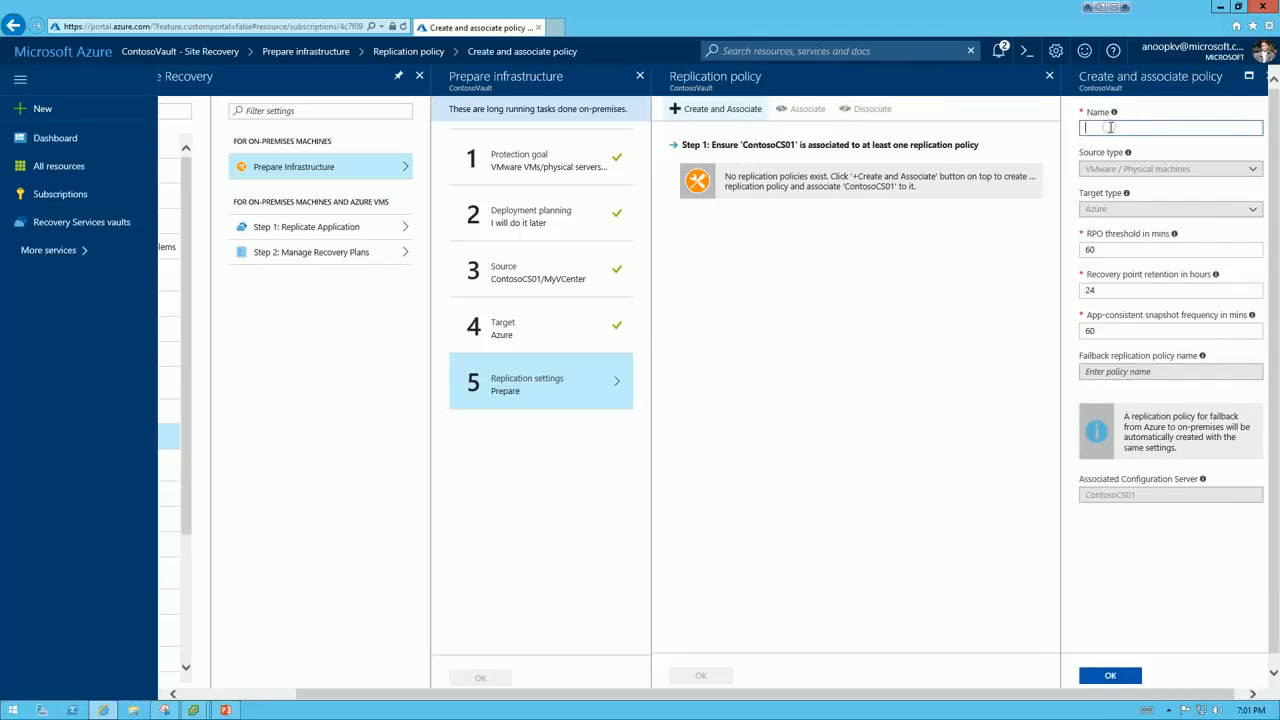
text(MyReplicationPolicy)
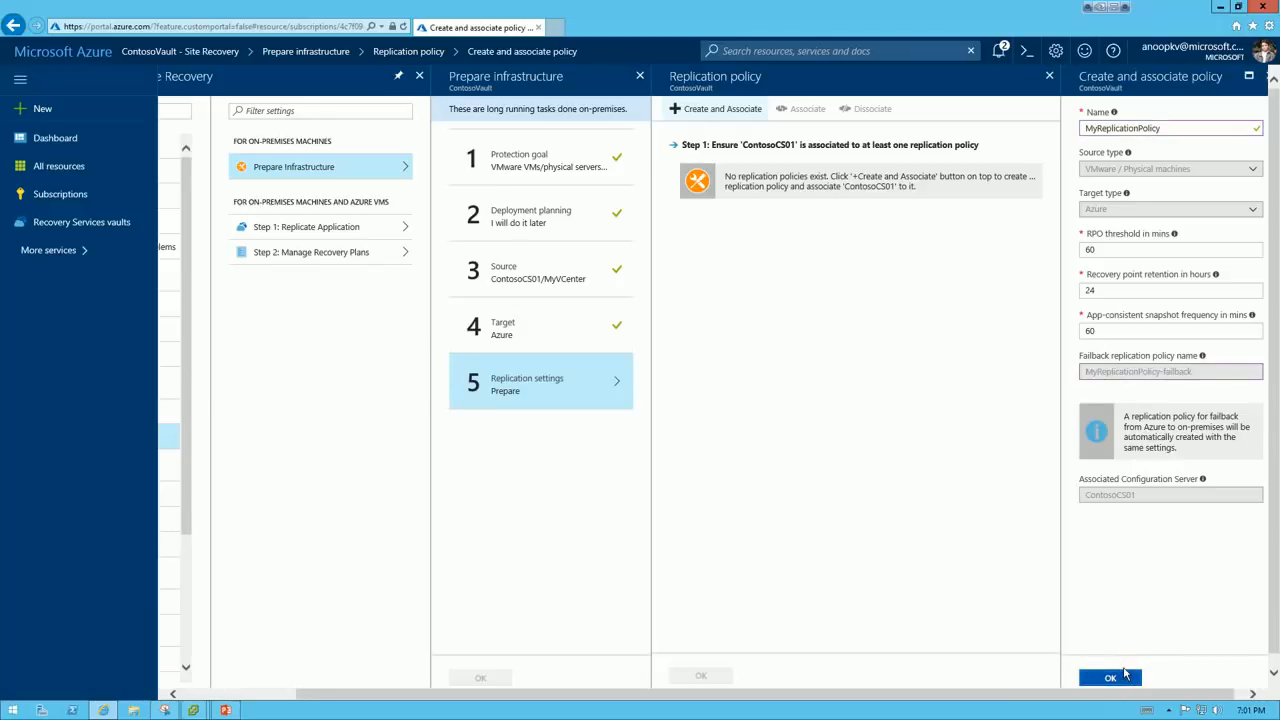
click(1110, 676)
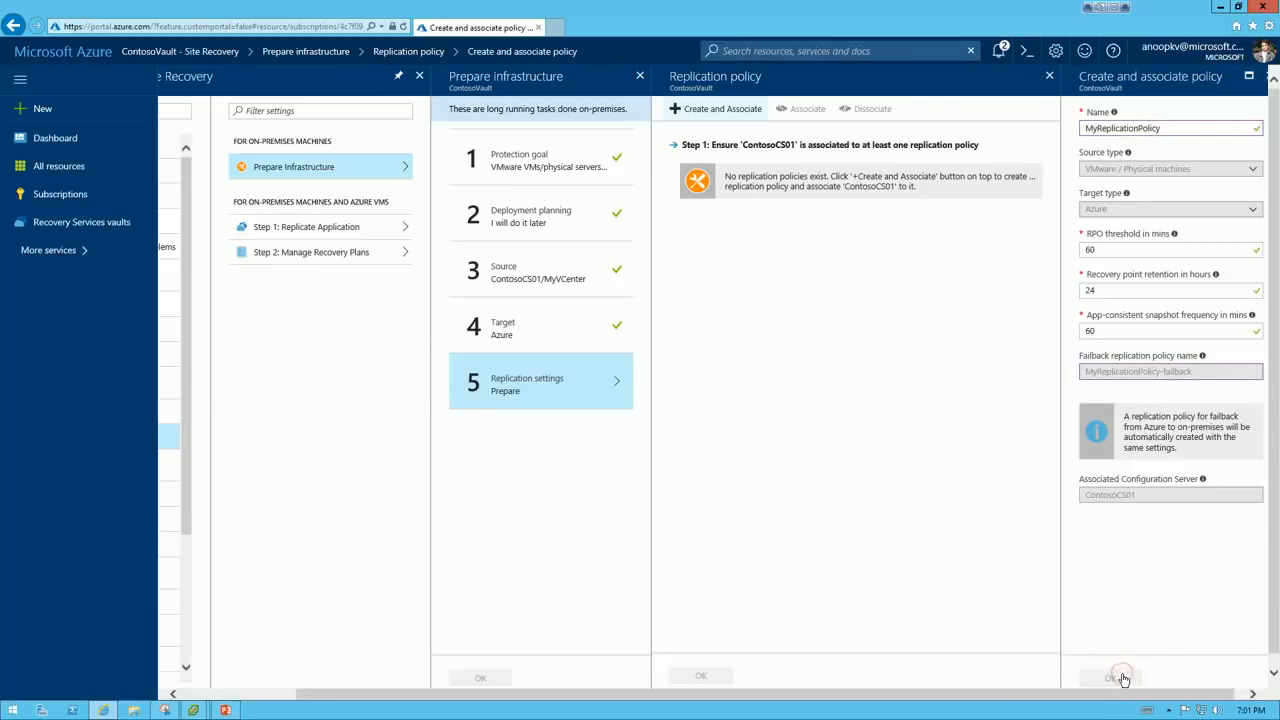
click(1112, 676)
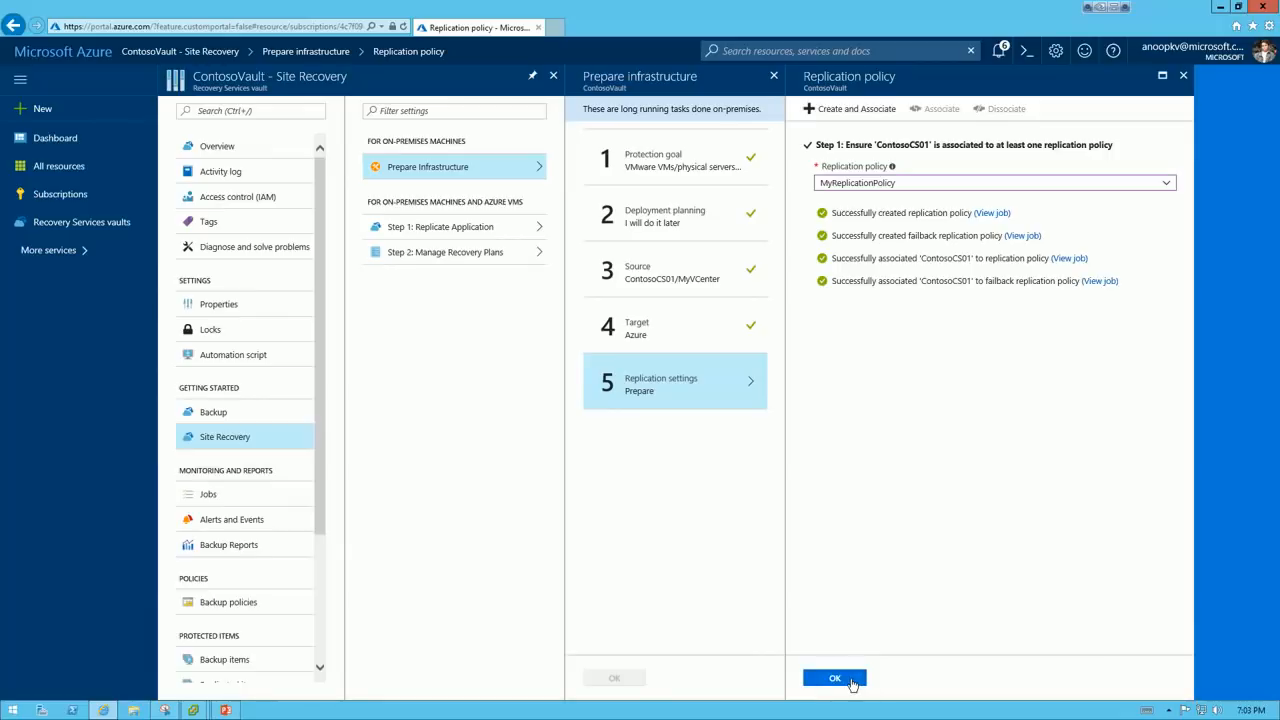
Confirm the associated policy and finish the Prepare infrastructure wizard for ContosoVault
click(834, 678)
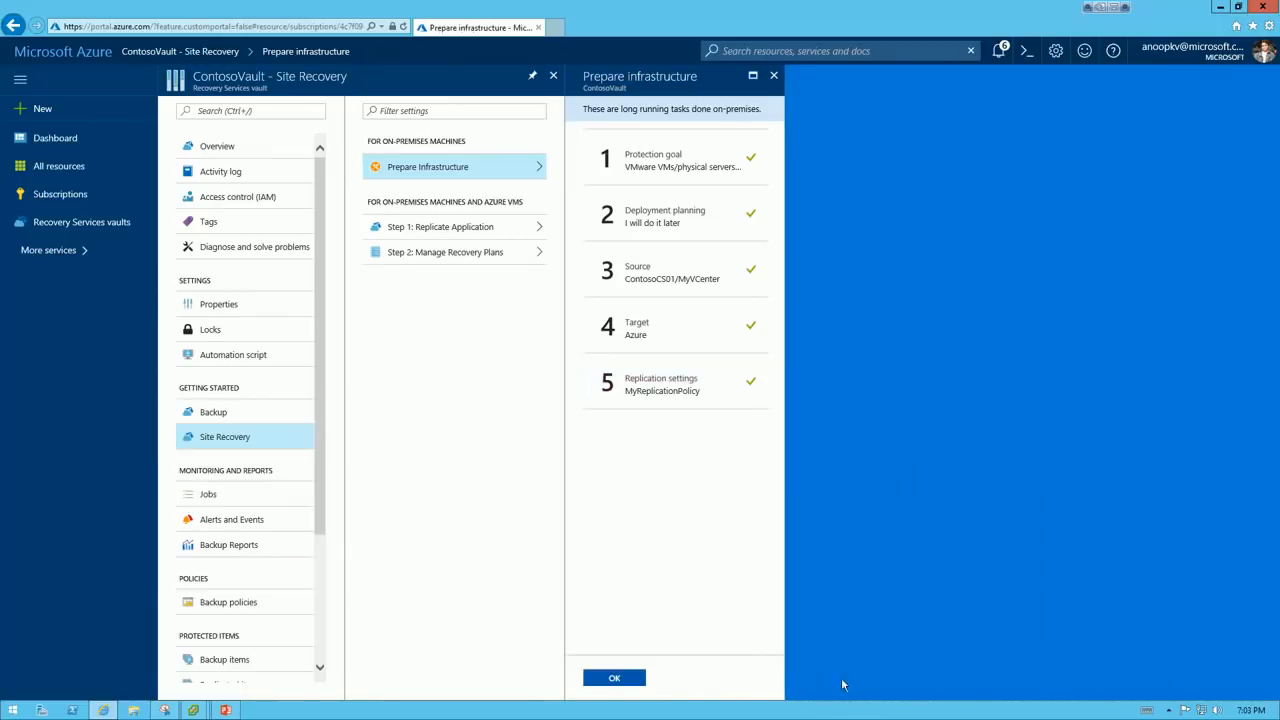
click(614, 676)
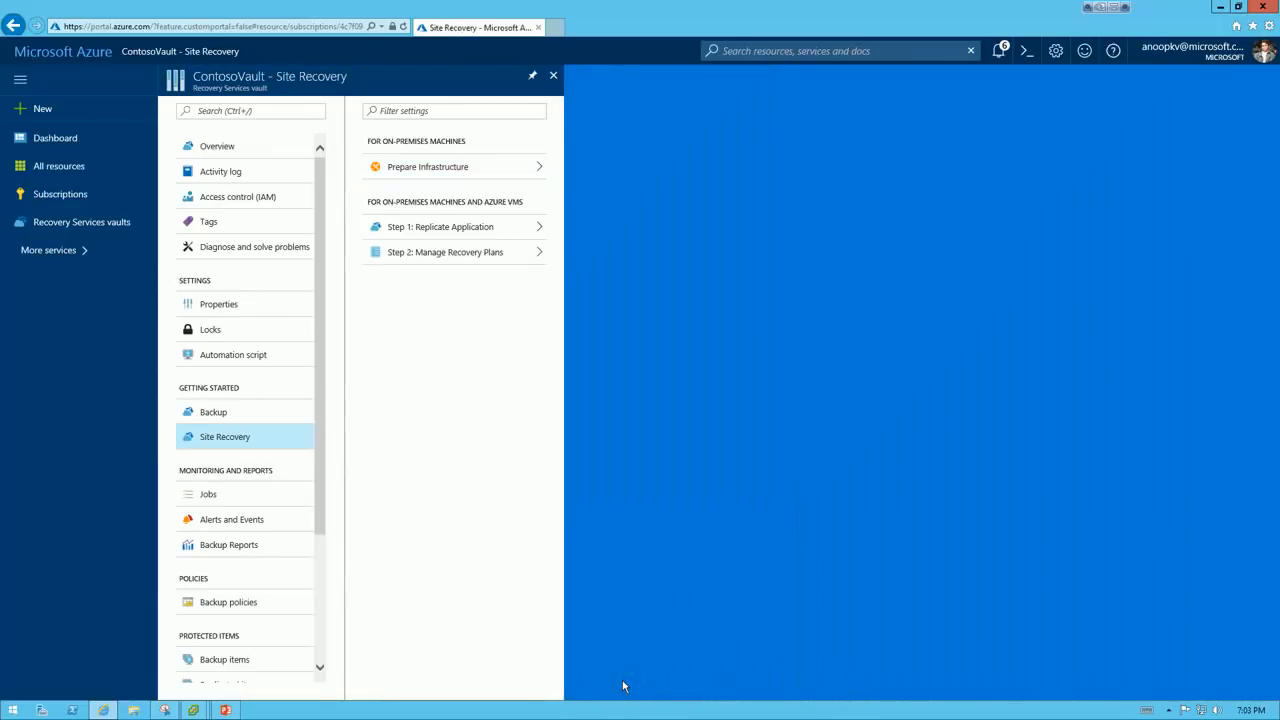